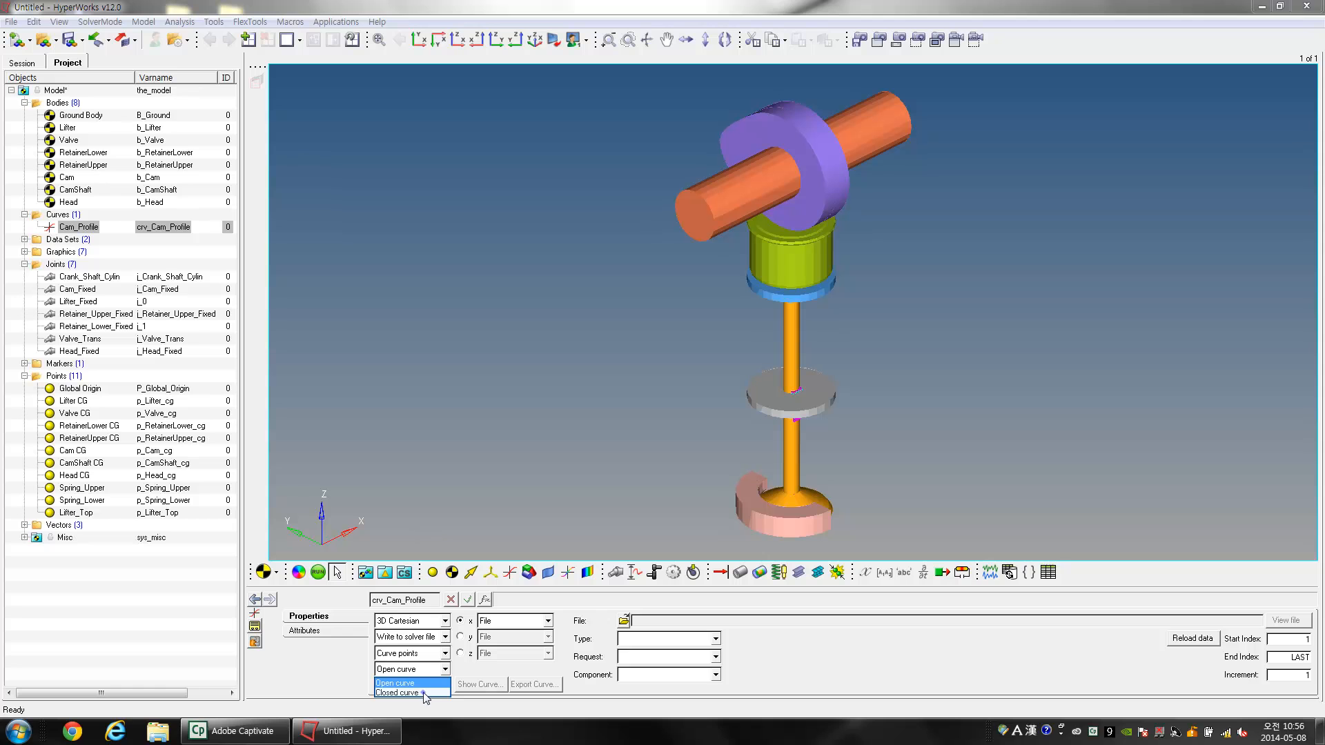
Step: Make Cam_Profile closed and map its y and z to the y_value and z_value file columns
{"action": "left_click", "coordinate": [397, 692]}
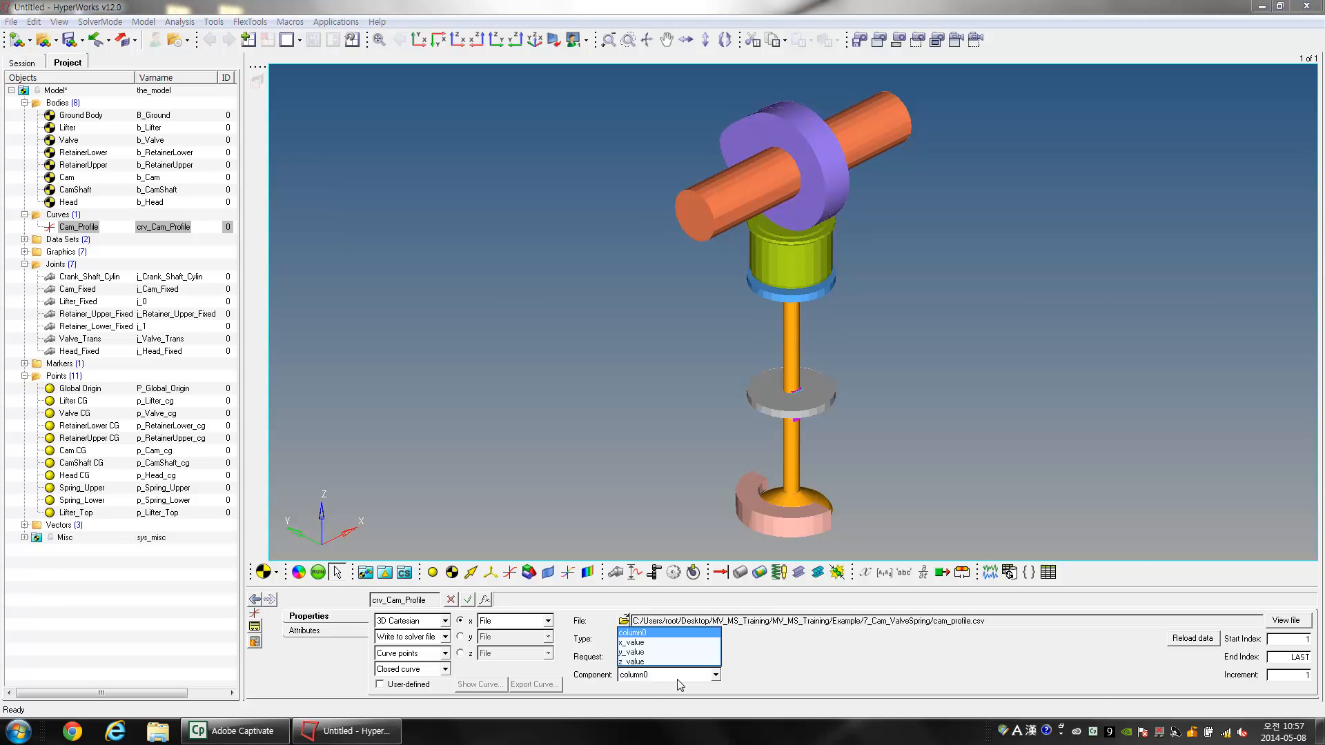
{"action": "mouse_move", "coordinate": [649, 674]}
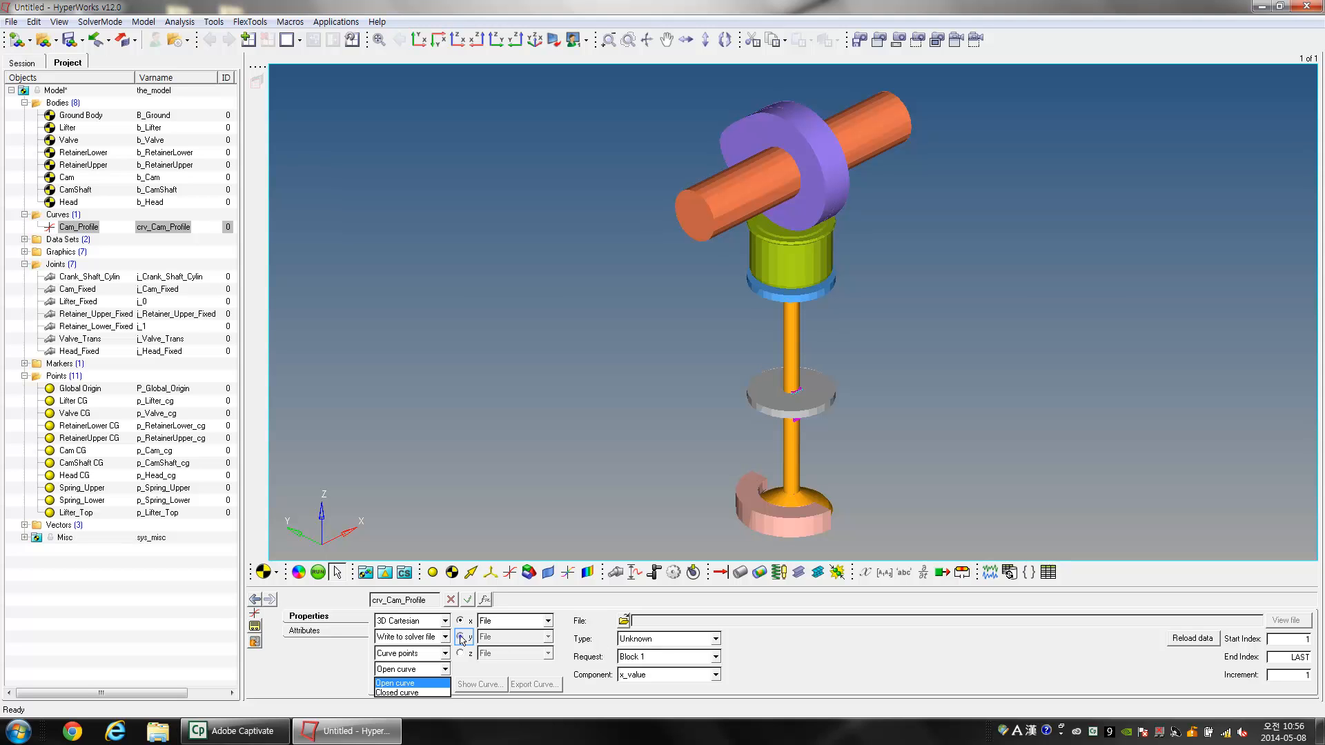
{"action": "left_click", "coordinate": [461, 636]}
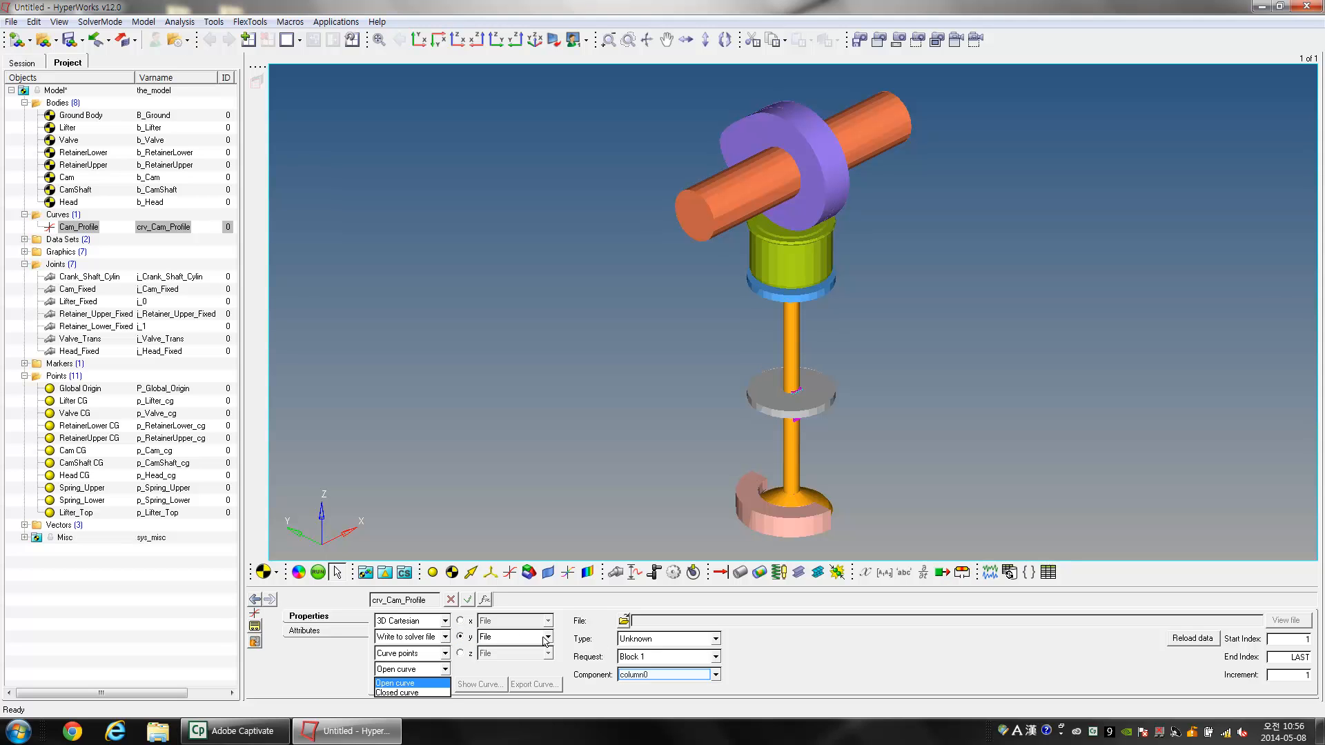
{"action": "left_click", "coordinate": [714, 675]}
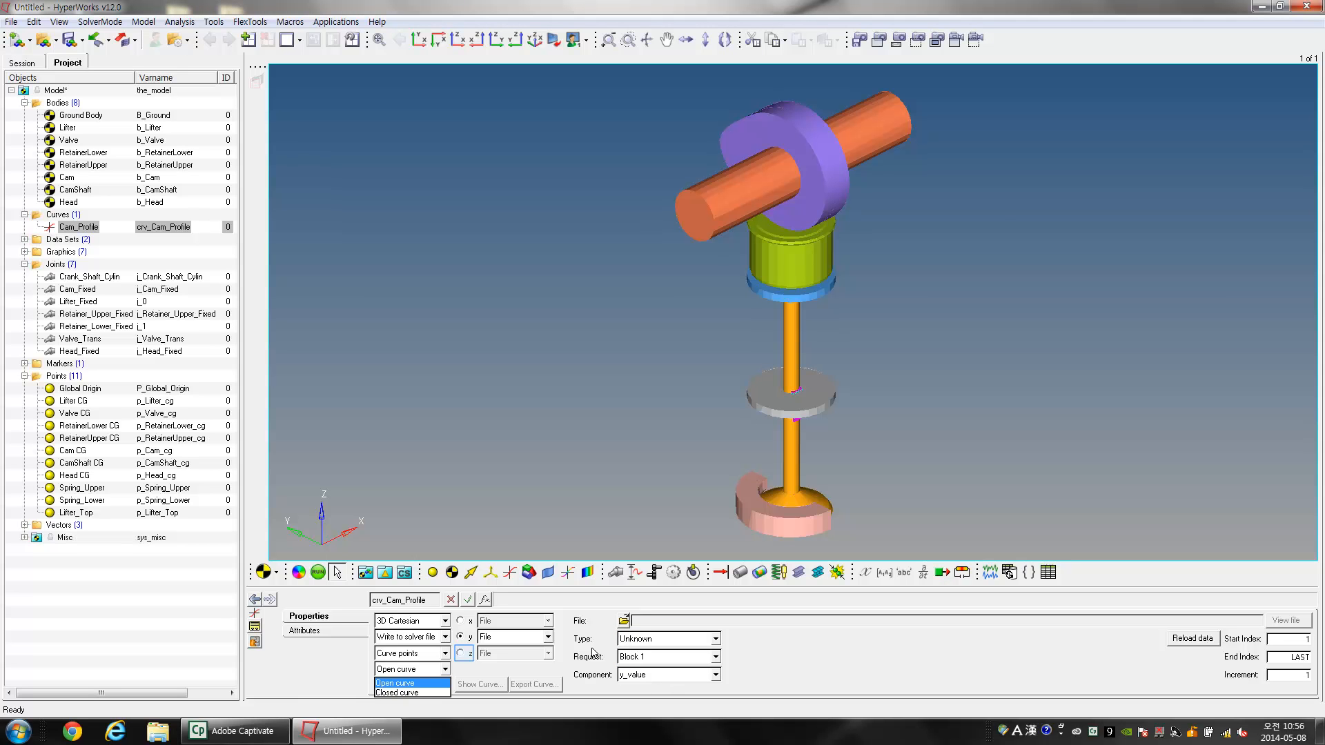
{"action": "left_click", "coordinate": [464, 655]}
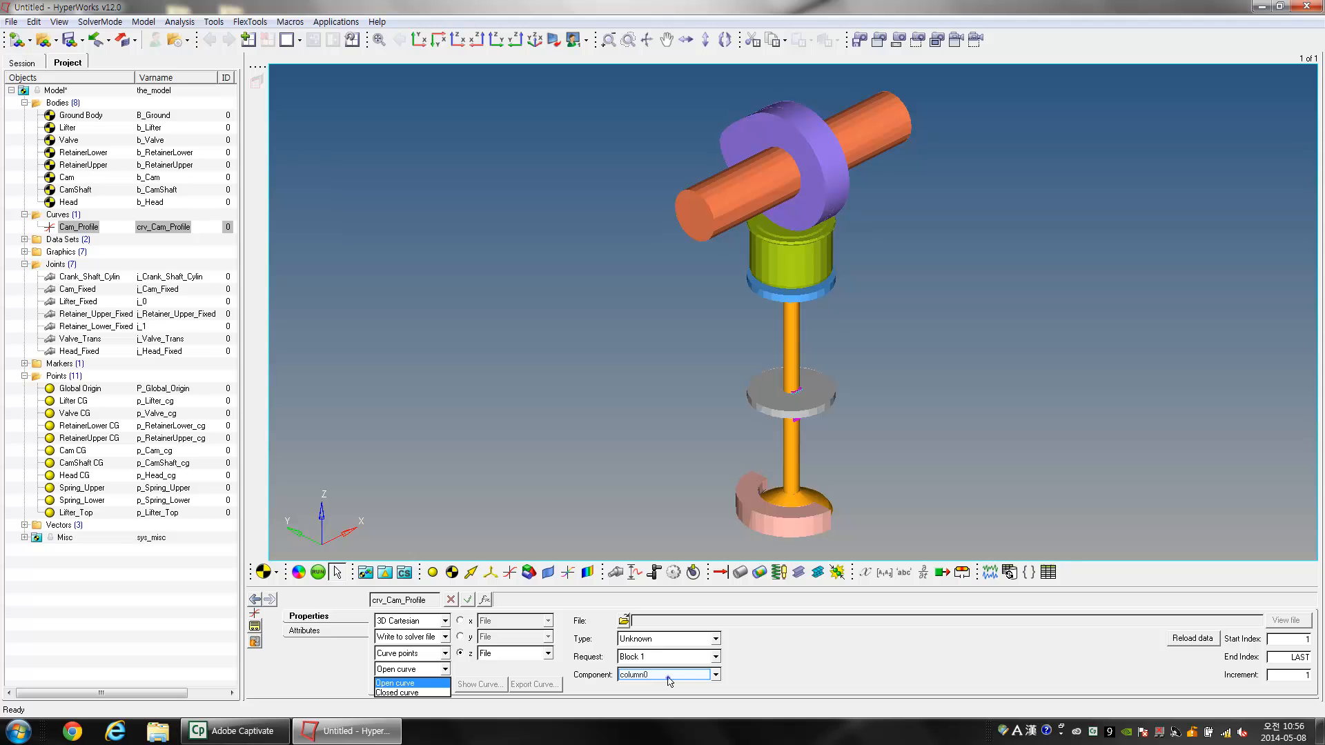
{"action": "left_click", "coordinate": [716, 675]}
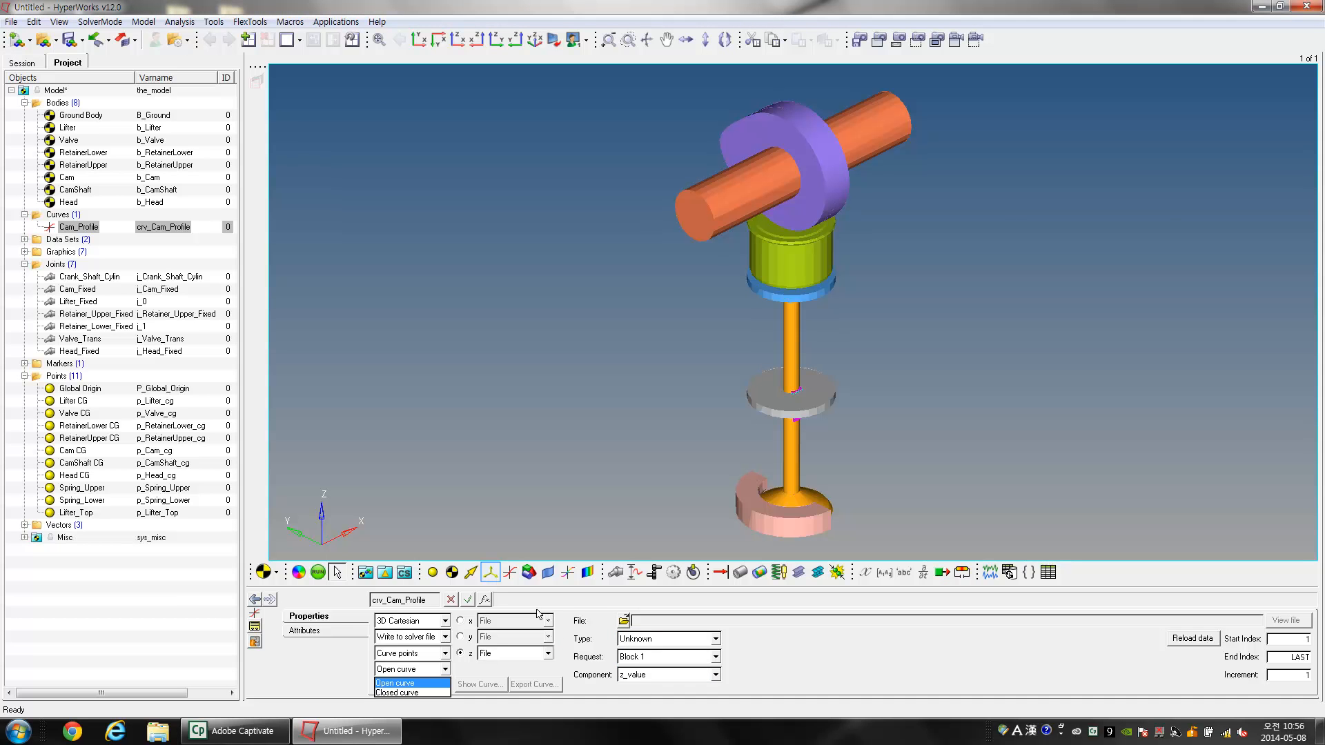
Step: Create a single marker labelled Ref_Curve with variable name m_Ref_Curve
{"action": "left_click", "coordinate": [491, 571]}
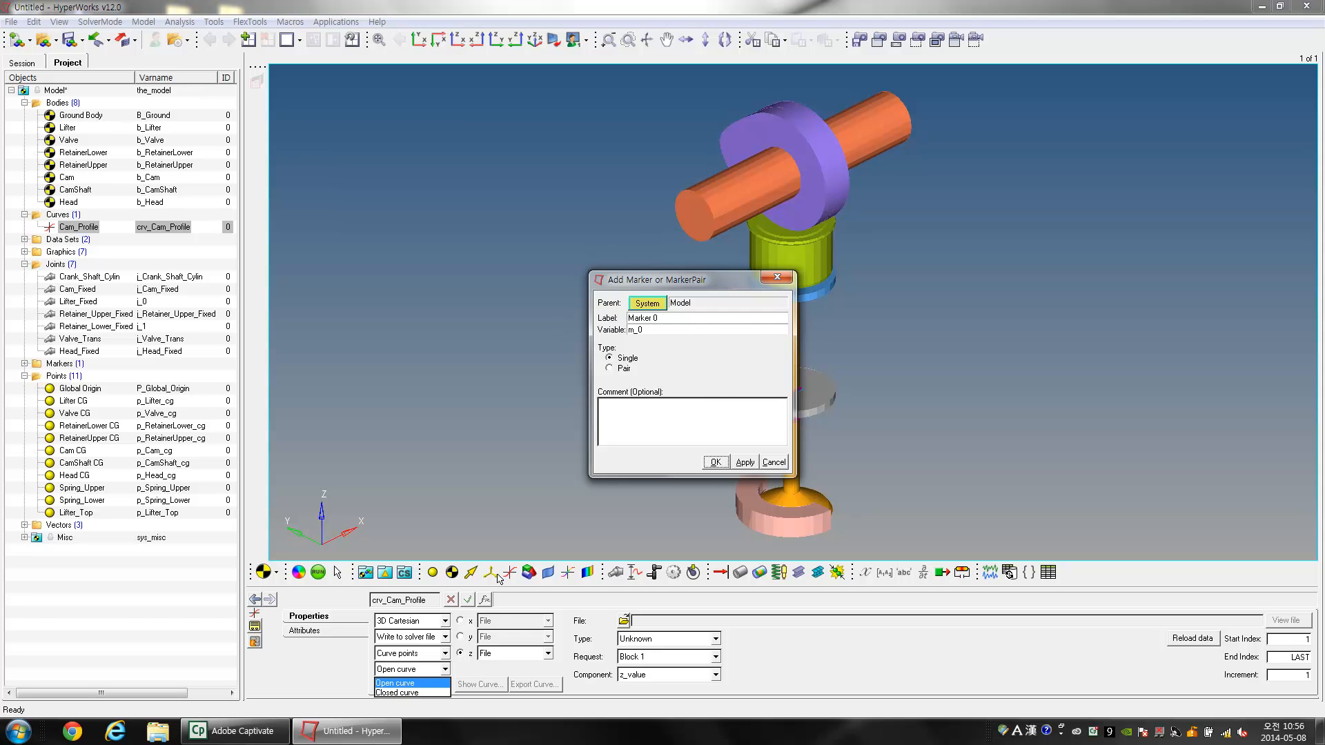
{"action": "type", "text": "Ref_Curve"}
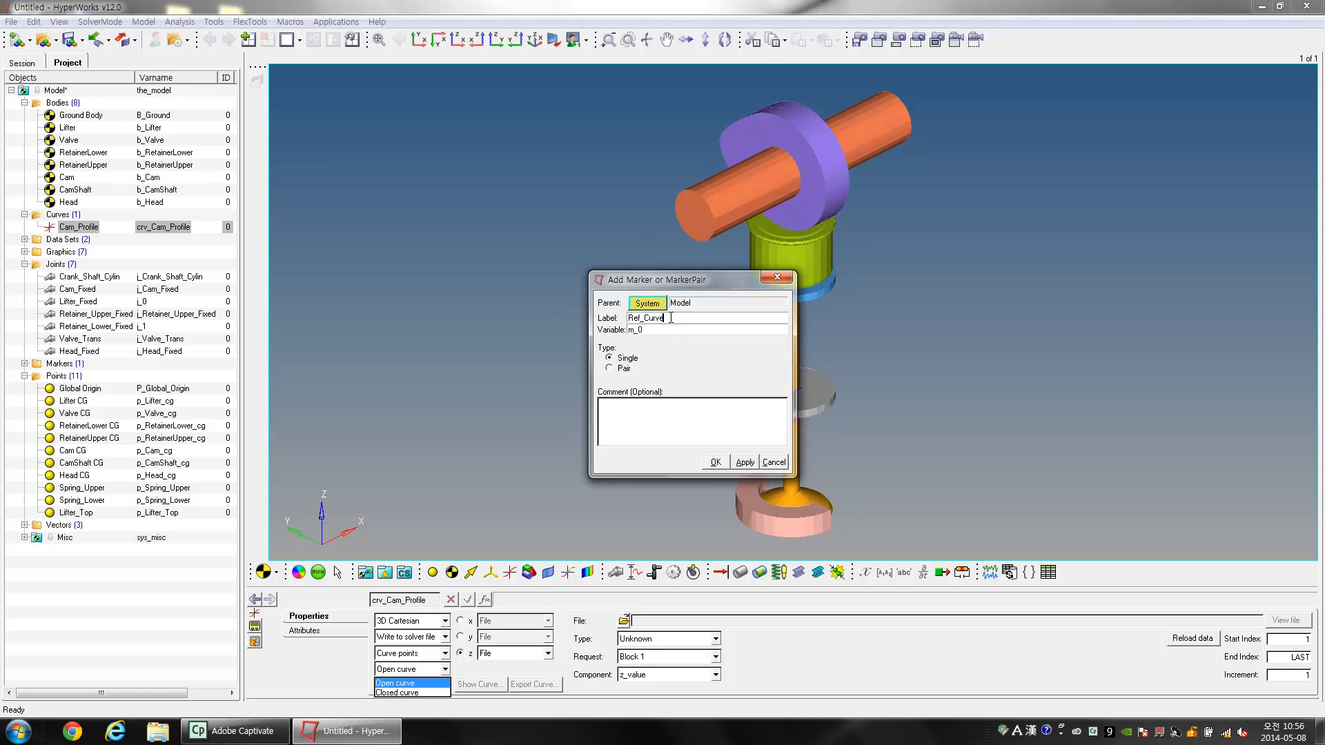
{"action": "left_click", "coordinate": [640, 329]}
{"action": "type", "text": "Ref_Curve"}
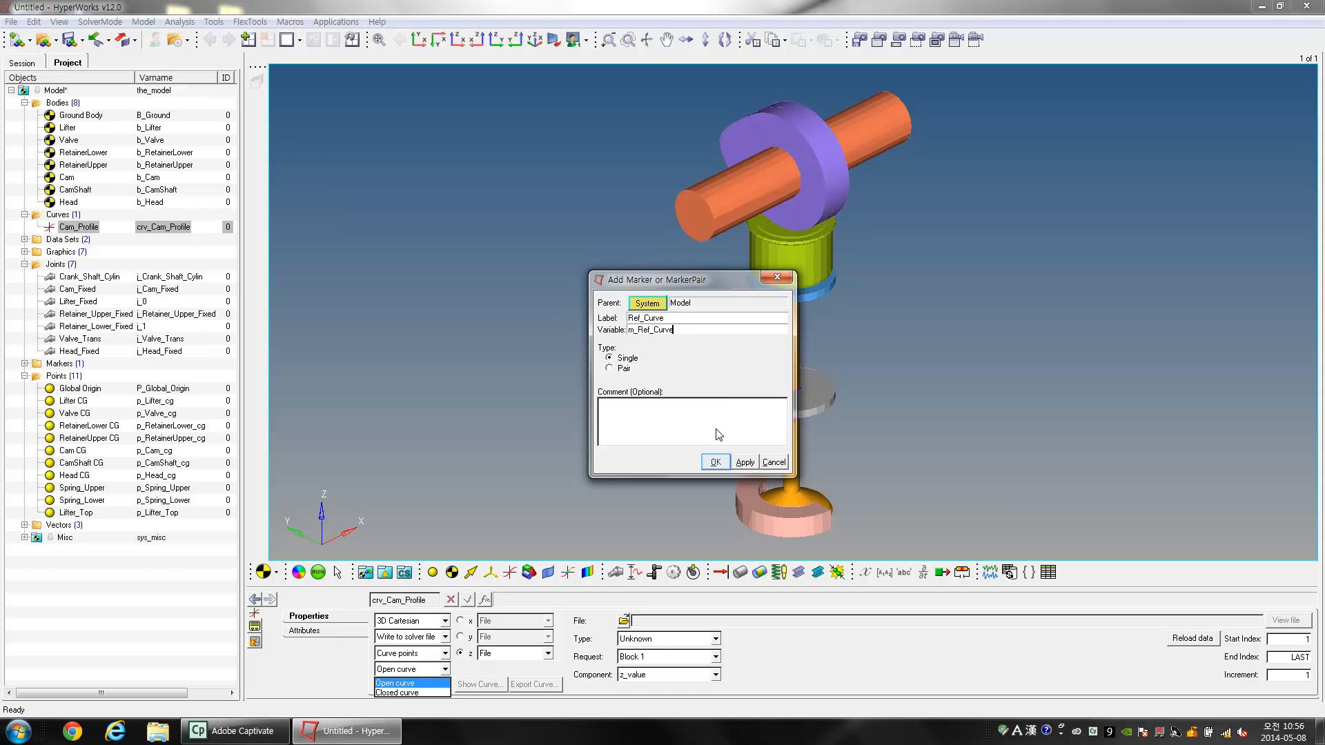
{"action": "left_click", "coordinate": [714, 461]}
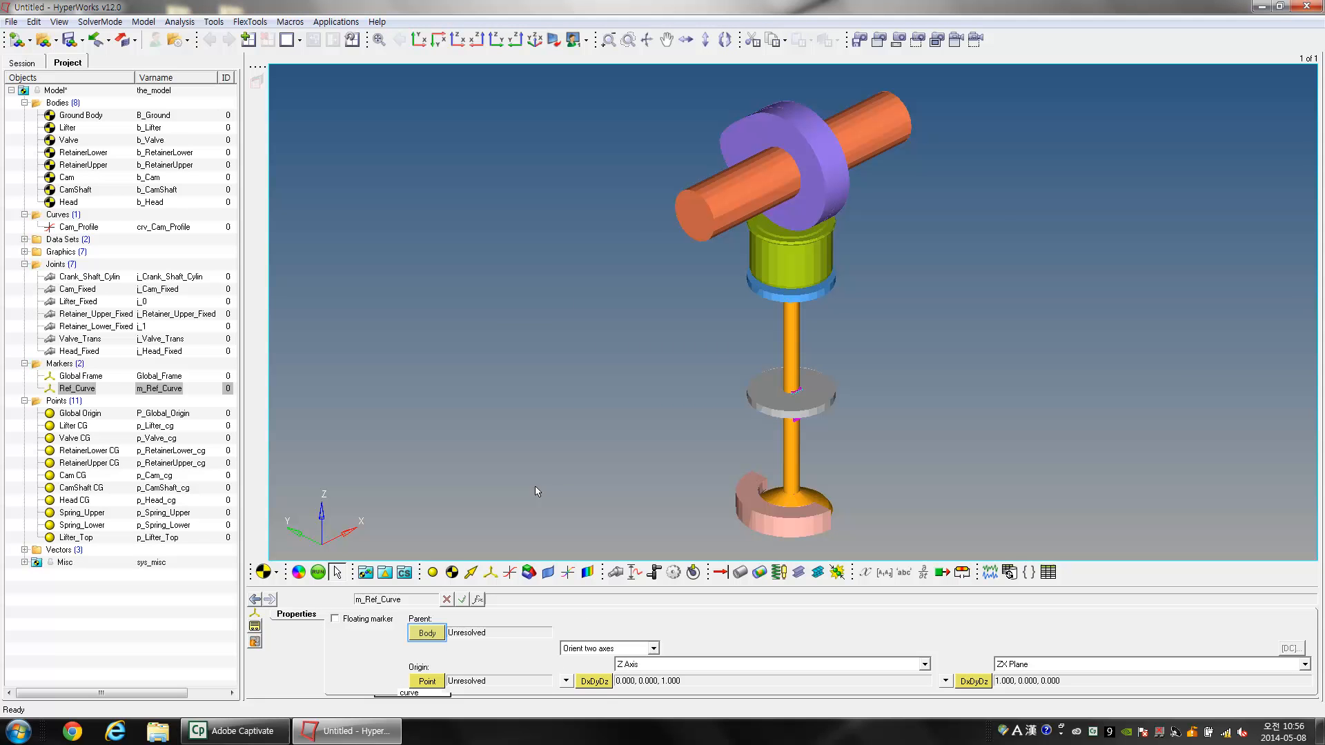
Step: Set the Ref_Curve marker's parent body to Cam
{"action": "left_click", "coordinate": [426, 632]}
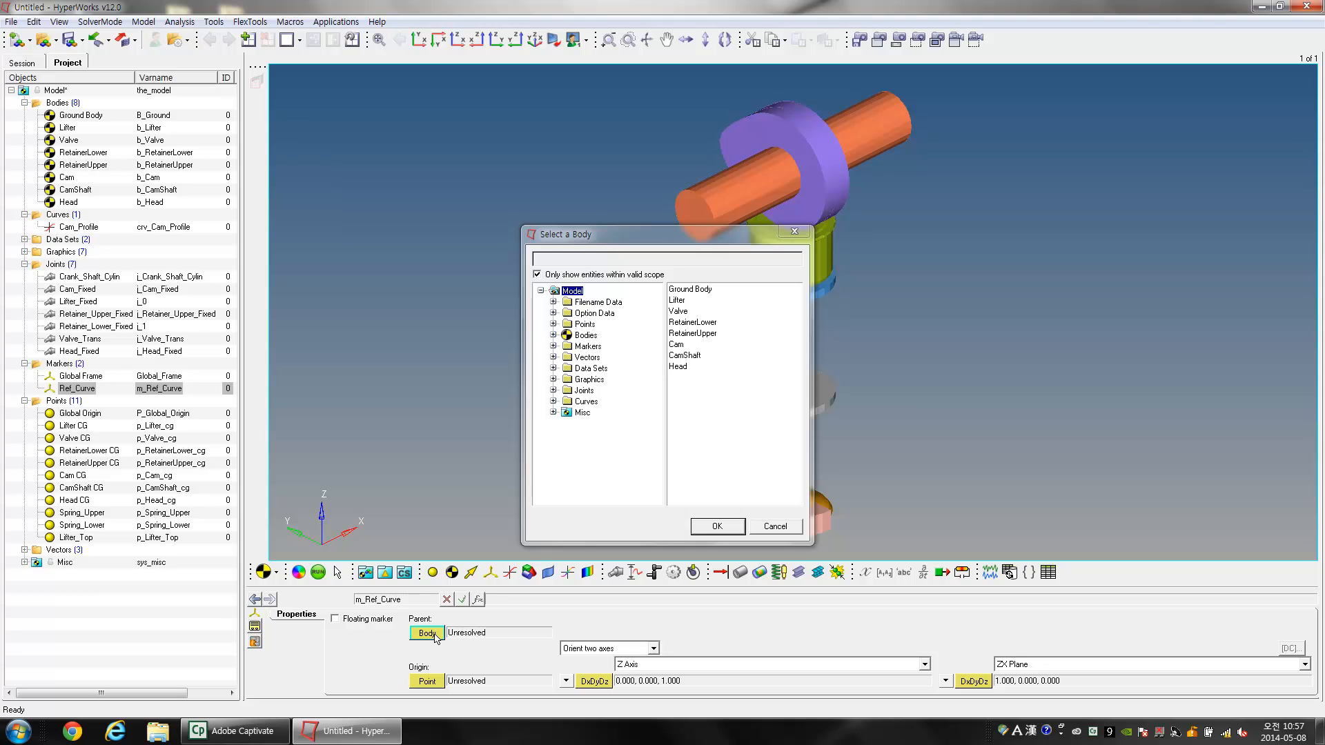
{"action": "left_click", "coordinate": [677, 343]}
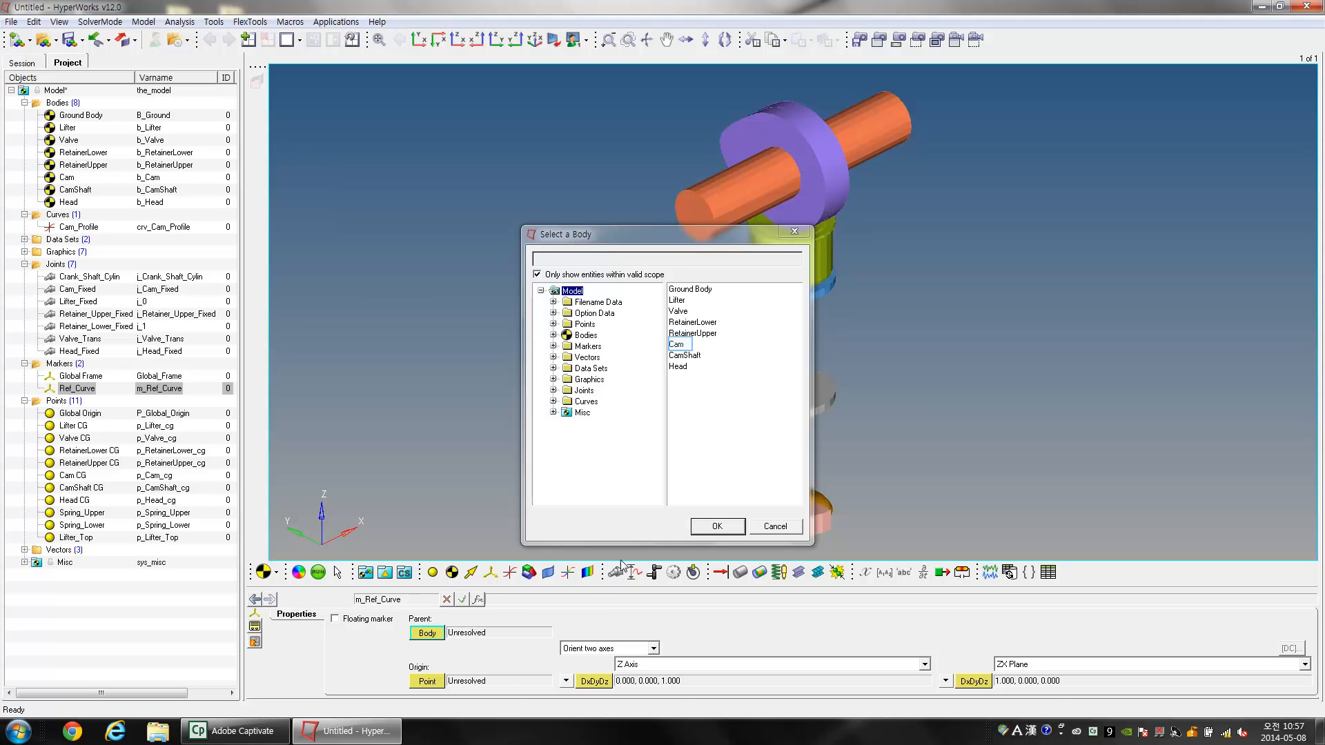
{"action": "left_click", "coordinate": [680, 345]}
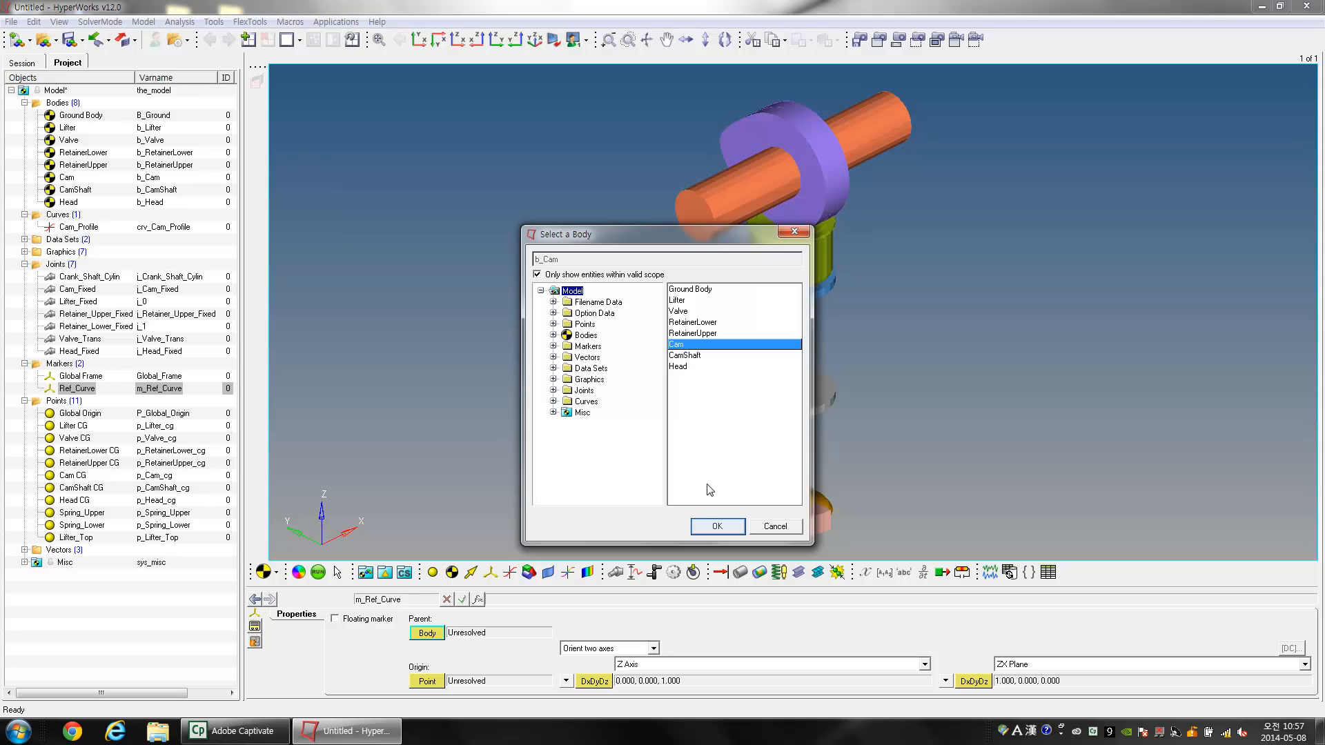
{"action": "left_click", "coordinate": [716, 526]}
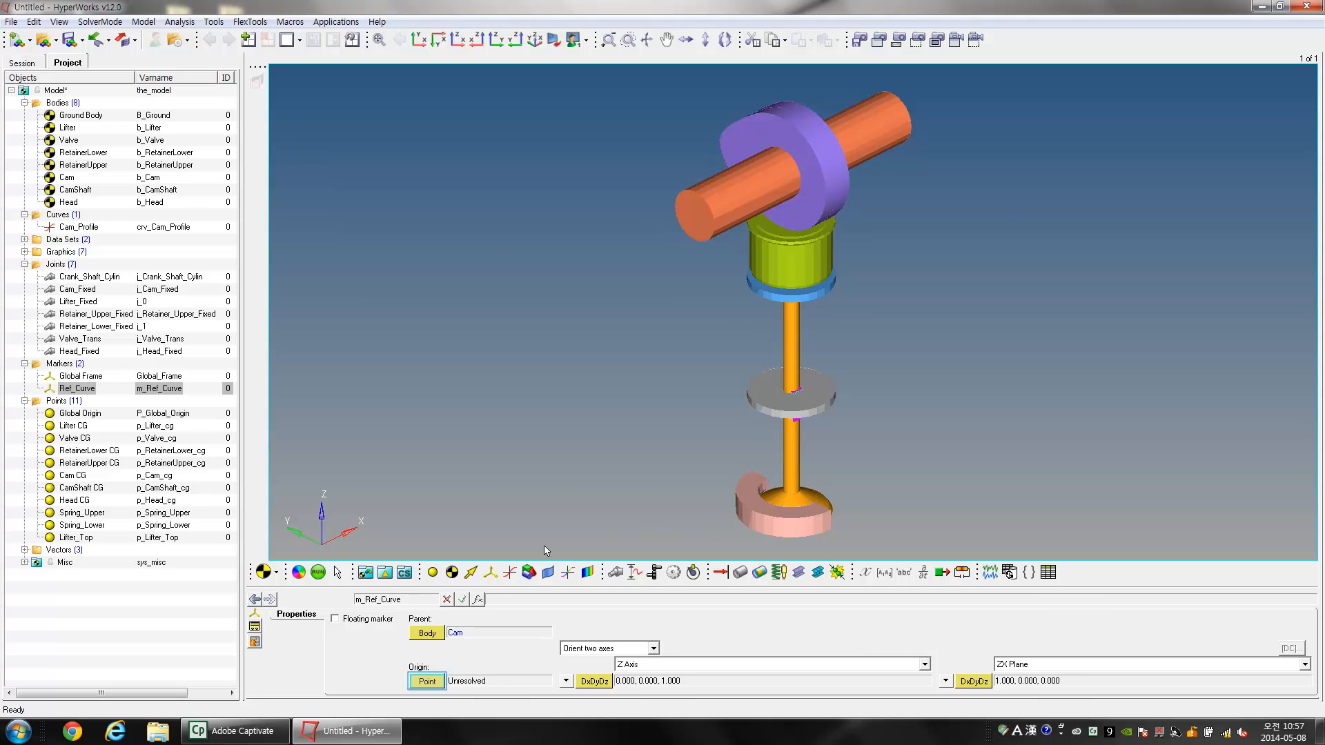
Step: Set the Ref_Curve marker's origin to the Cam CG point
{"action": "left_click", "coordinate": [426, 681]}
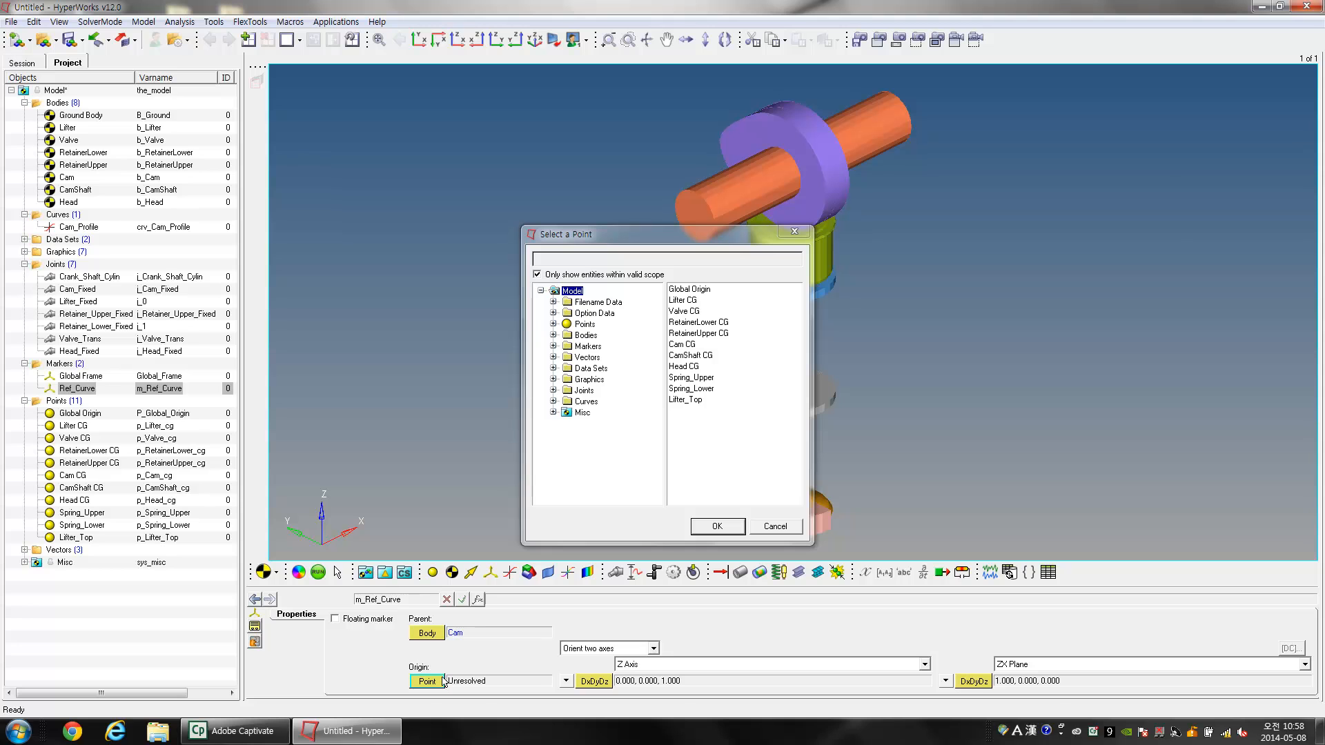
{"action": "left_click", "coordinate": [683, 344]}
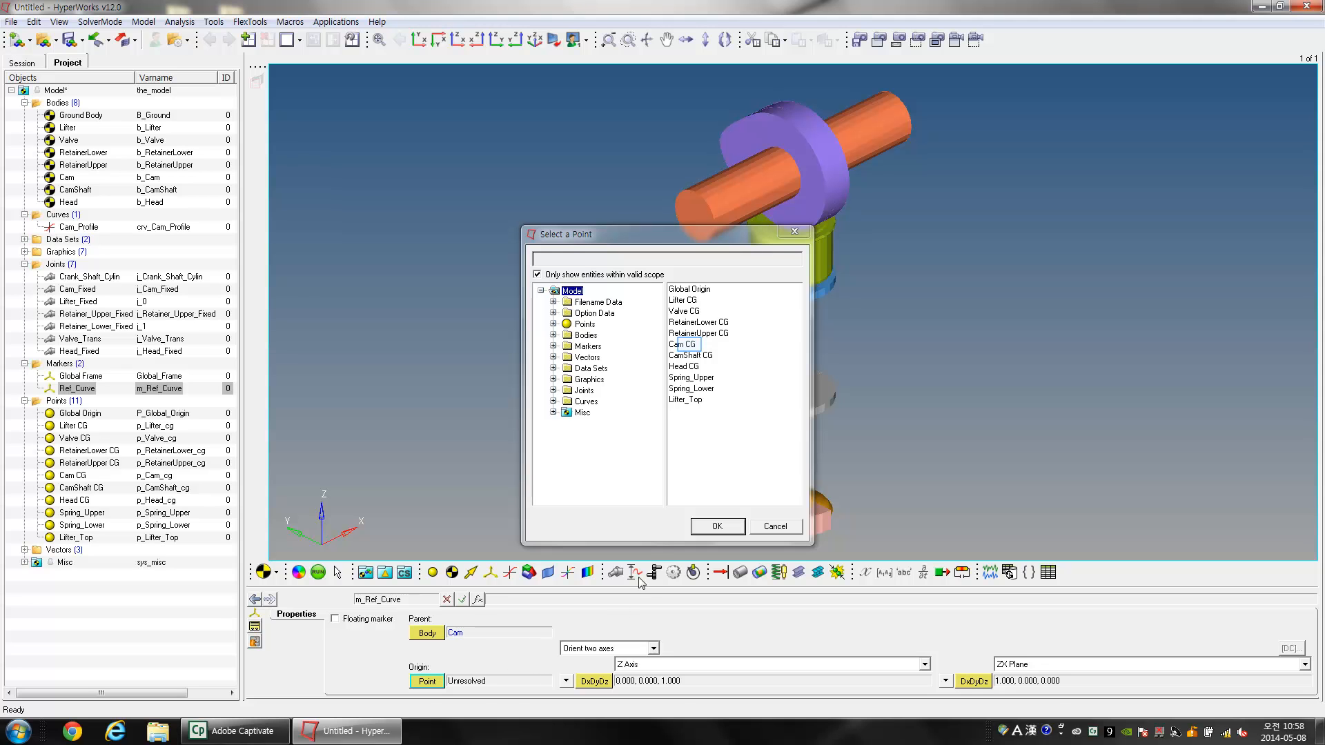
{"action": "left_click", "coordinate": [685, 345]}
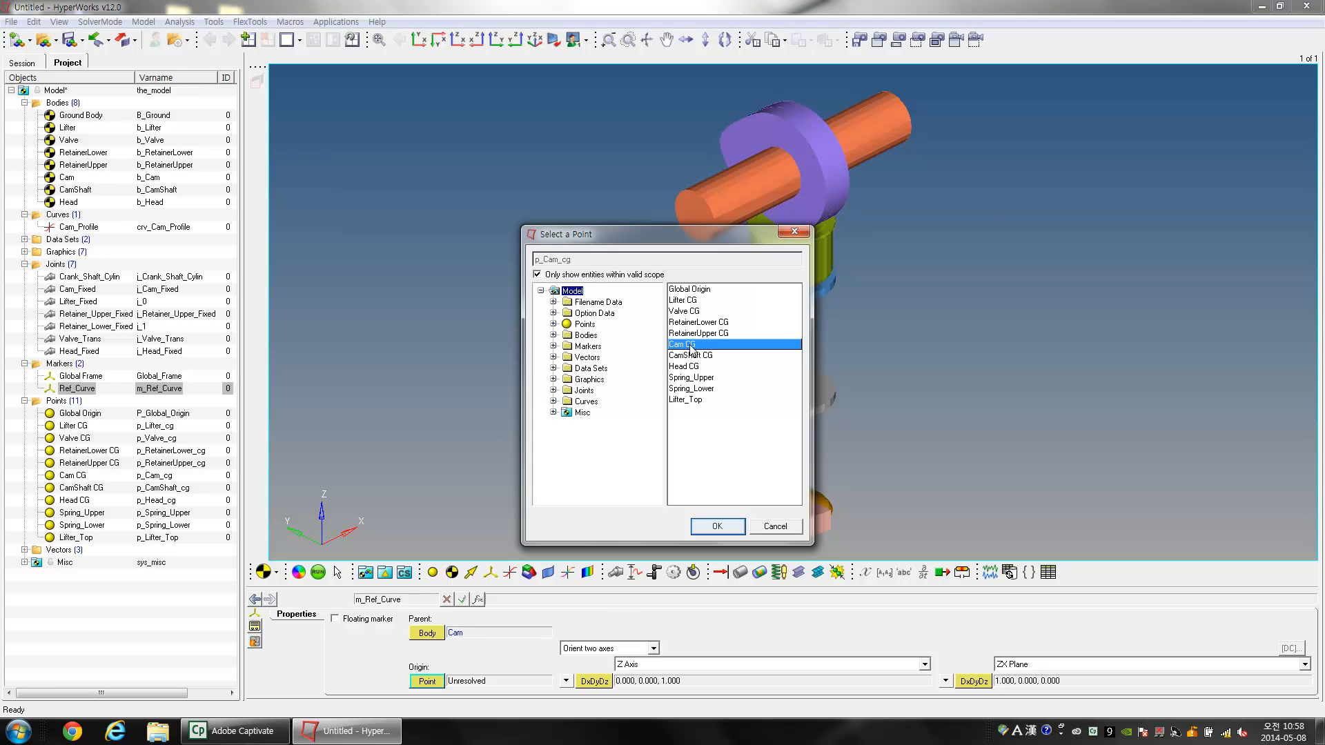
{"action": "mouse_move", "coordinate": [714, 491]}
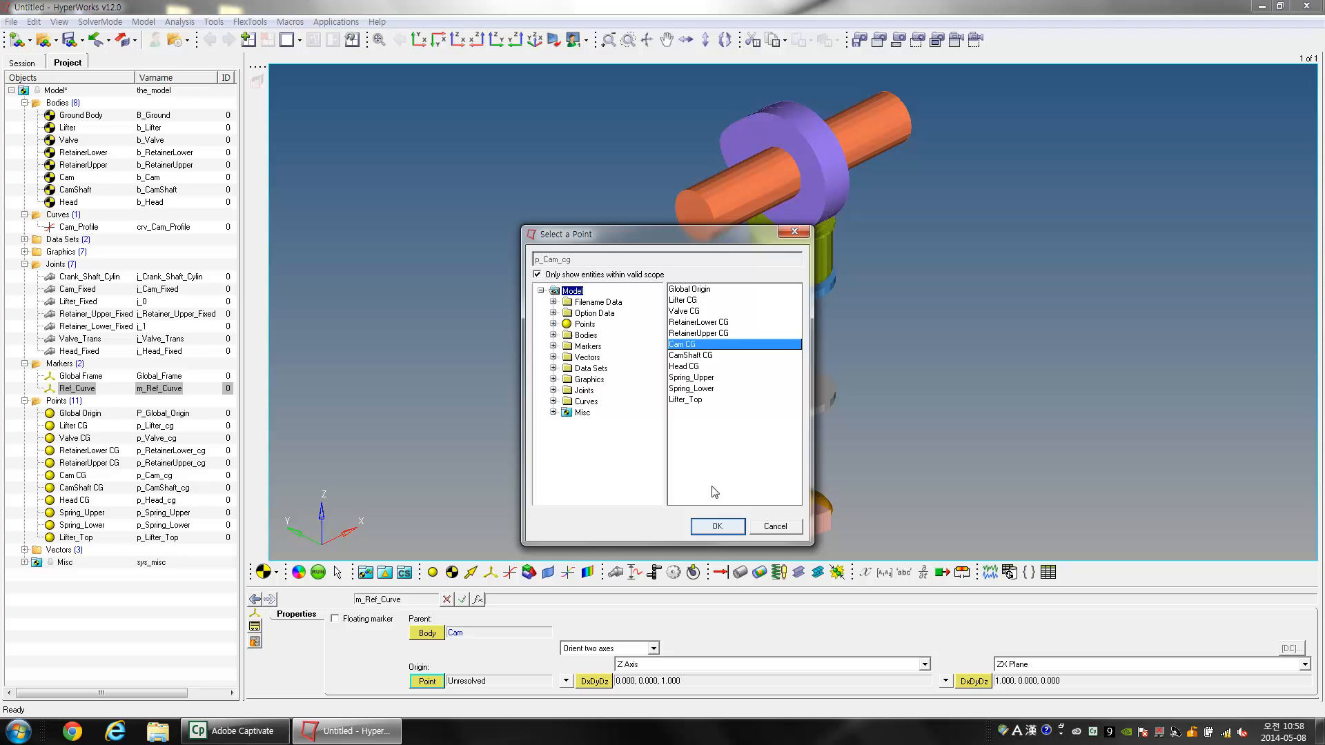
{"action": "left_click", "coordinate": [716, 526]}
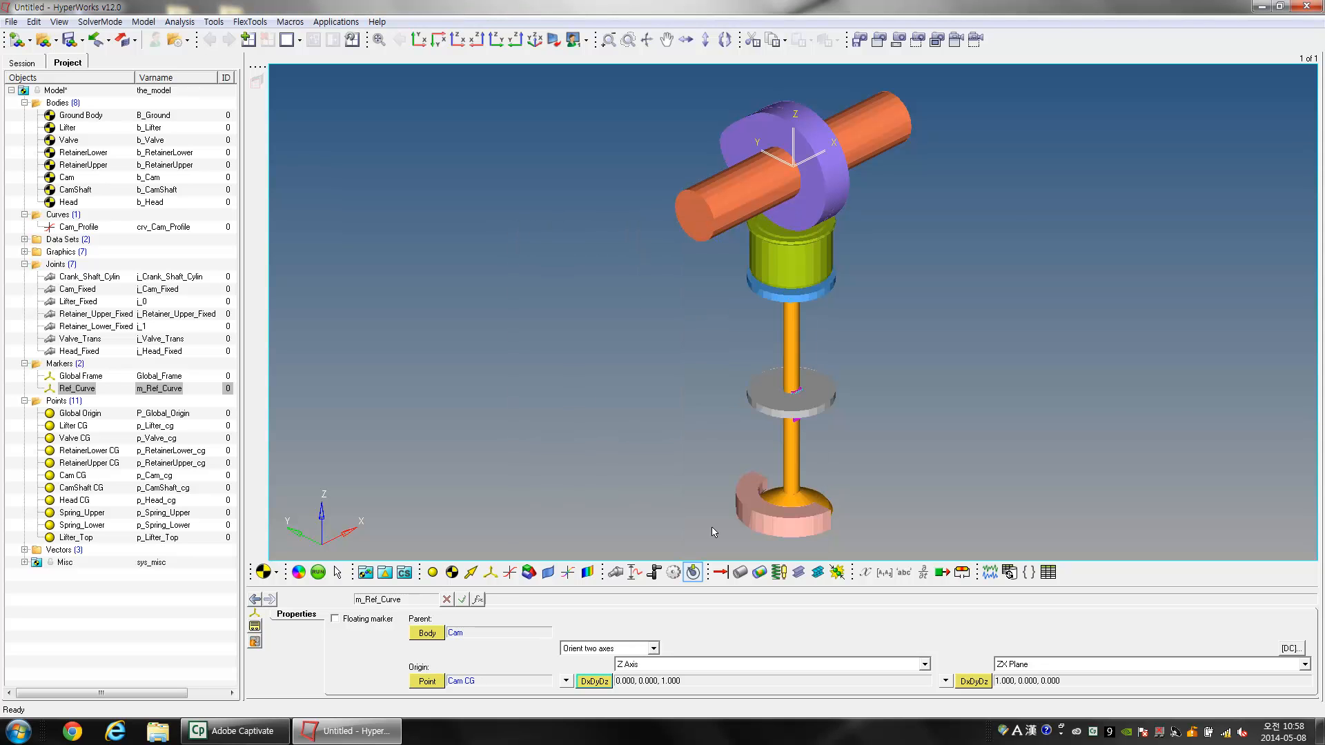
Step: Create a PointToCurve advanced joint PTCV (aj_PTCV) with explicit graphics enabled
{"action": "left_click", "coordinate": [692, 571]}
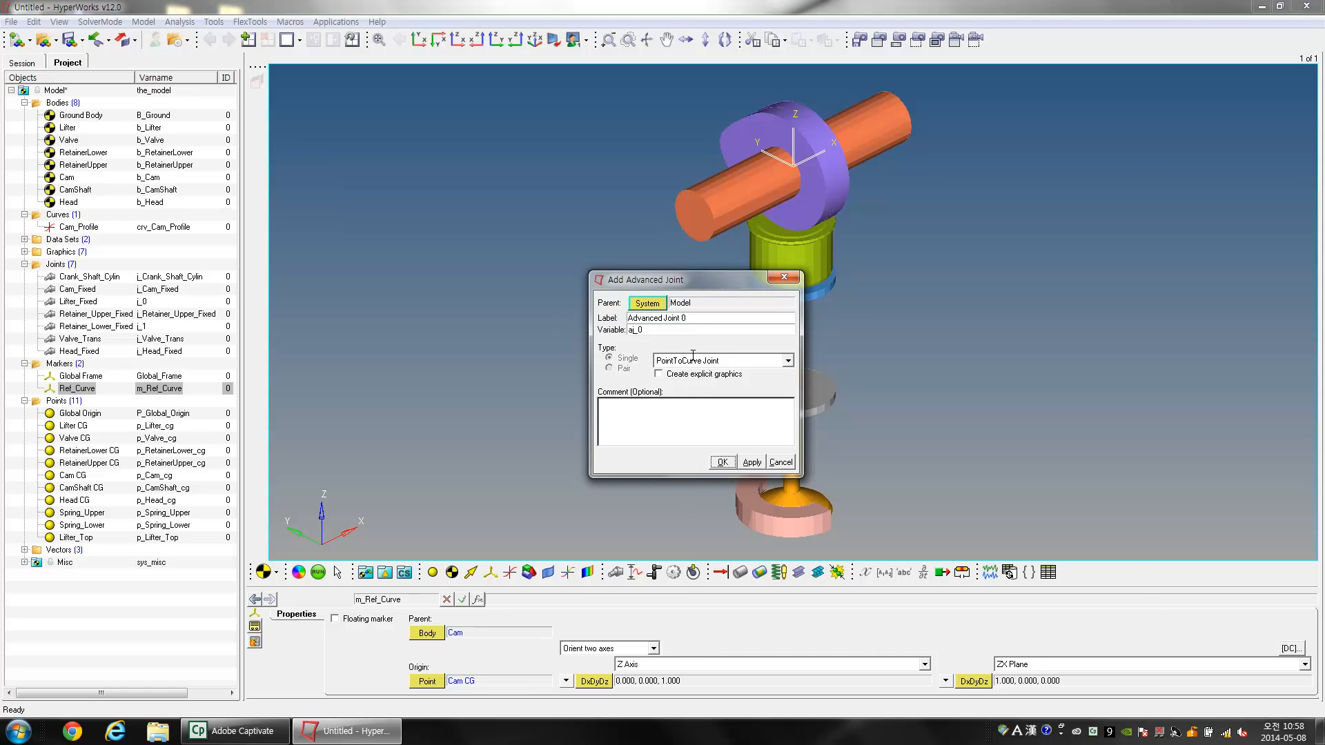
{"action": "left_click", "coordinate": [721, 462]}
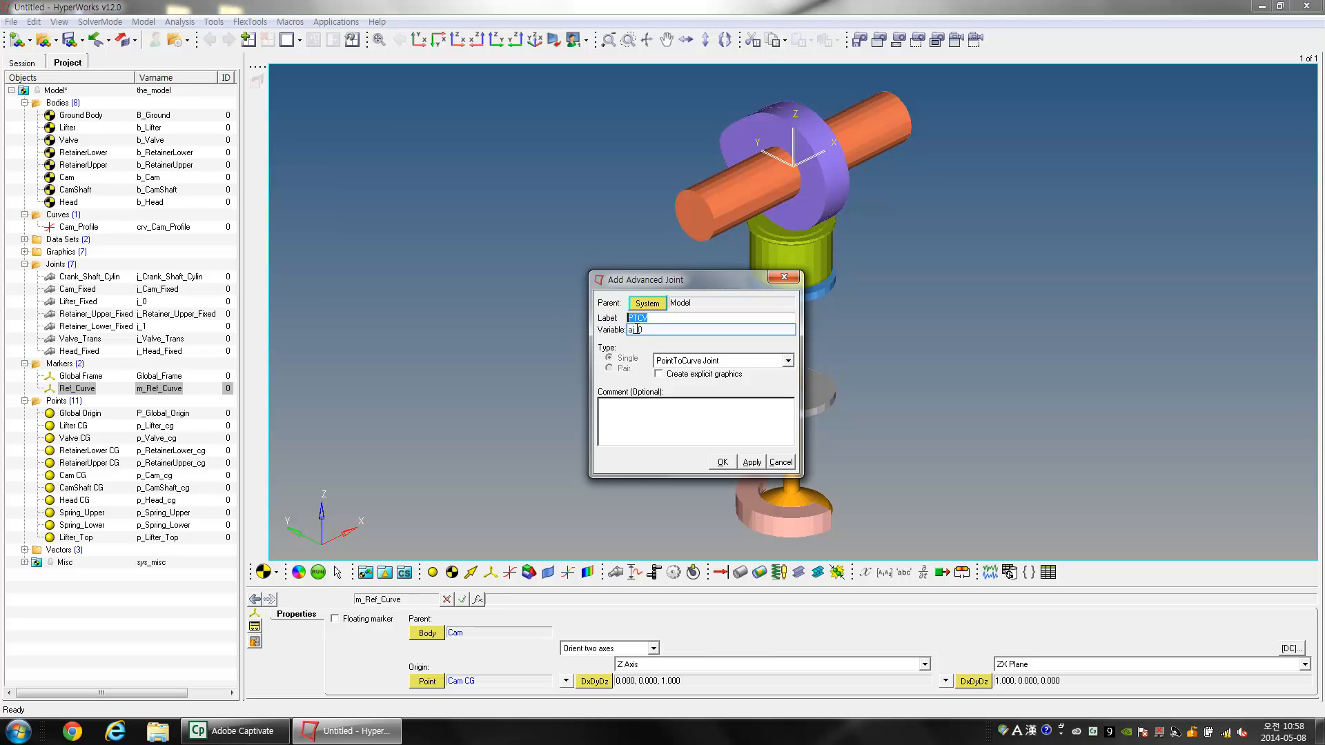
{"action": "left_click", "coordinate": [709, 330]}
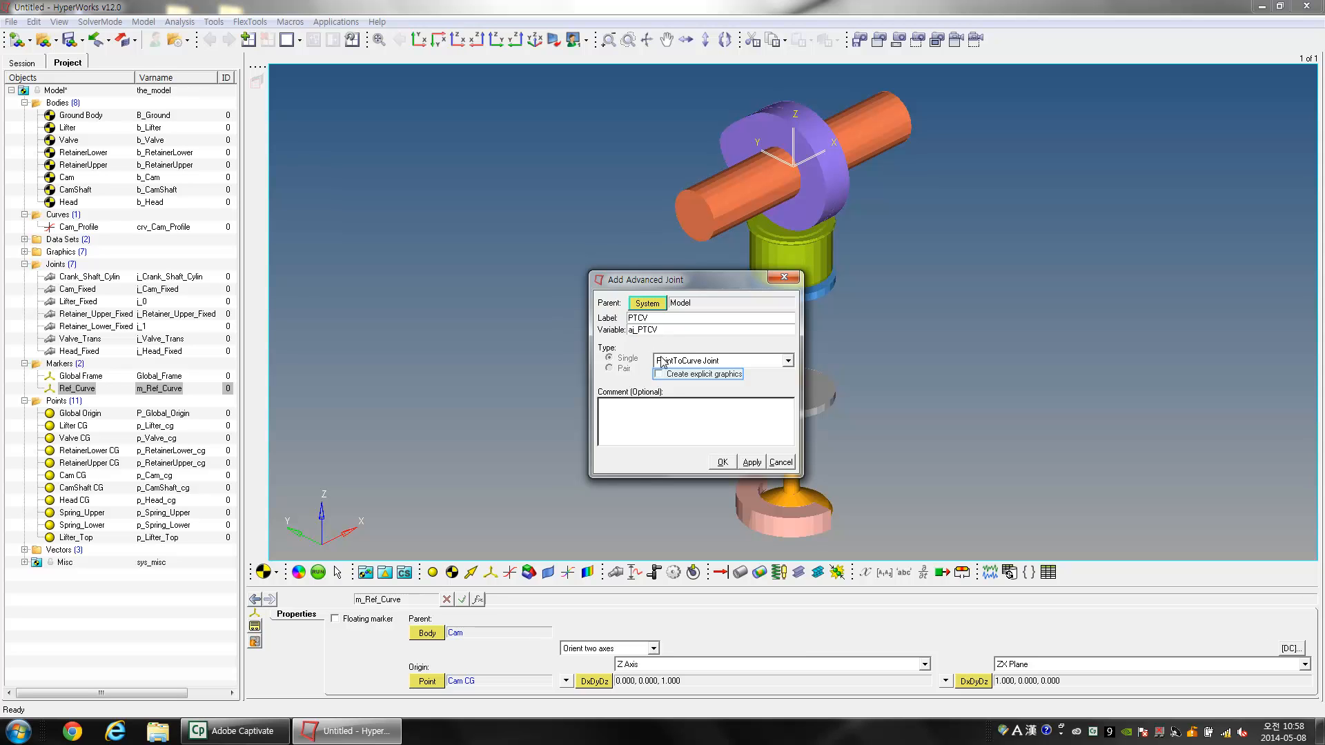
{"action": "left_click", "coordinate": [658, 374]}
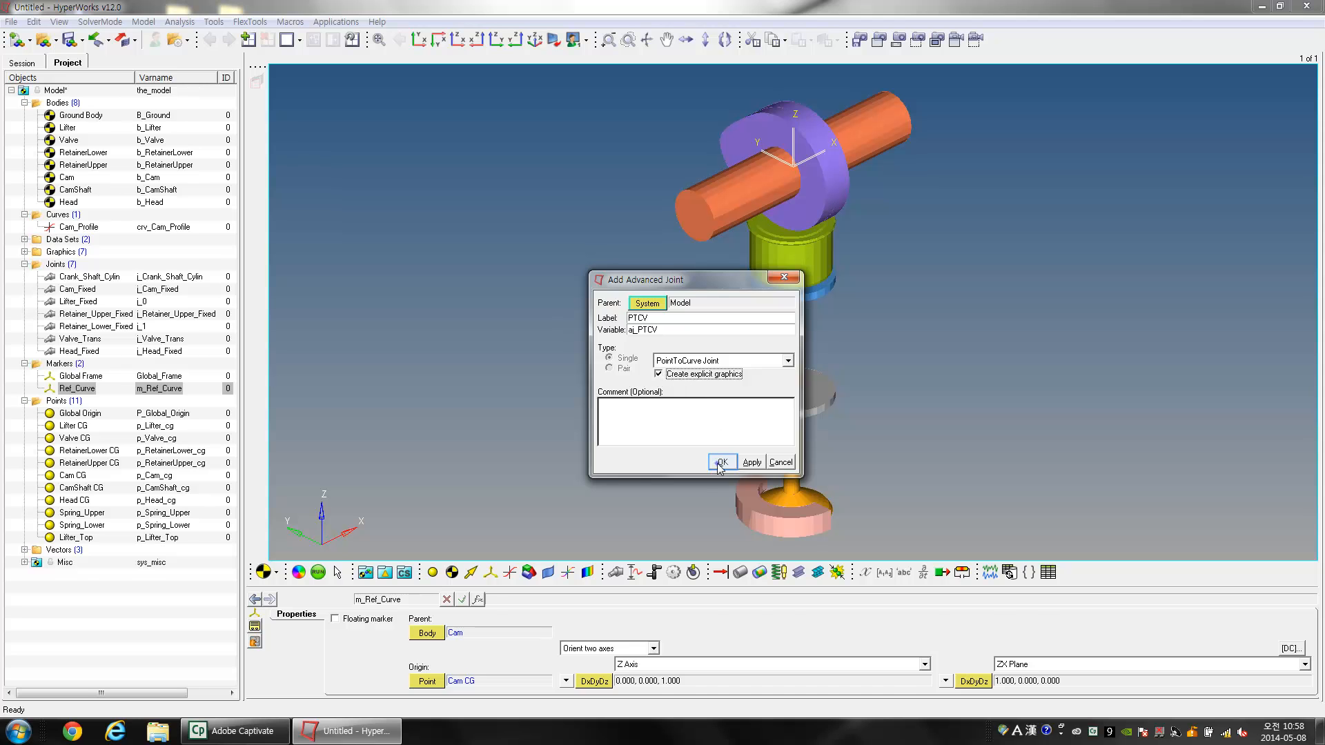
{"action": "left_click", "coordinate": [720, 462]}
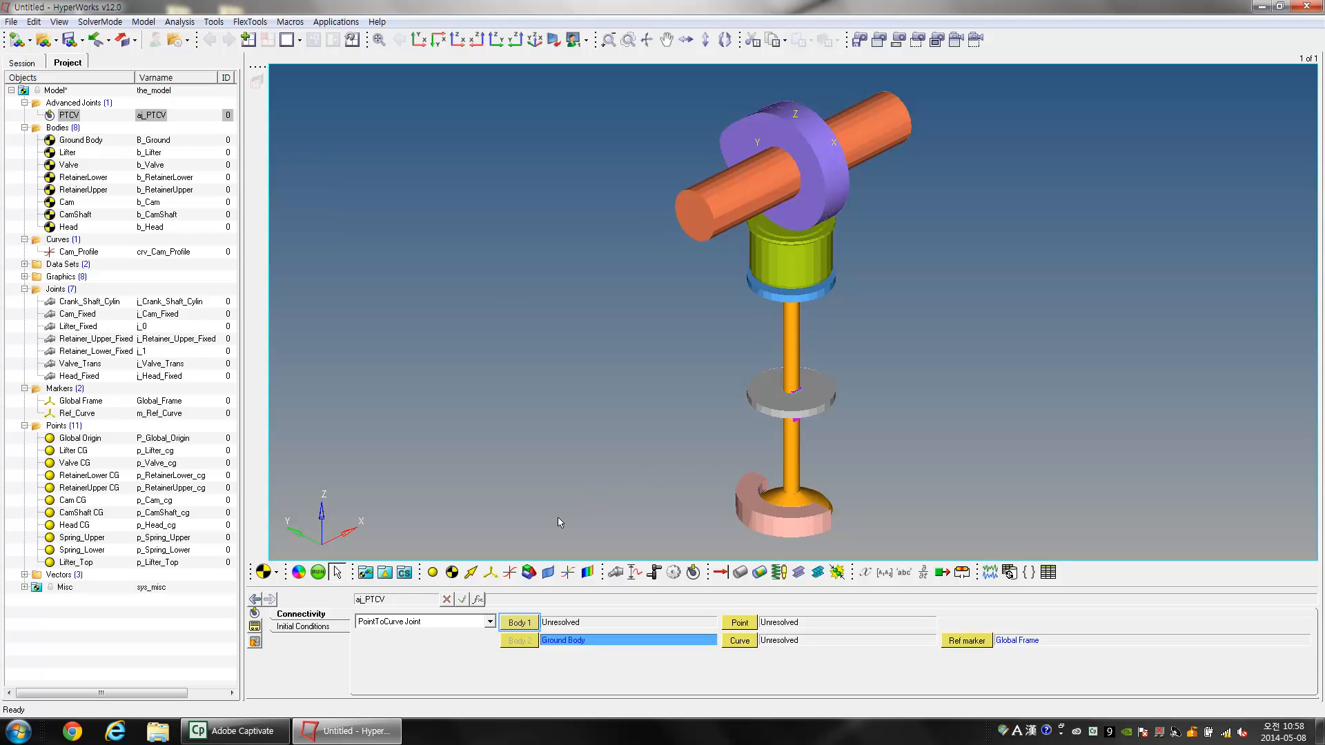
Step: Set the PTCV joint's Body 1 to Lifter and its point to Lifter_Top
{"action": "left_click", "coordinate": [518, 623]}
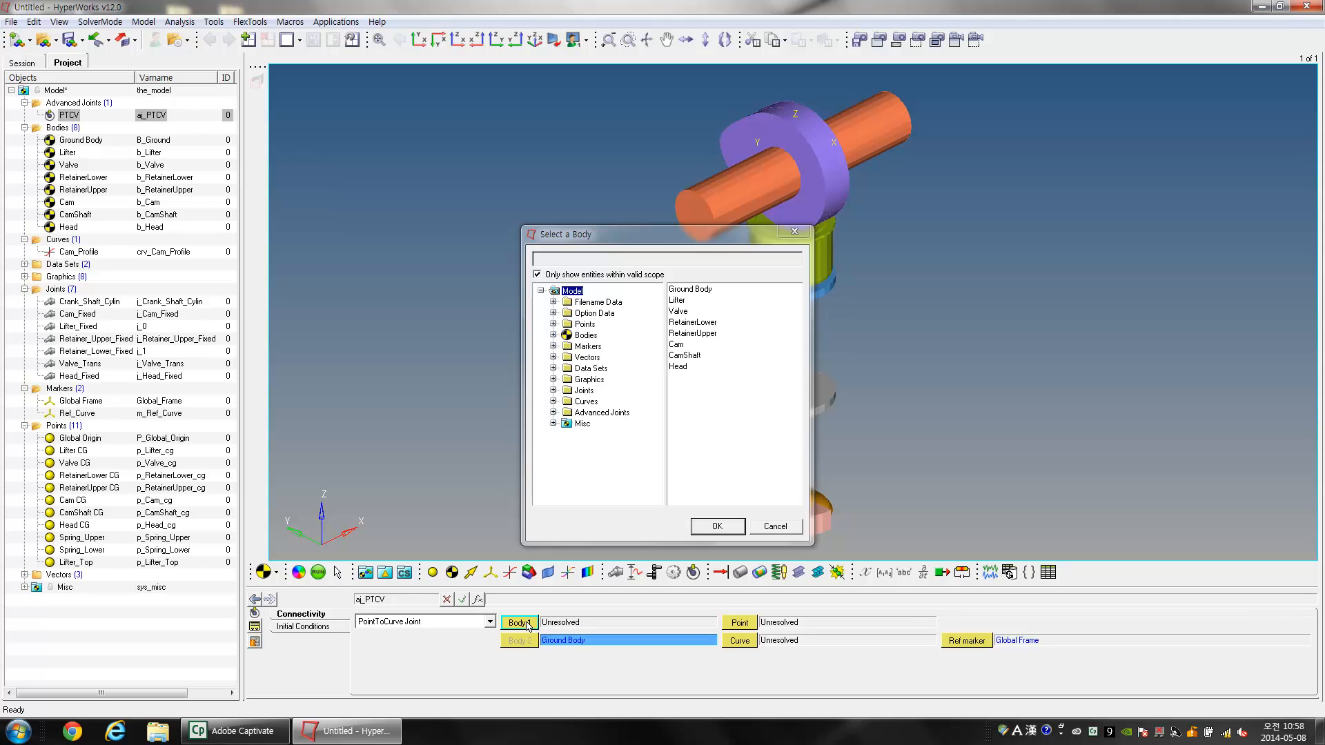
{"action": "left_click", "coordinate": [676, 300]}
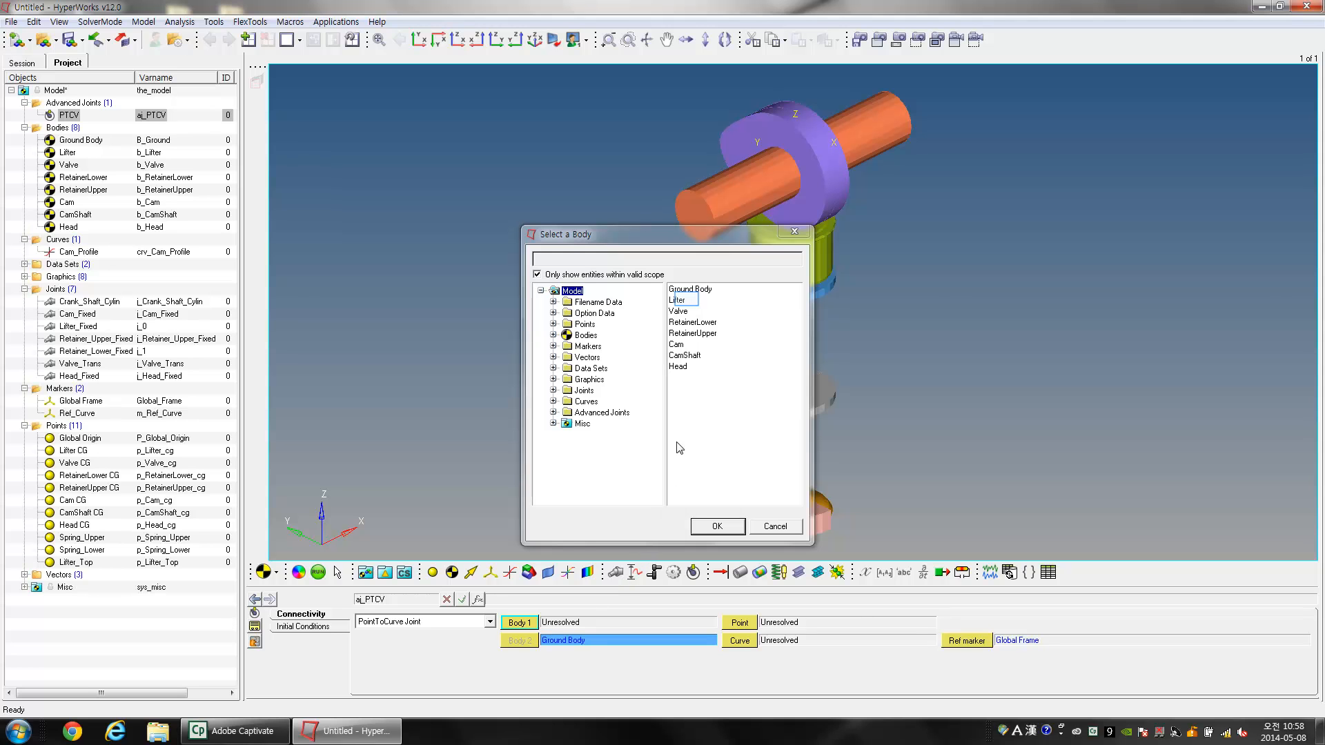
{"action": "left_click", "coordinate": [682, 299]}
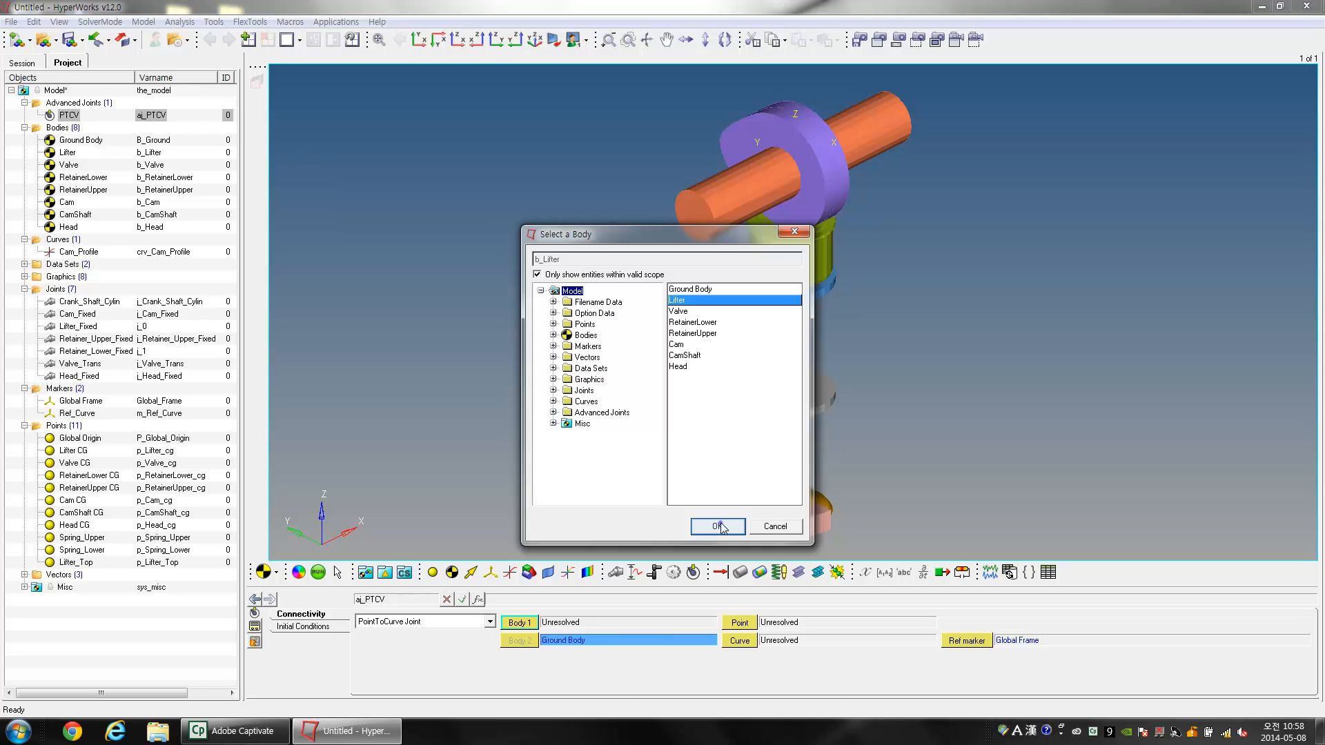
{"action": "left_click", "coordinate": [716, 526]}
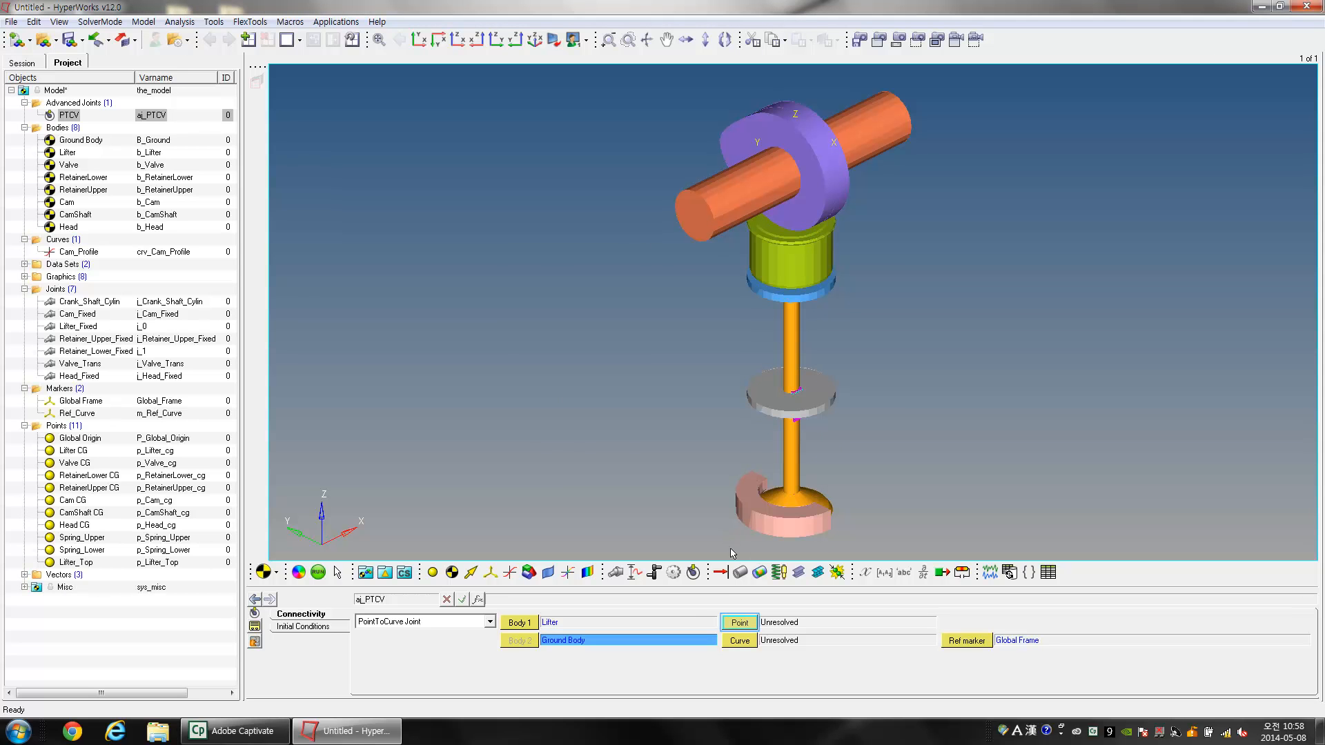
{"action": "left_click", "coordinate": [740, 623]}
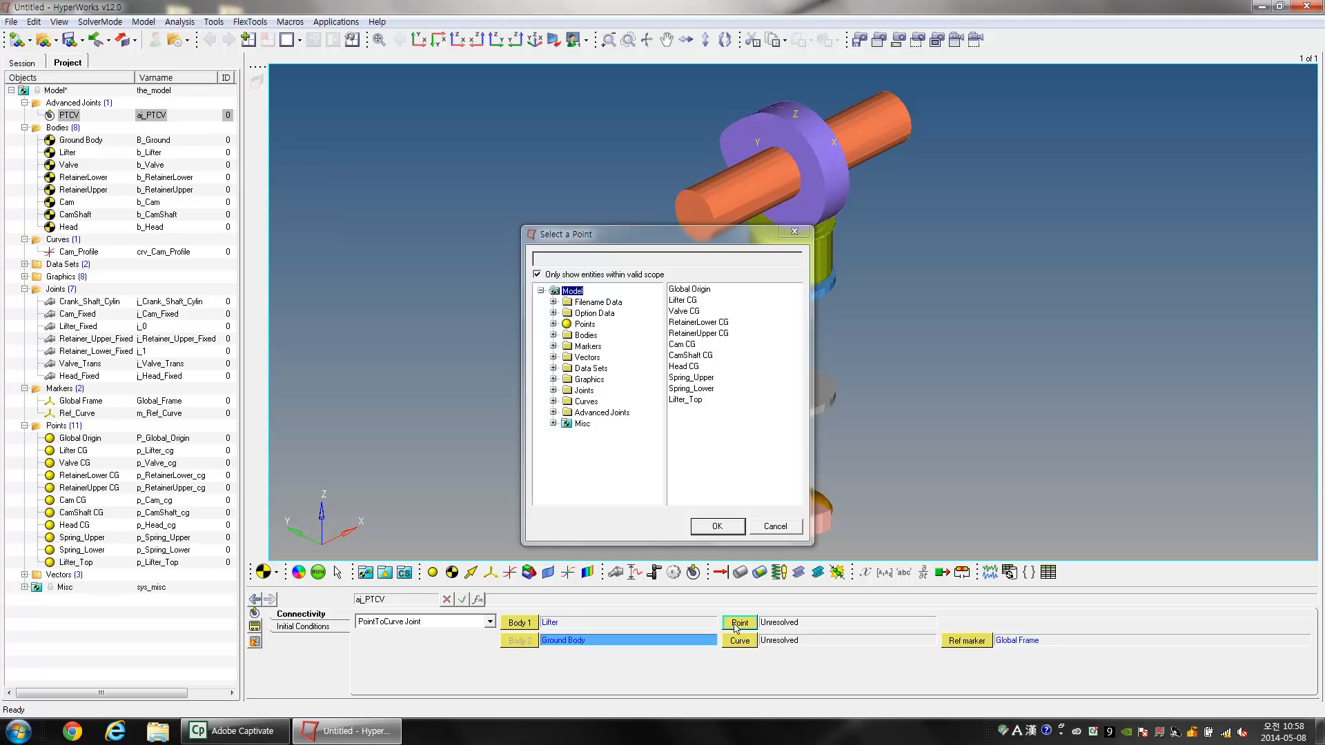
{"action": "left_click", "coordinate": [686, 399]}
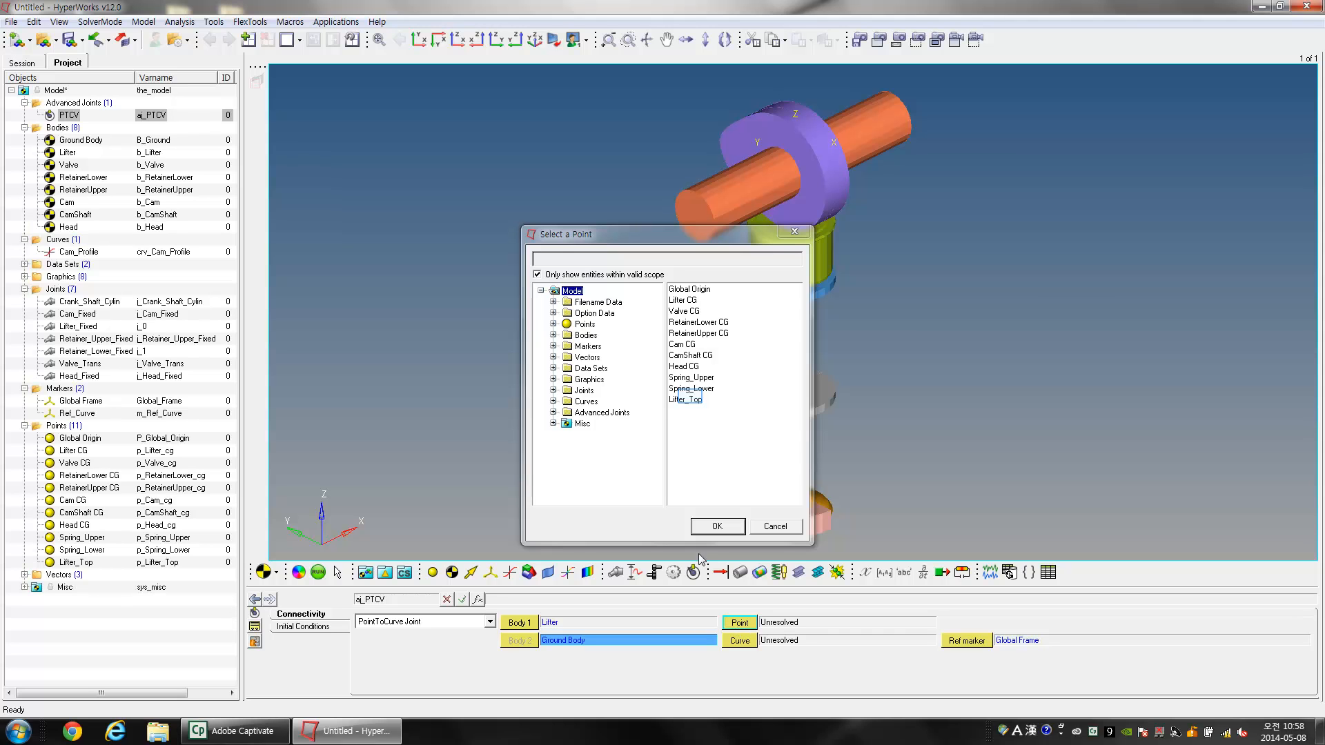
{"action": "left_click", "coordinate": [686, 399]}
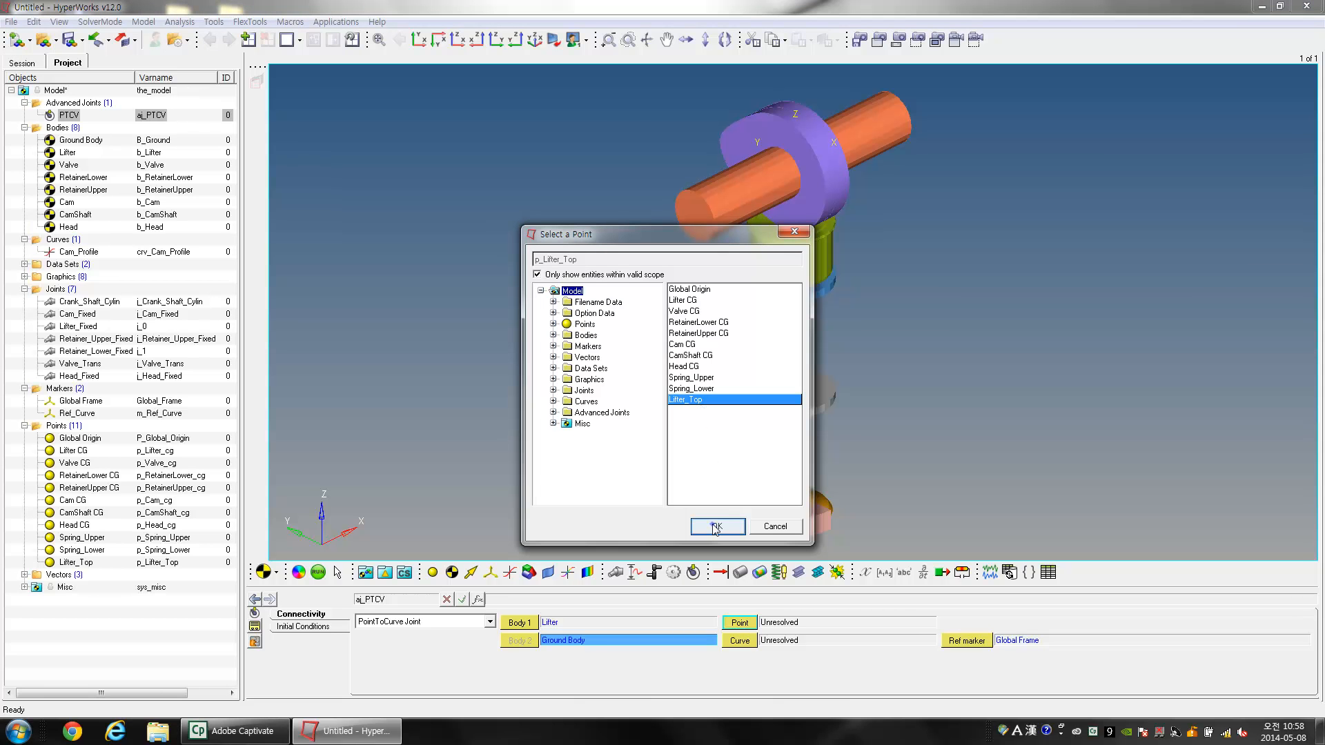
{"action": "left_click", "coordinate": [716, 526]}
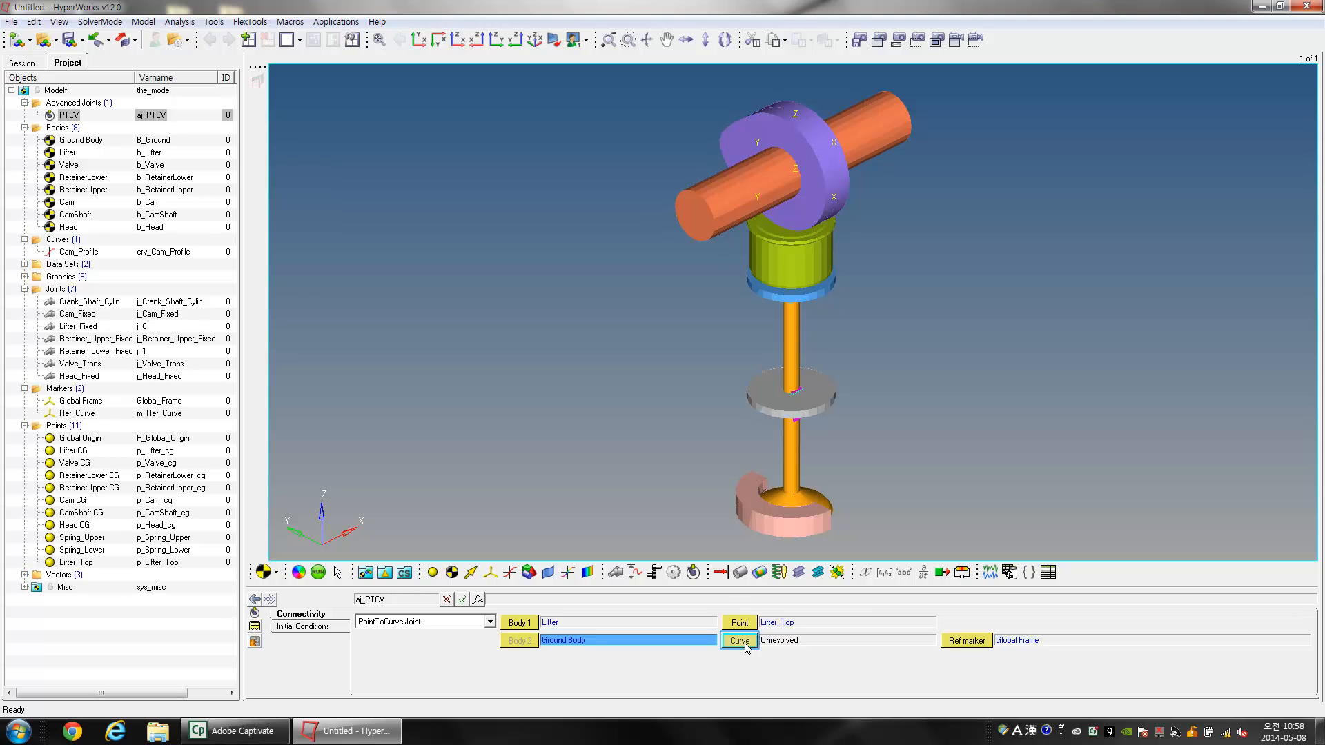
Step: Set the PTCV joint's curve to Cam_Profile and its reference marker to Ref_Curve
{"action": "left_click", "coordinate": [737, 641]}
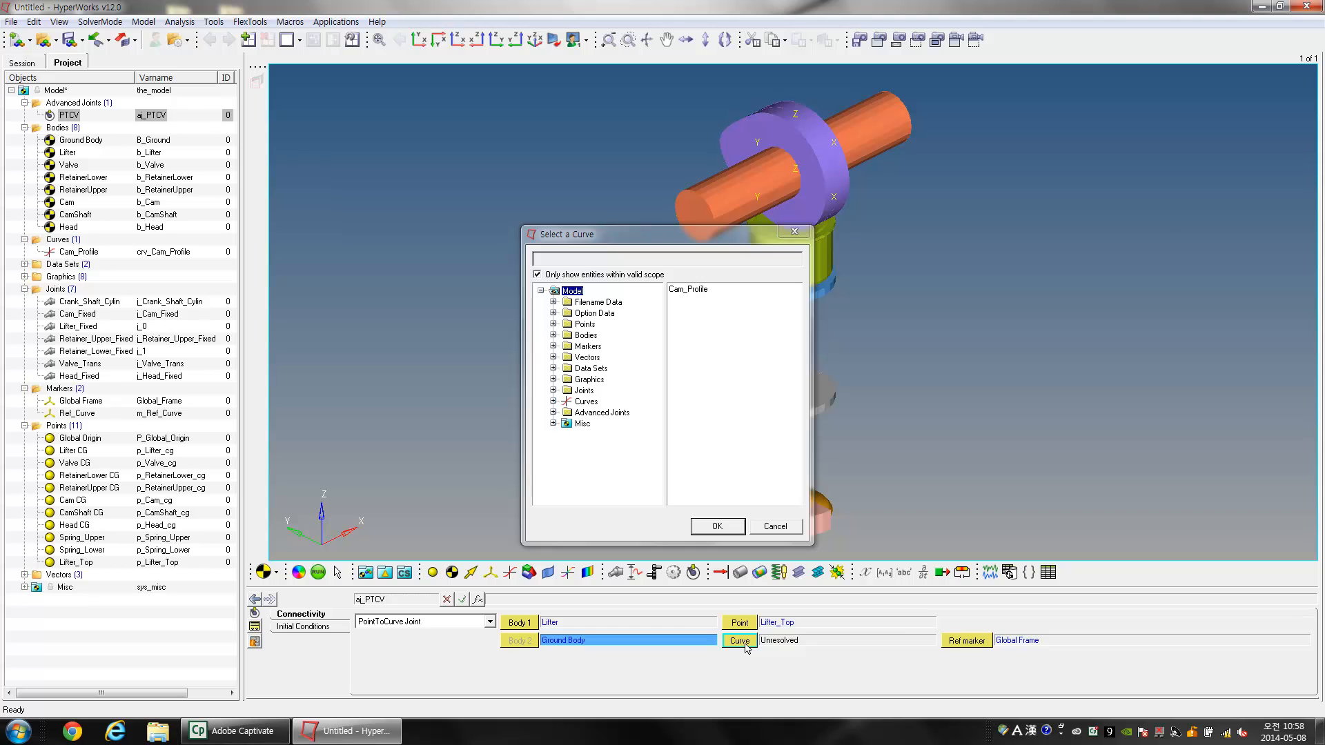
{"action": "left_click", "coordinate": [688, 288]}
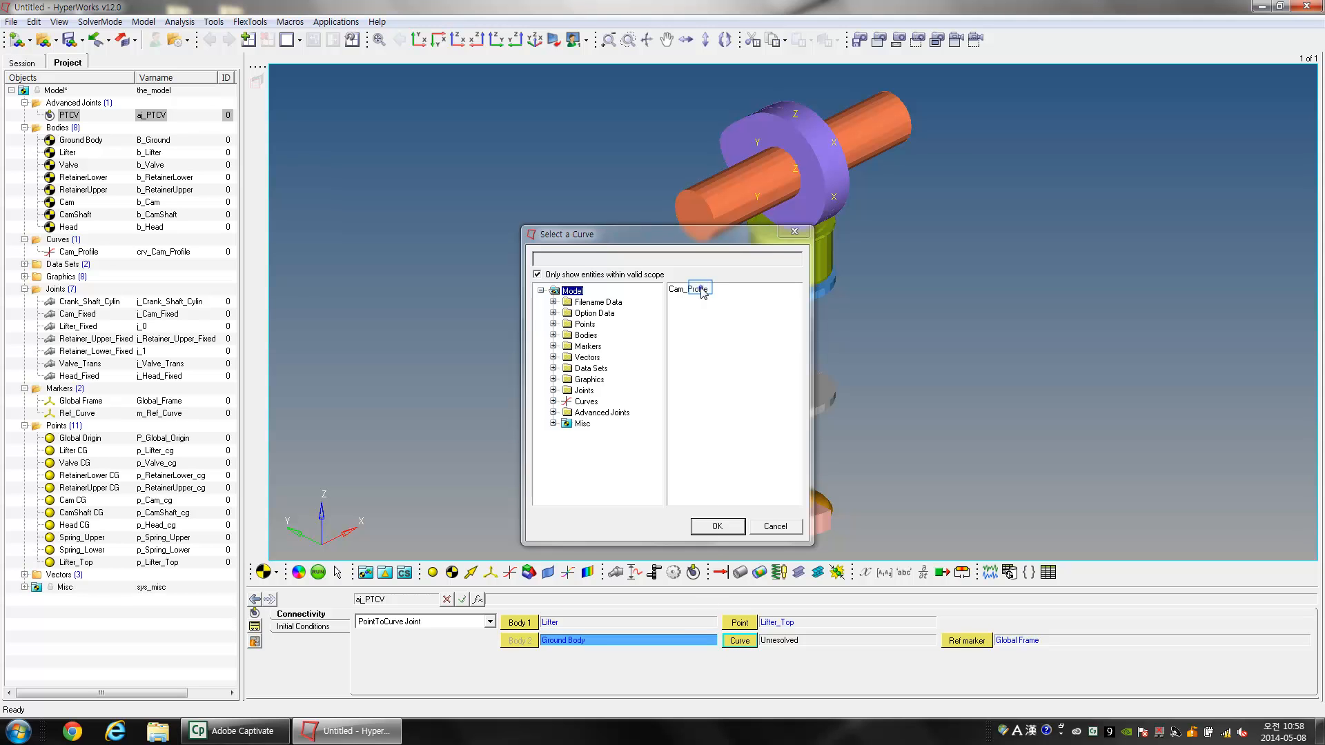
{"action": "left_click", "coordinate": [688, 289]}
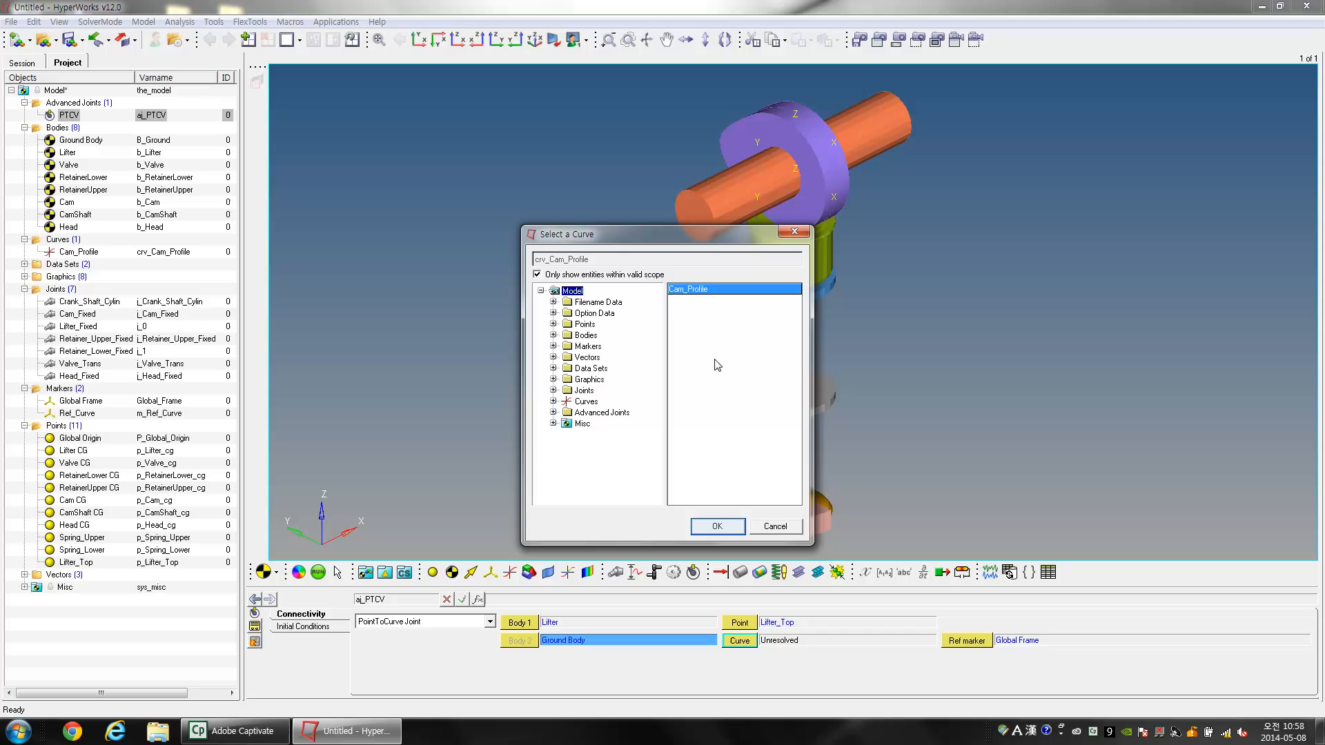
{"action": "left_click", "coordinate": [716, 525]}
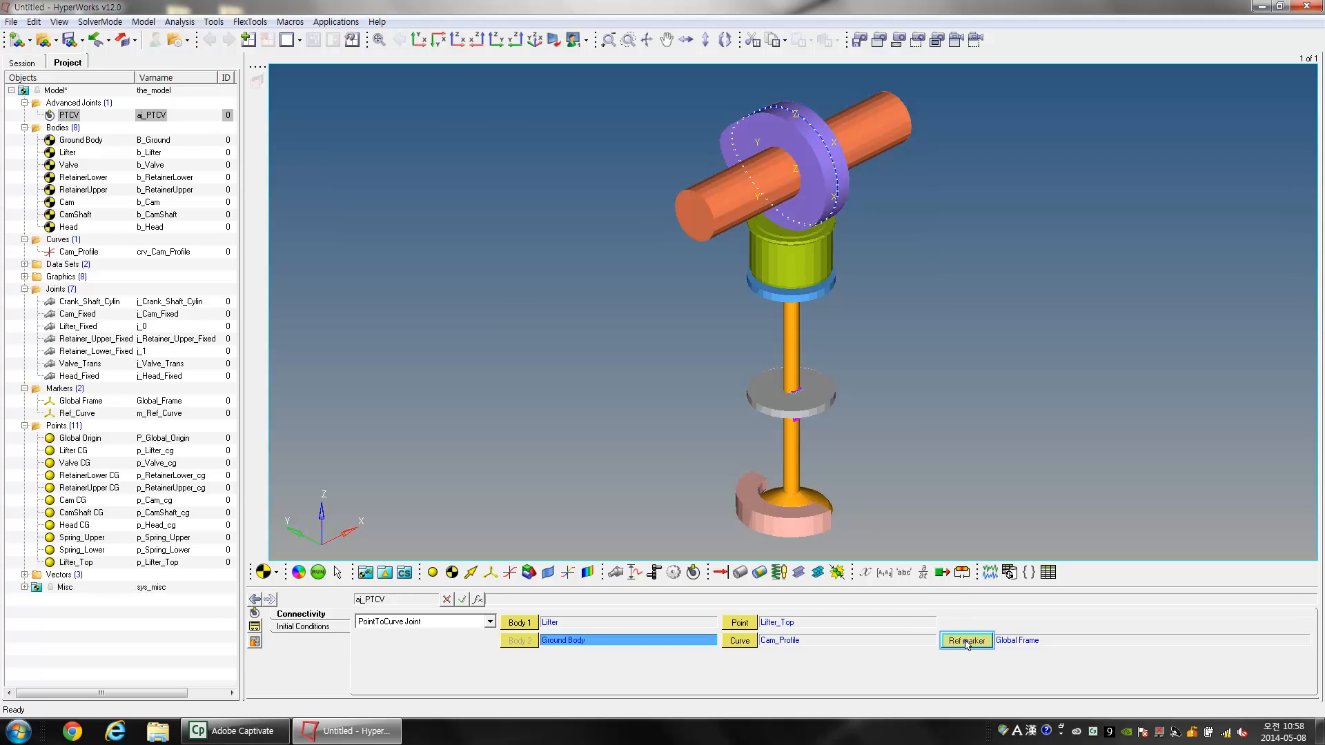
{"action": "left_click", "coordinate": [966, 641]}
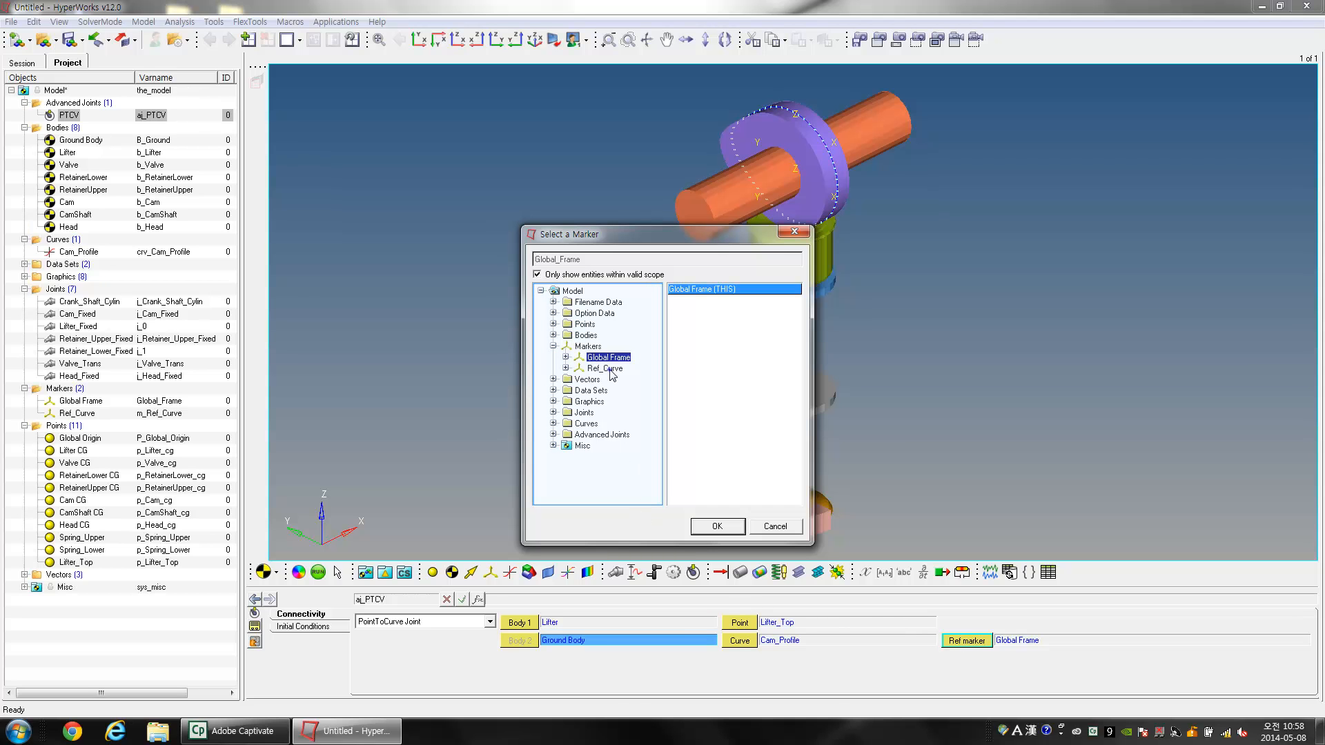
{"action": "left_click", "coordinate": [606, 368]}
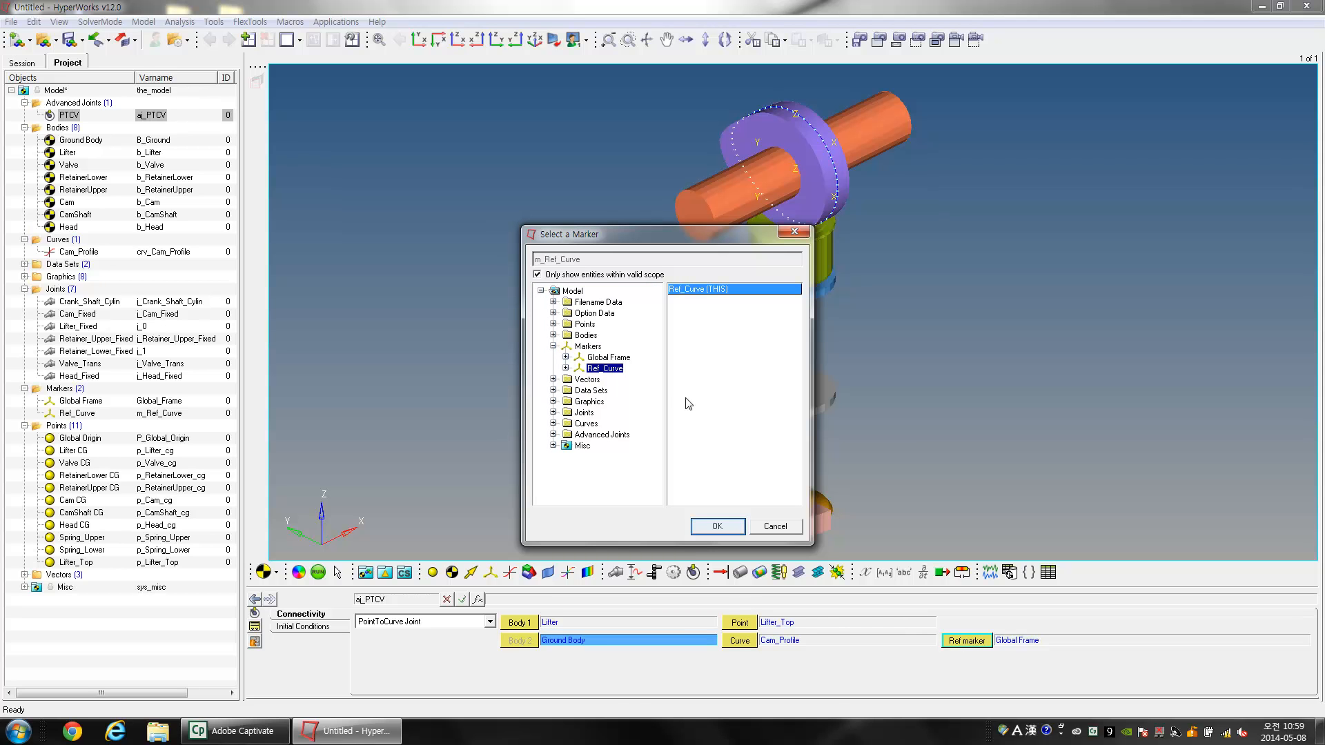
{"action": "left_click", "coordinate": [717, 526]}
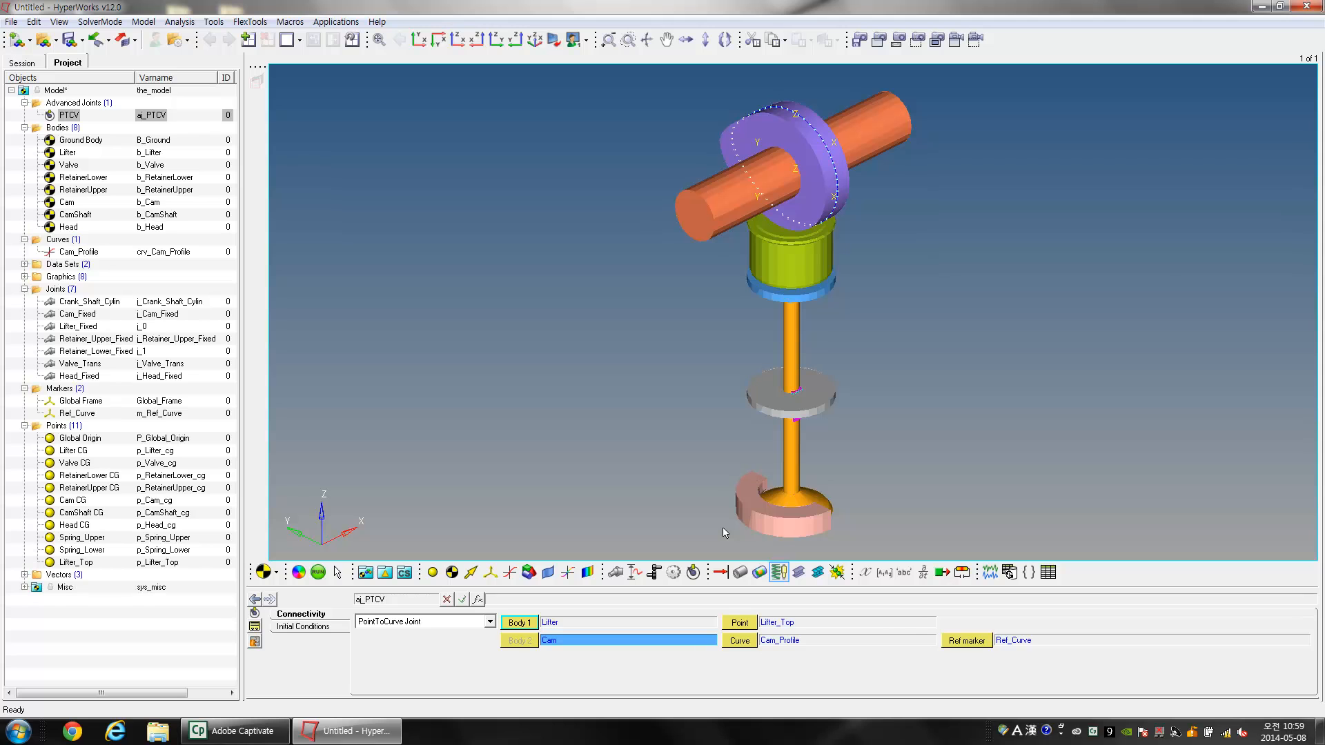
{"action": "mouse_move", "coordinate": [753, 537]}
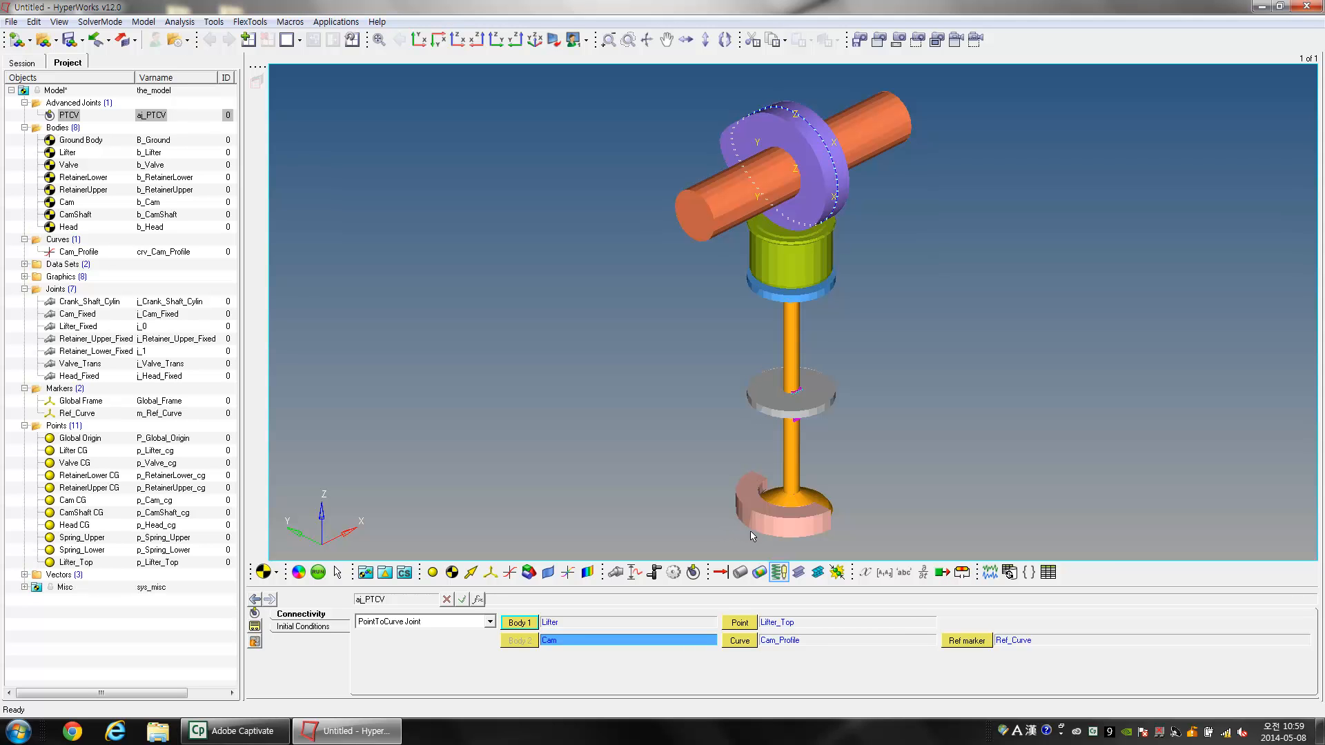
Step: Create a single coil spring labelled SpringDamper with variable sd_SpringDamper
{"action": "left_click", "coordinate": [778, 571]}
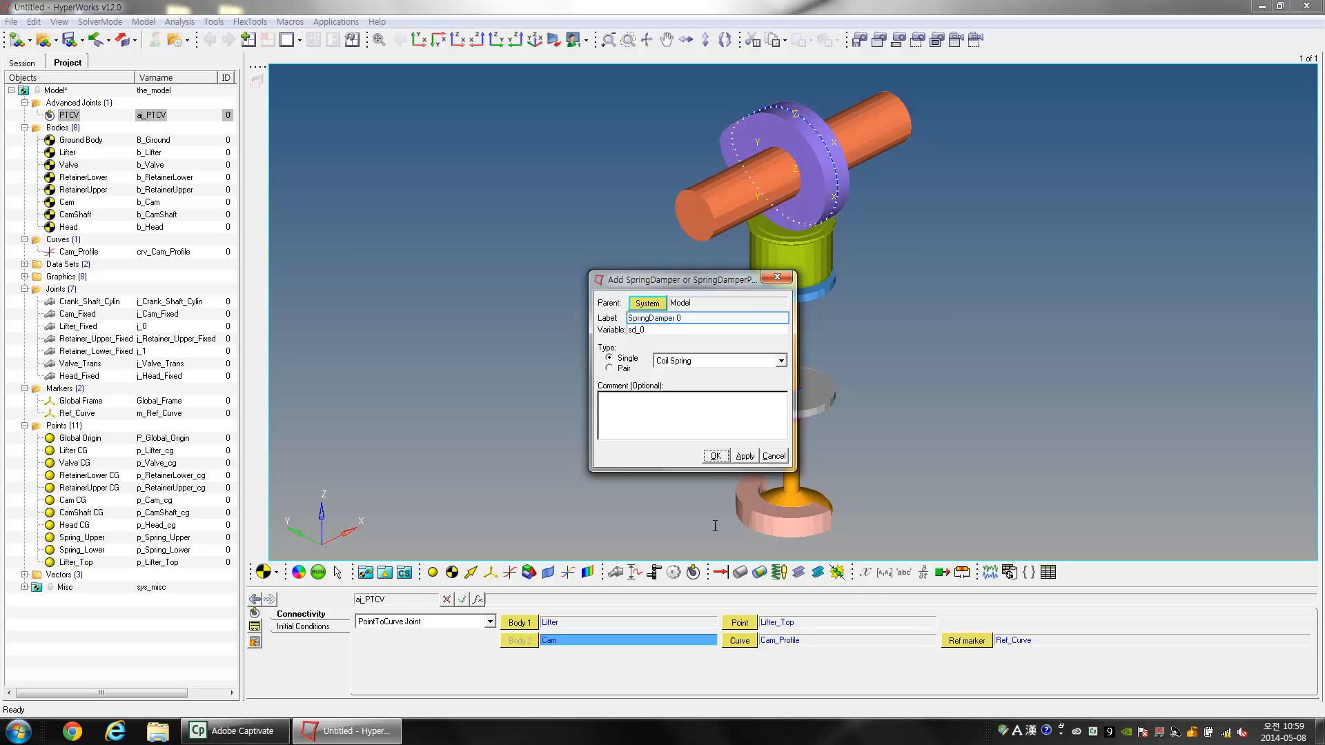
{"action": "left_click", "coordinate": [708, 317]}
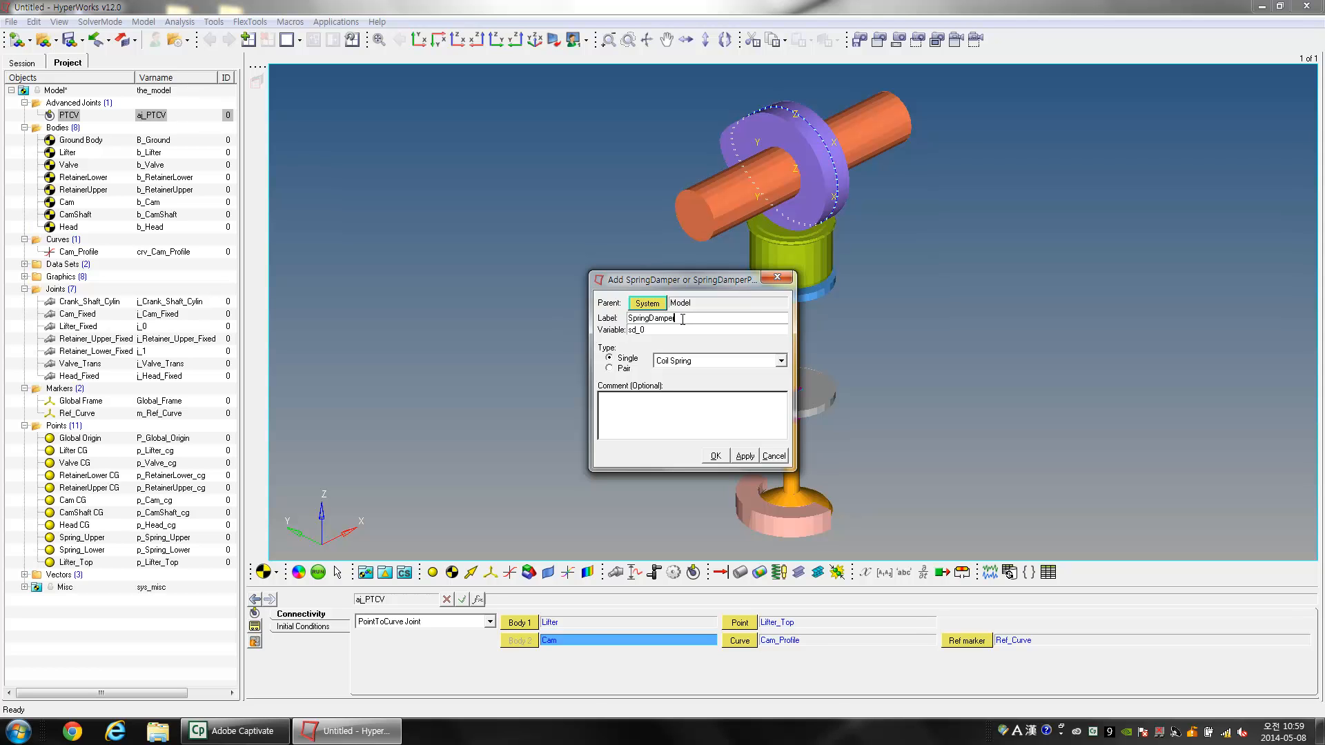
{"action": "double_click", "coordinate": [650, 318]}
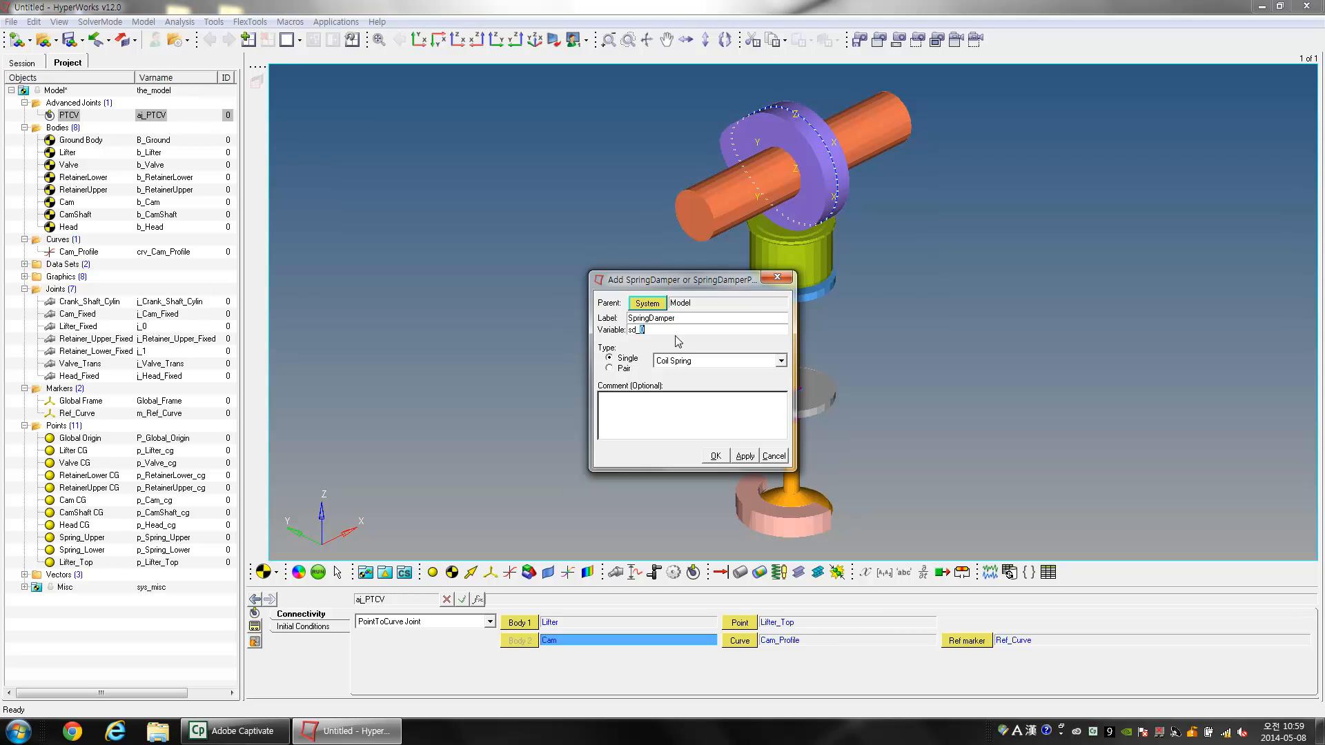
{"action": "mouse_move", "coordinate": [697, 352]}
{"action": "type", "text": "SpringDamper"}
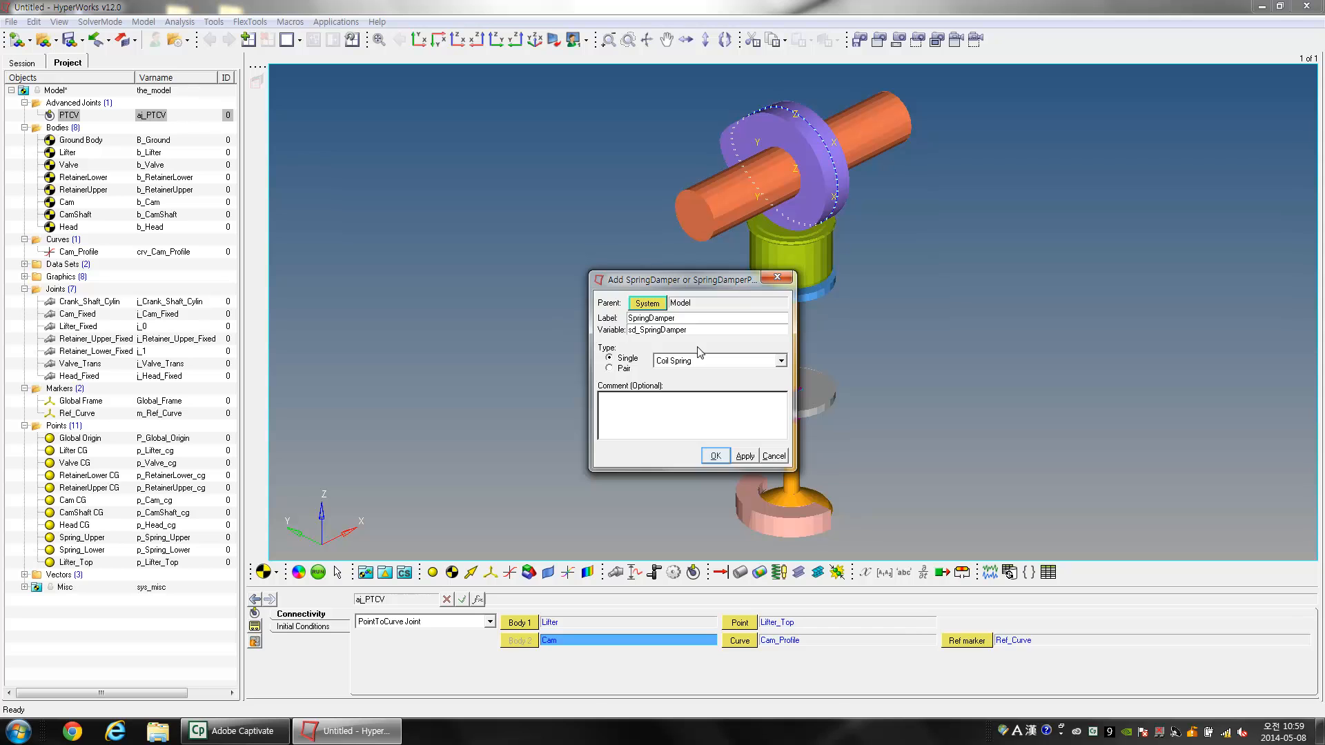
{"action": "left_click", "coordinate": [714, 456]}
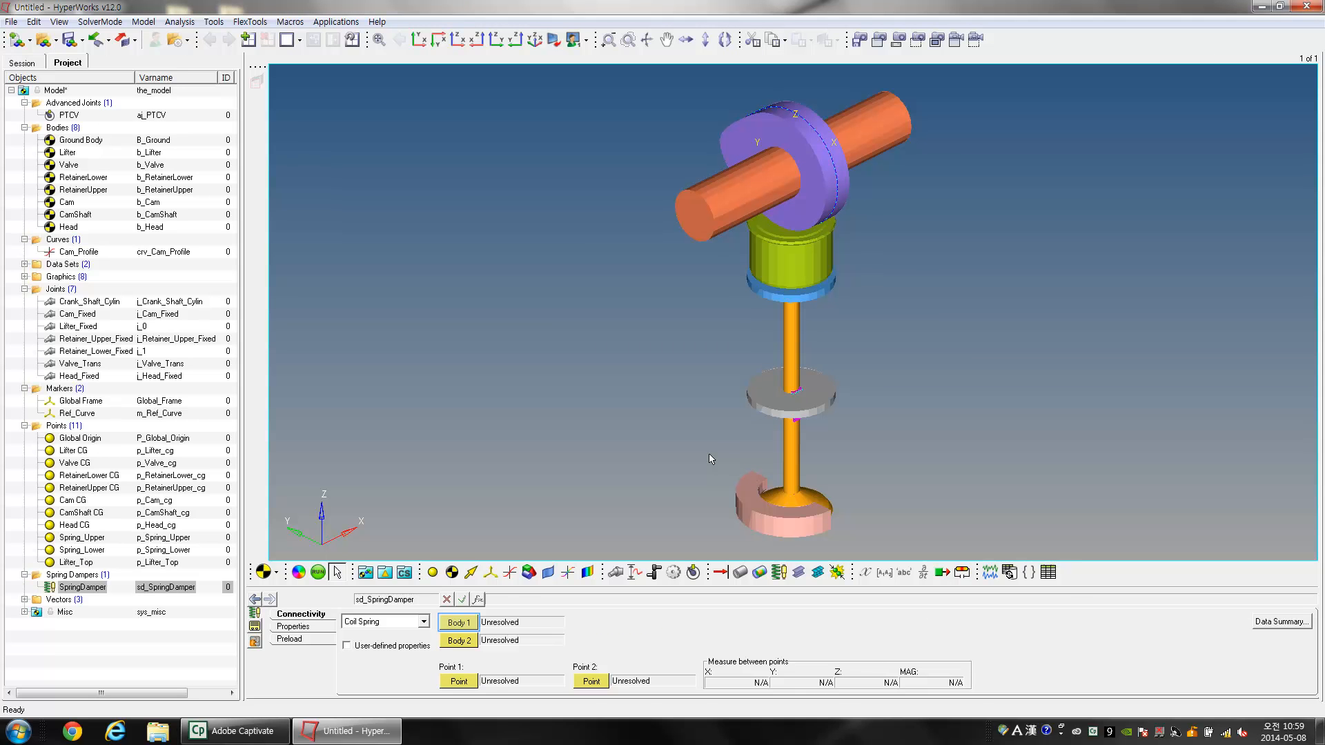
Step: Set SpringDamper's Body 1 to RetainerUpper and Body 2 to RetainerLower
{"action": "left_click", "coordinate": [457, 623]}
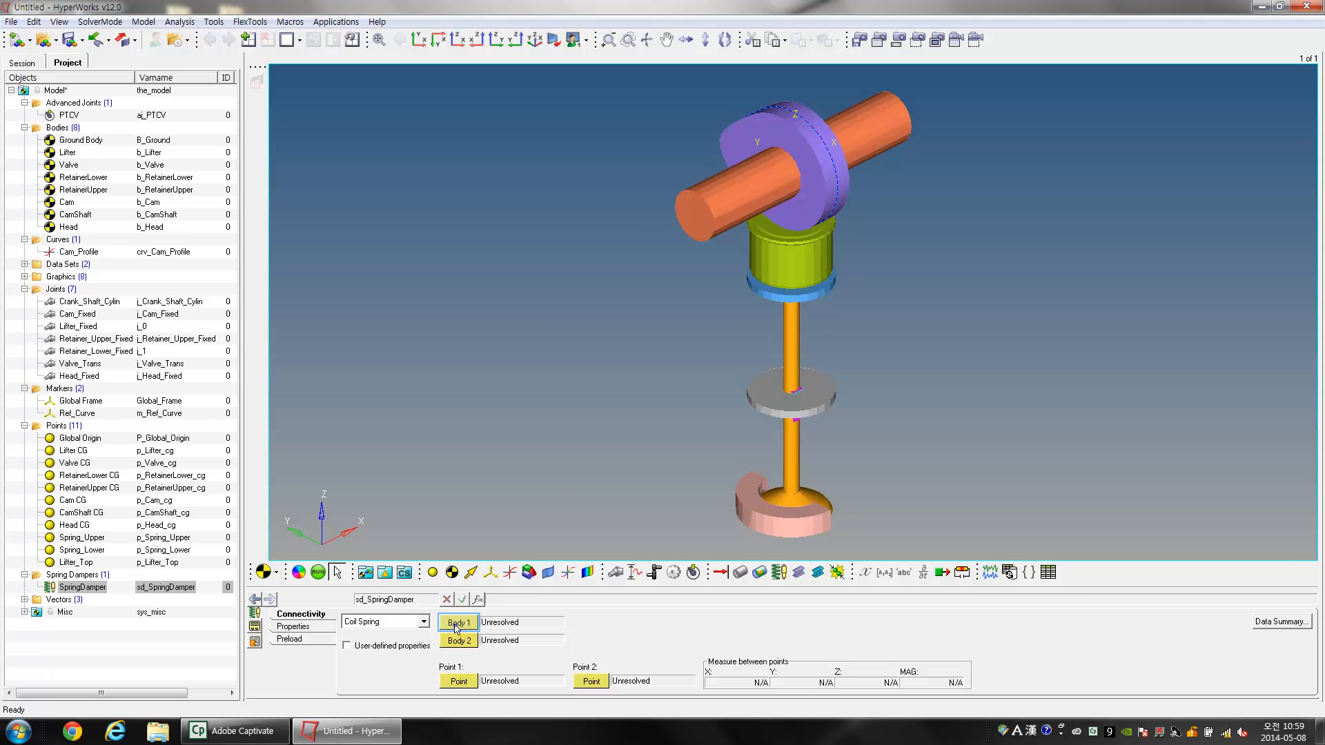
{"action": "left_click", "coordinate": [459, 623]}
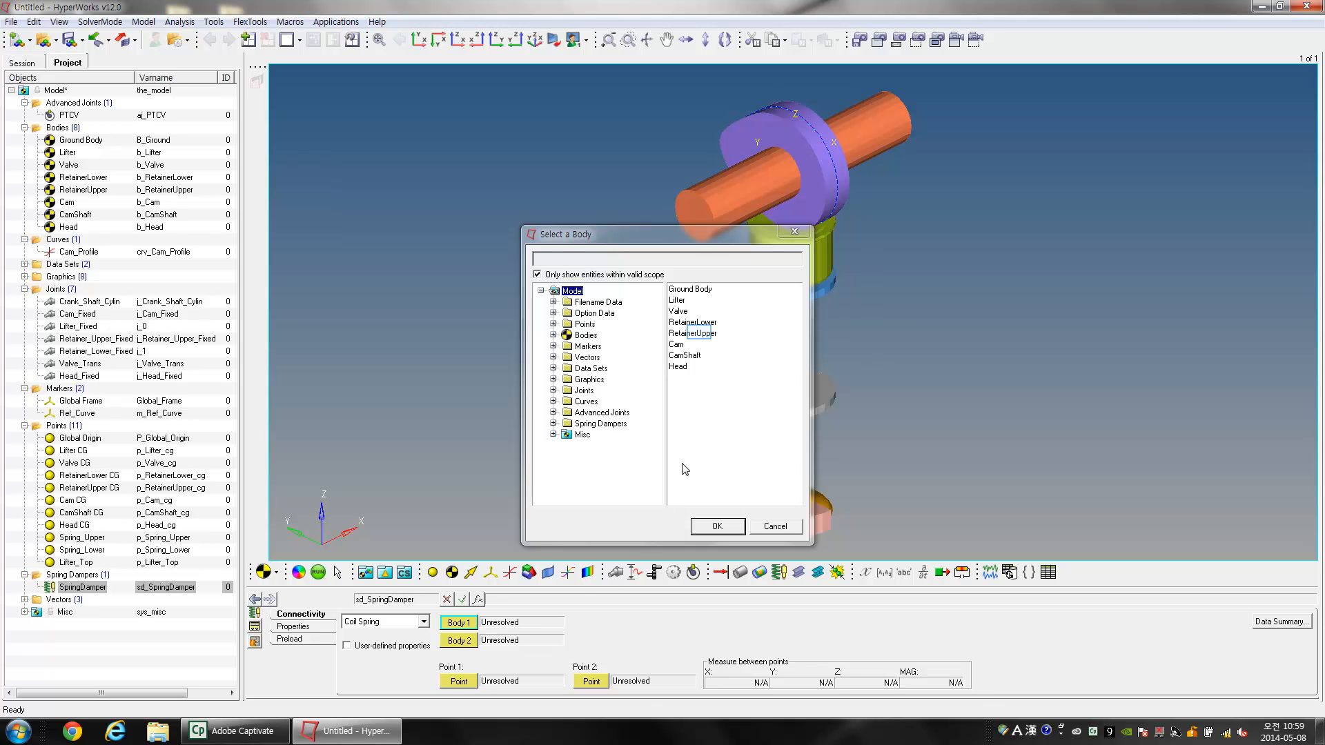
{"action": "left_click", "coordinate": [691, 333]}
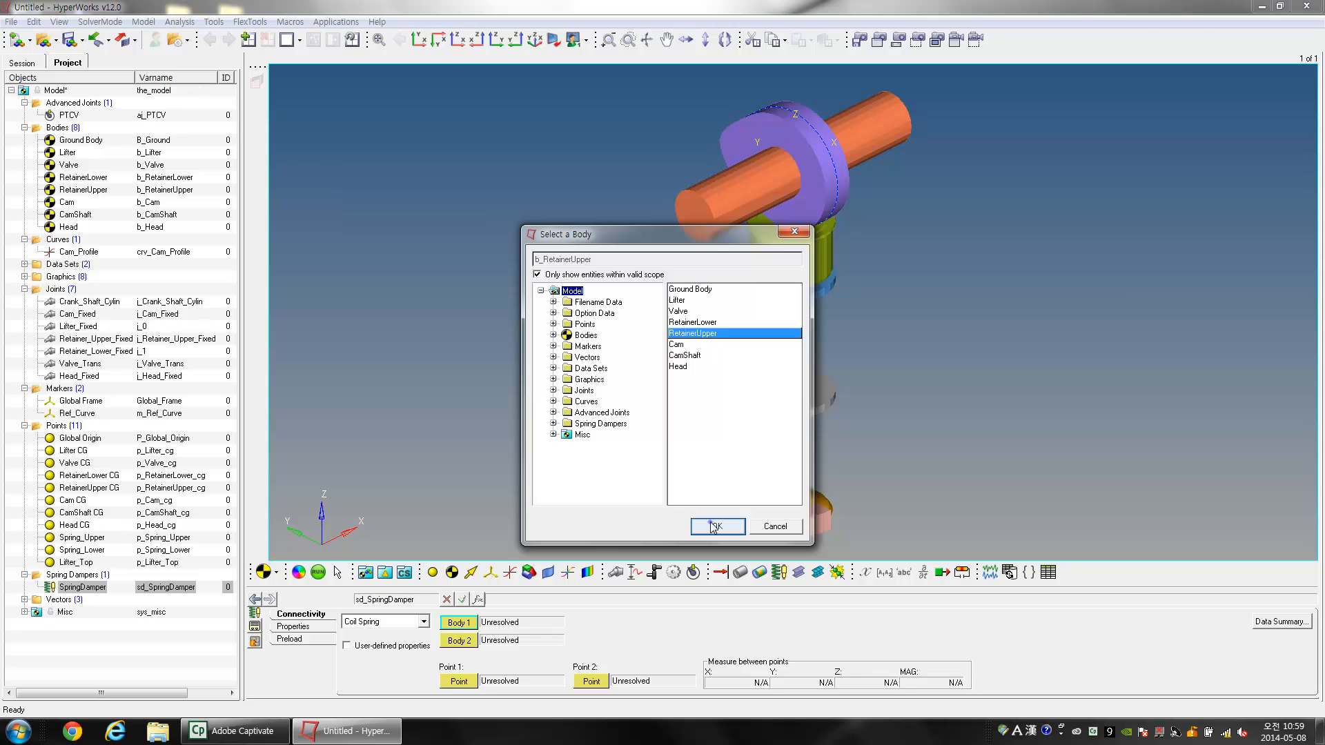
{"action": "left_click", "coordinate": [715, 526]}
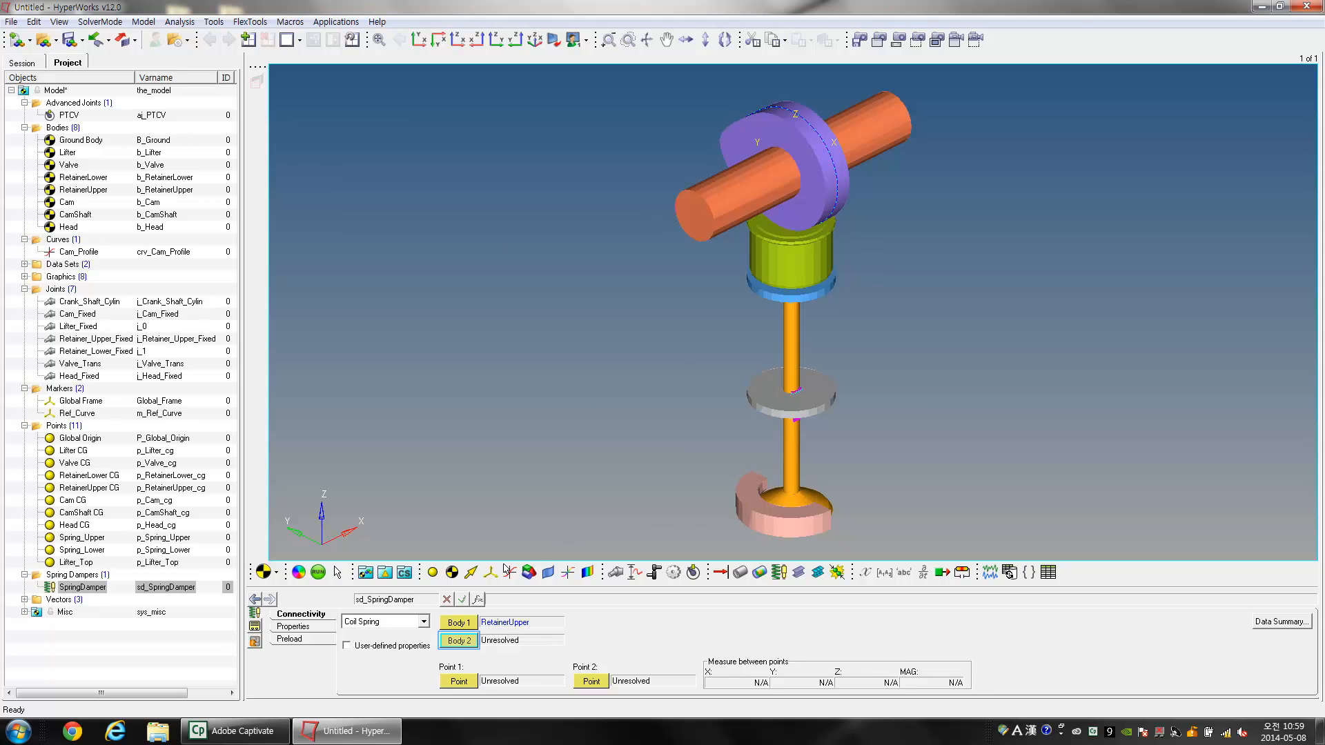
{"action": "left_click", "coordinate": [458, 640]}
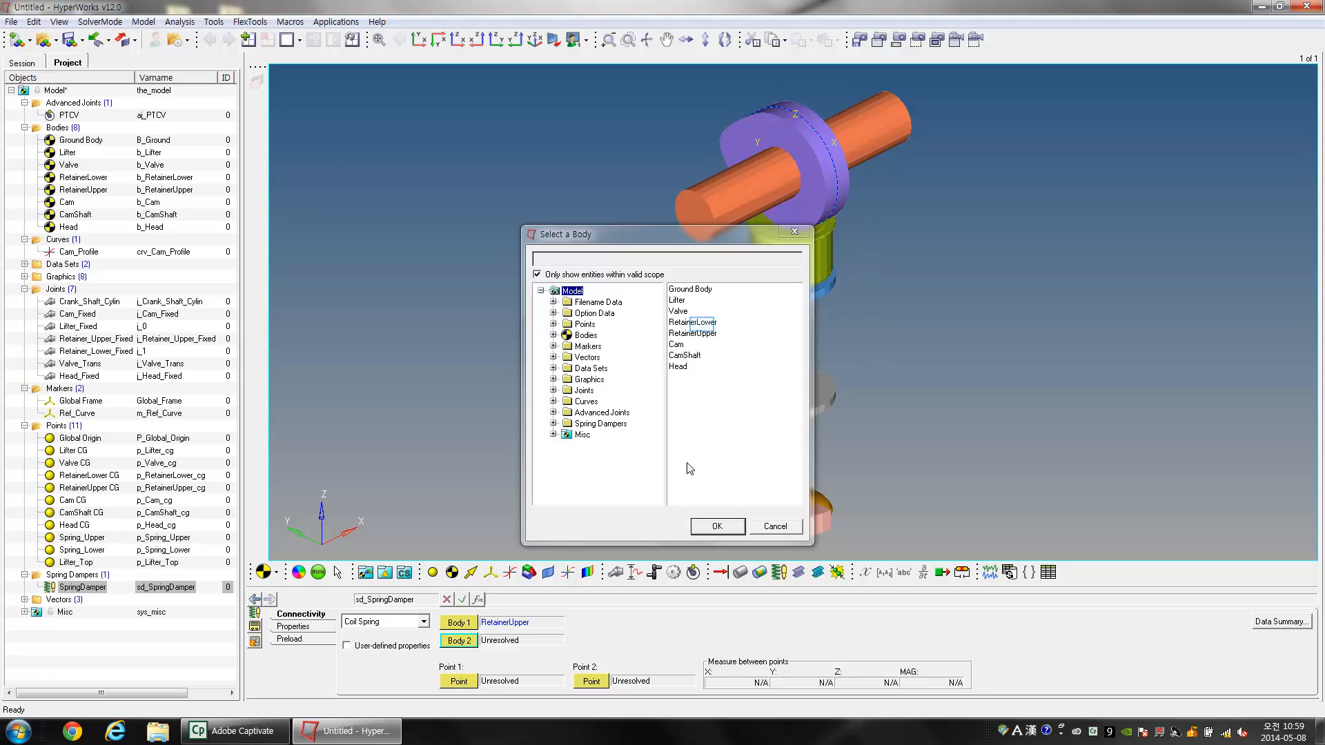
{"action": "left_click", "coordinate": [692, 323]}
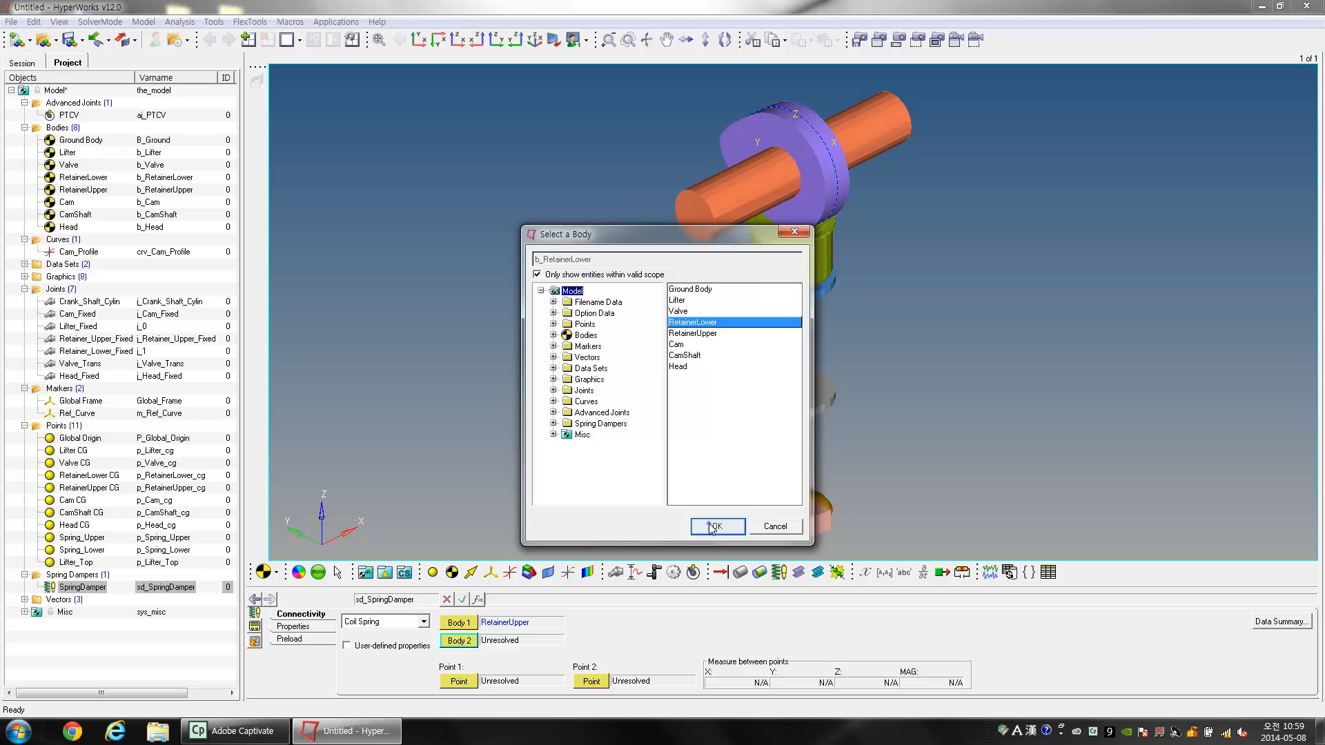
{"action": "left_click", "coordinate": [716, 526]}
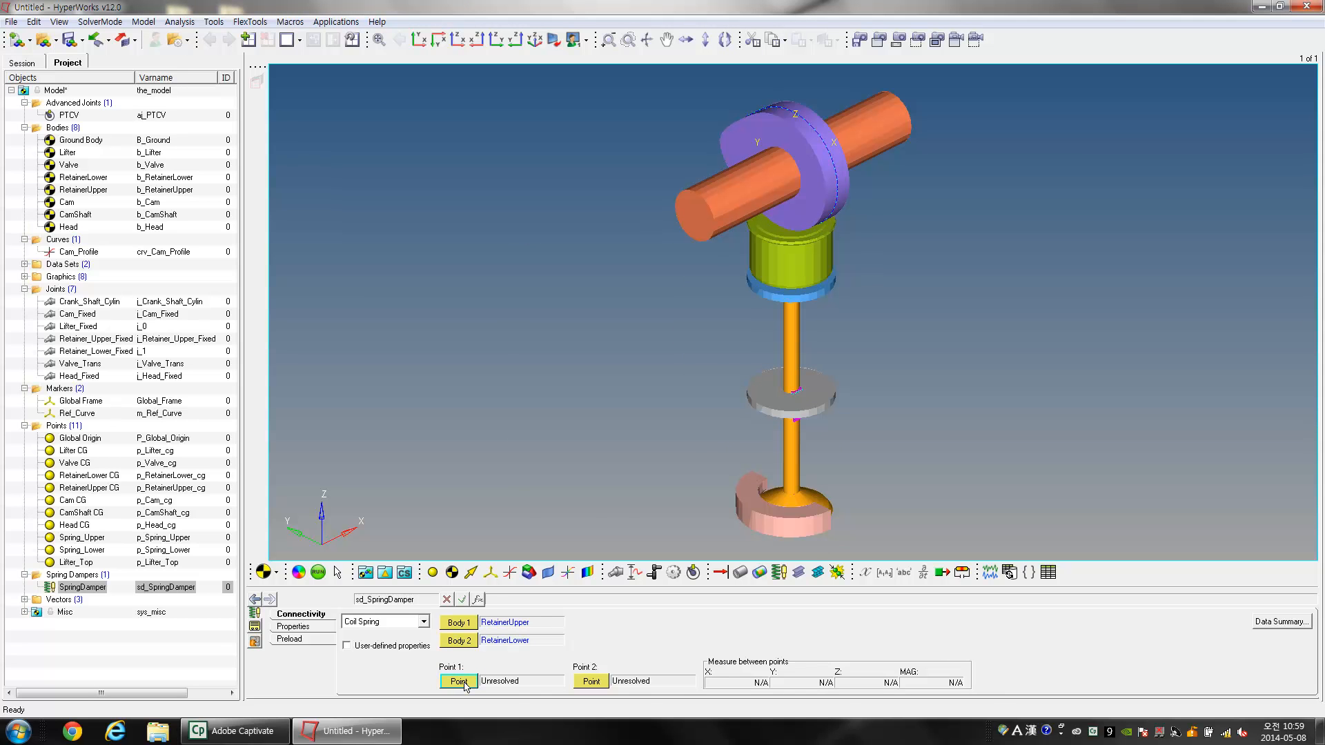
Step: Set SpringDamper's end points to Spring_Upper and Spring_Lower
{"action": "left_click", "coordinate": [458, 680]}
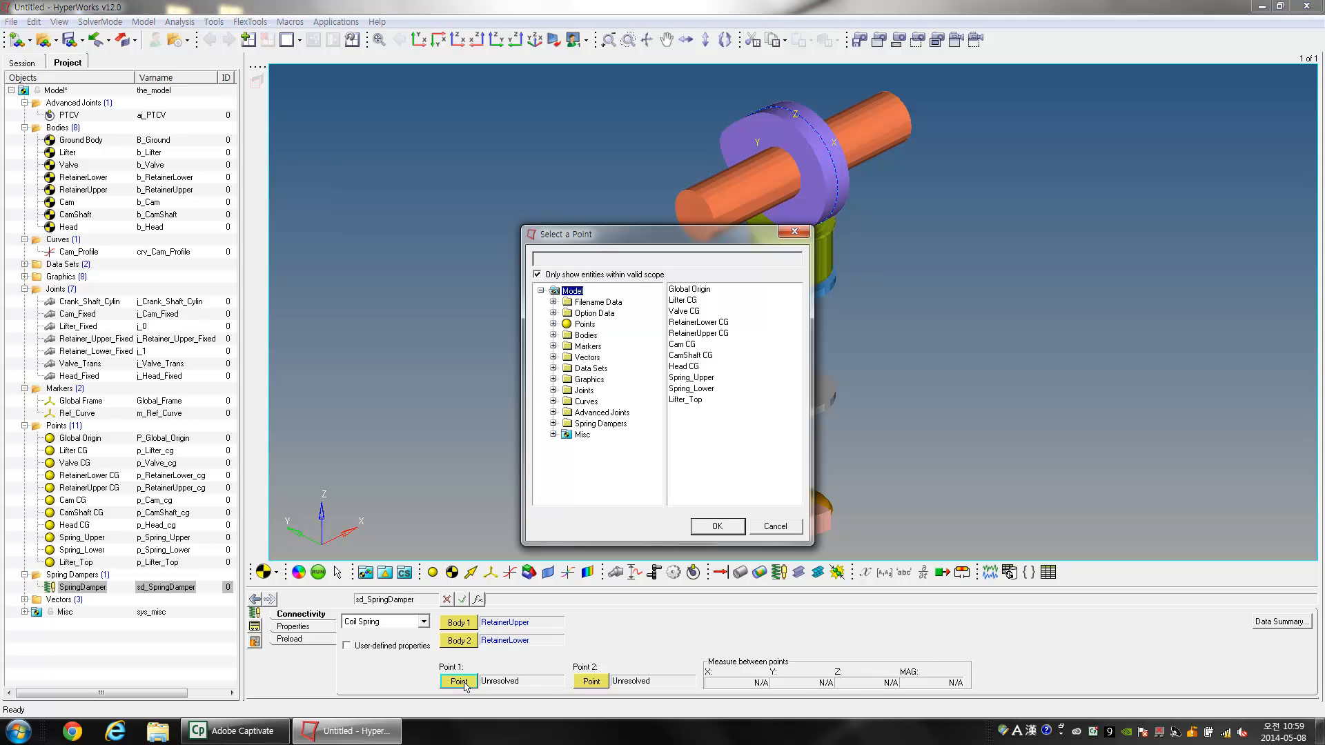
{"action": "left_click", "coordinate": [691, 378]}
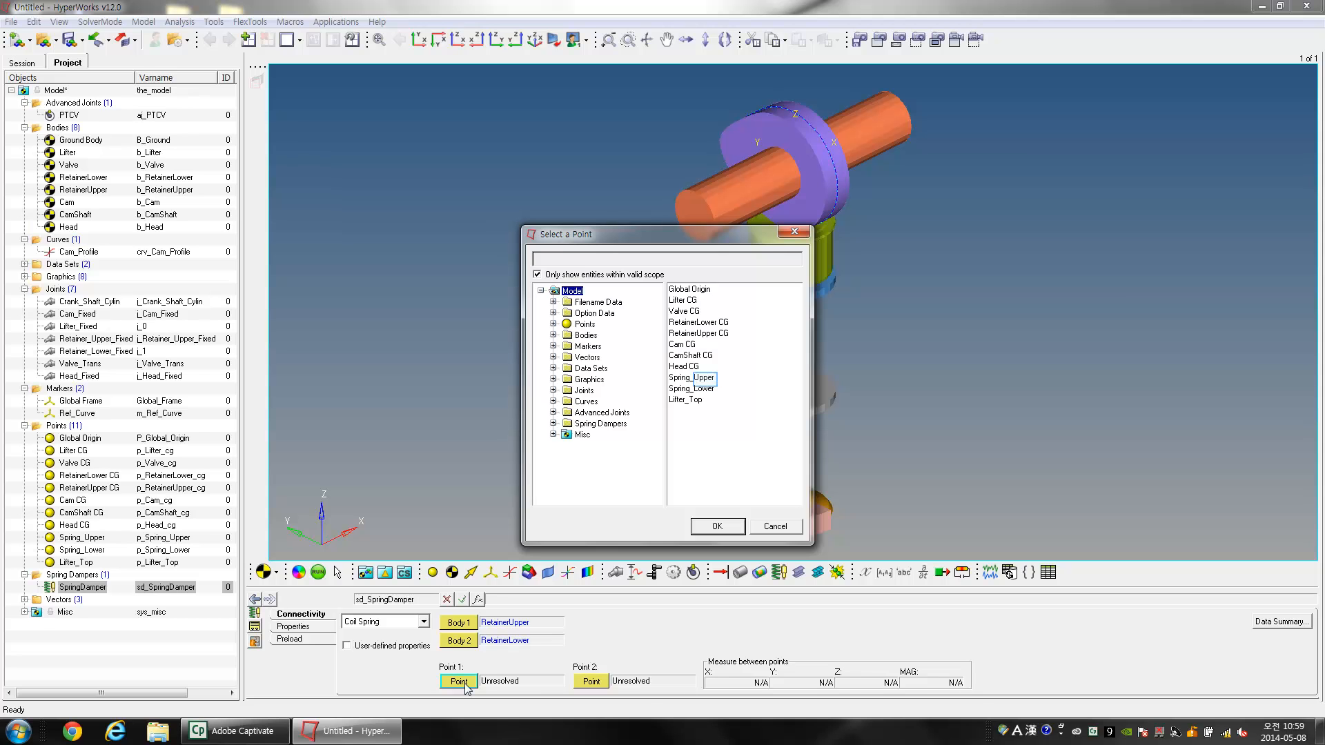
{"action": "mouse_move", "coordinate": [704, 459]}
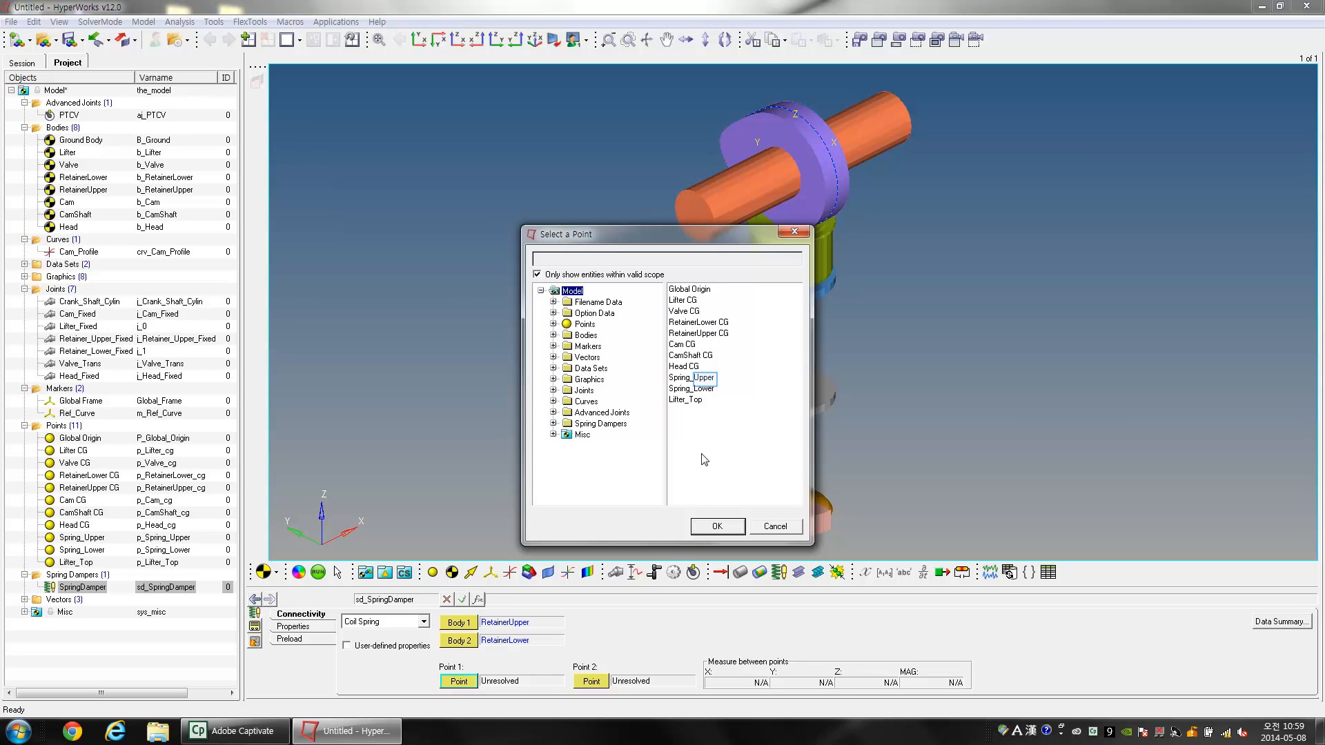
{"action": "left_click", "coordinate": [690, 377]}
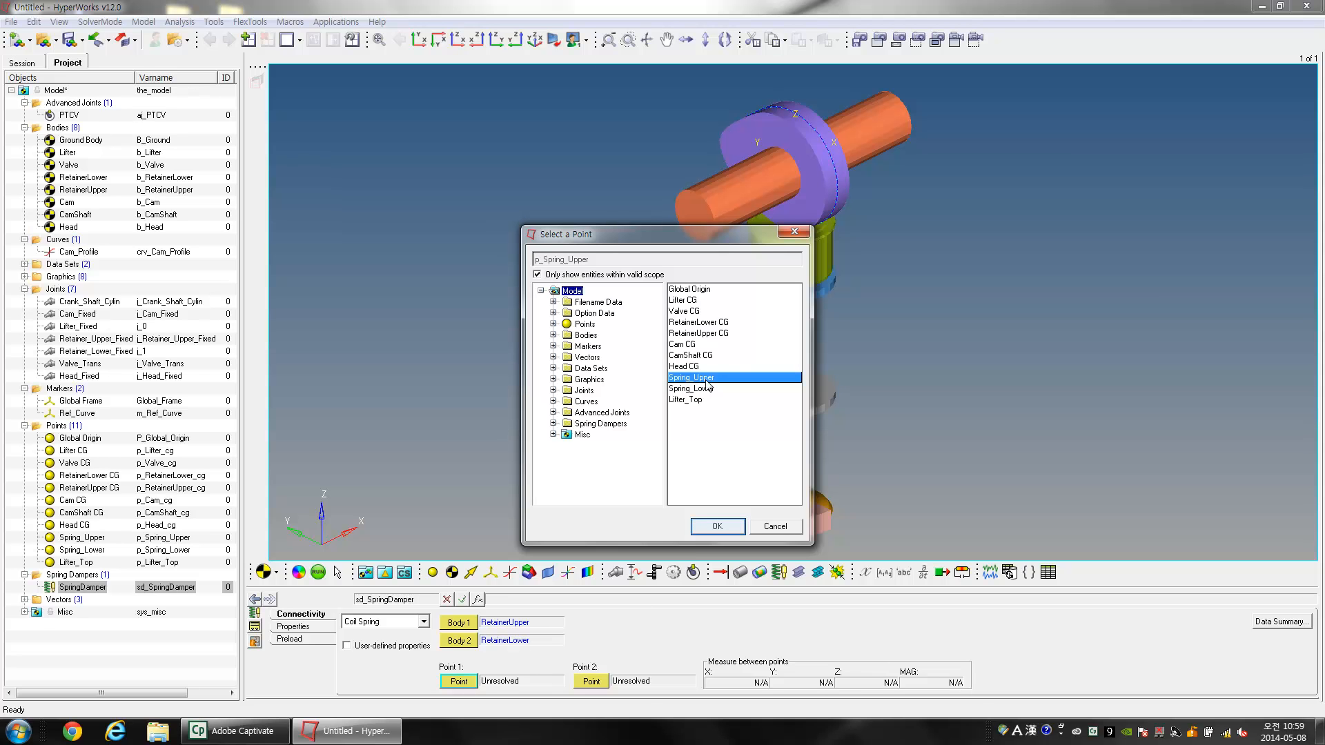
{"action": "left_click", "coordinate": [716, 526]}
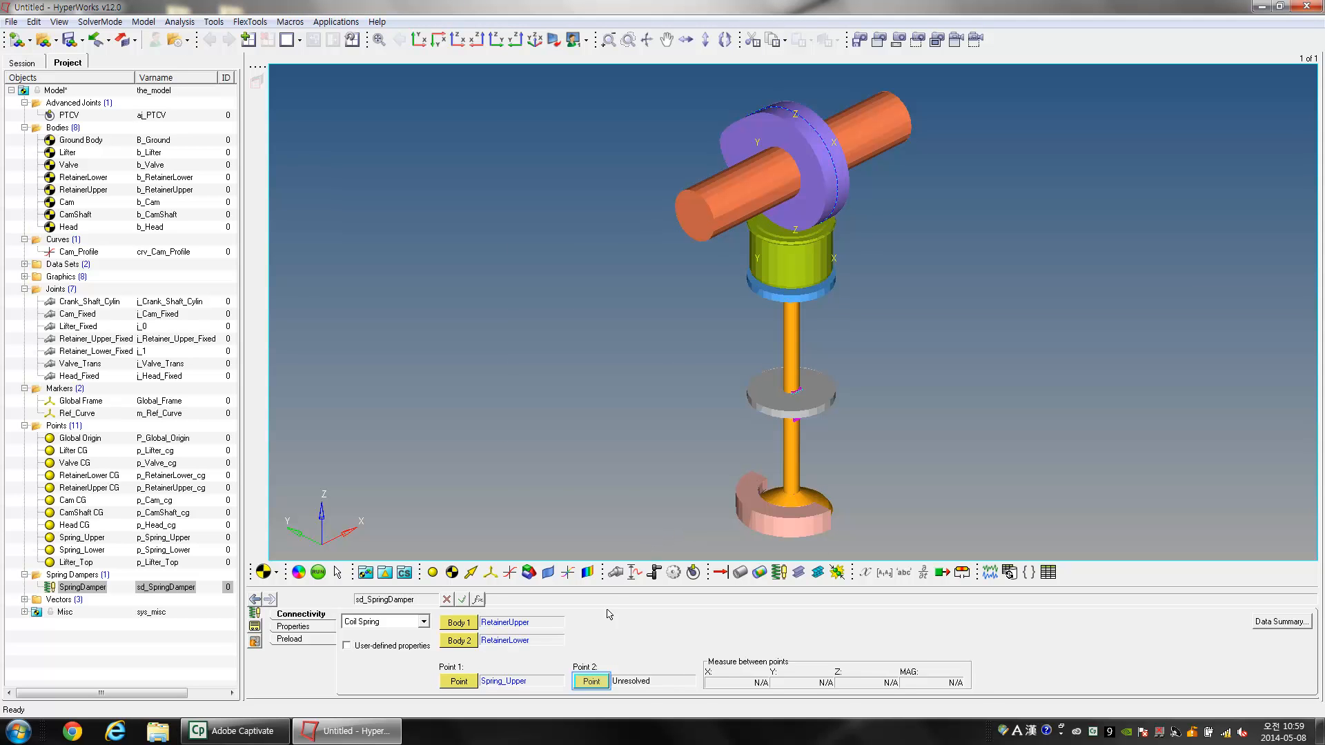
{"action": "left_click", "coordinate": [590, 680]}
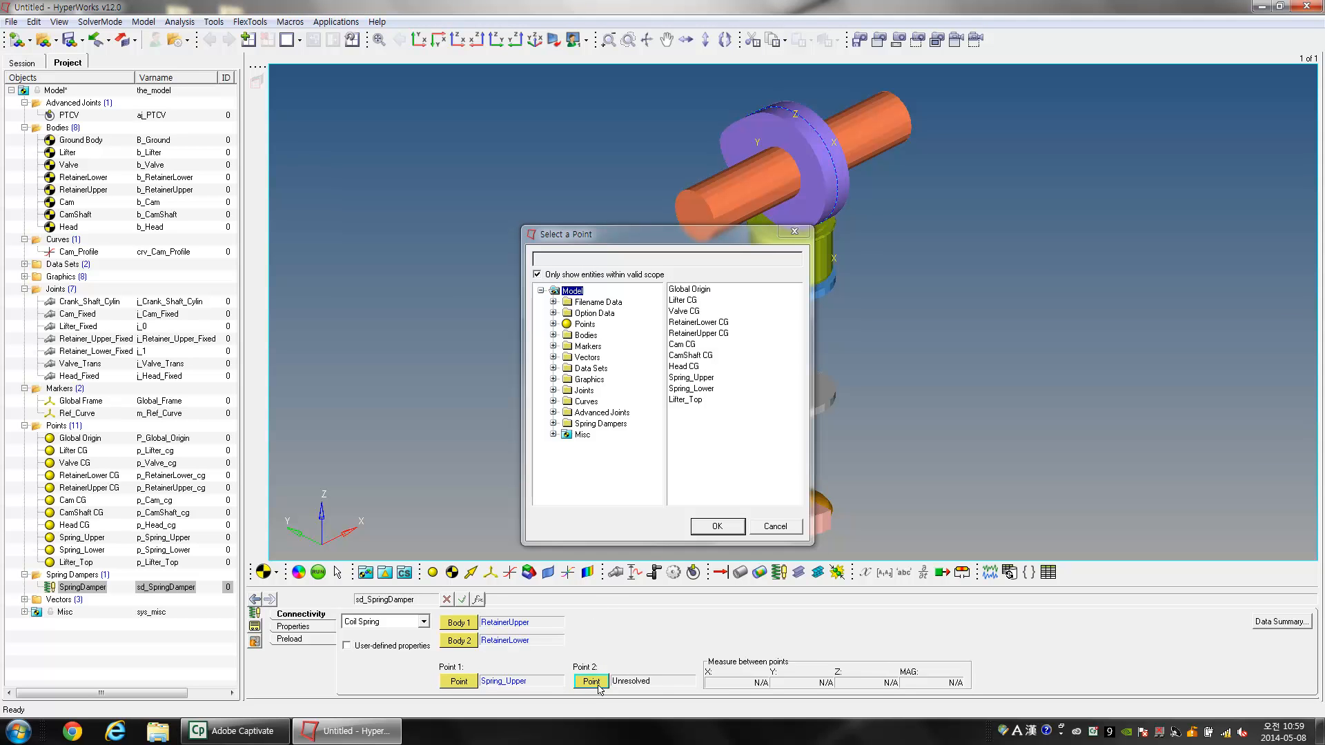
{"action": "left_click", "coordinate": [690, 388]}
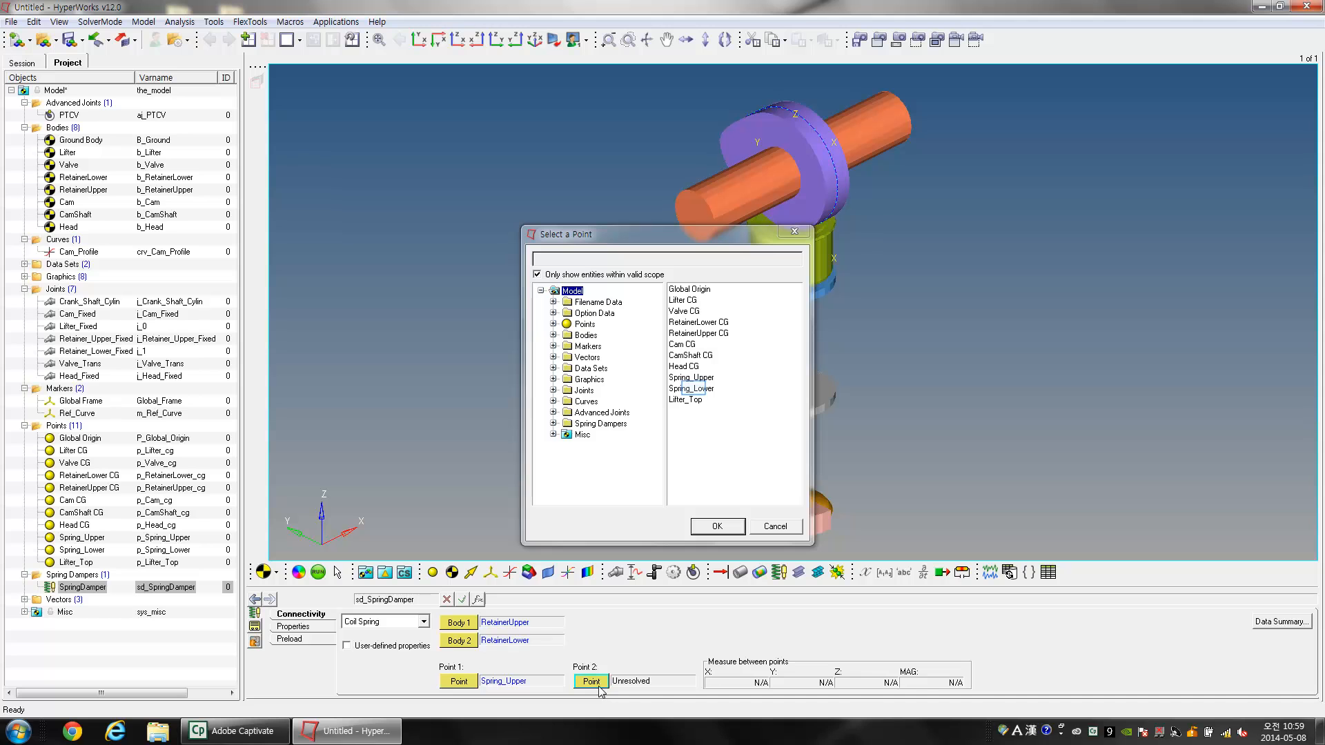
{"action": "mouse_move", "coordinate": [693, 484]}
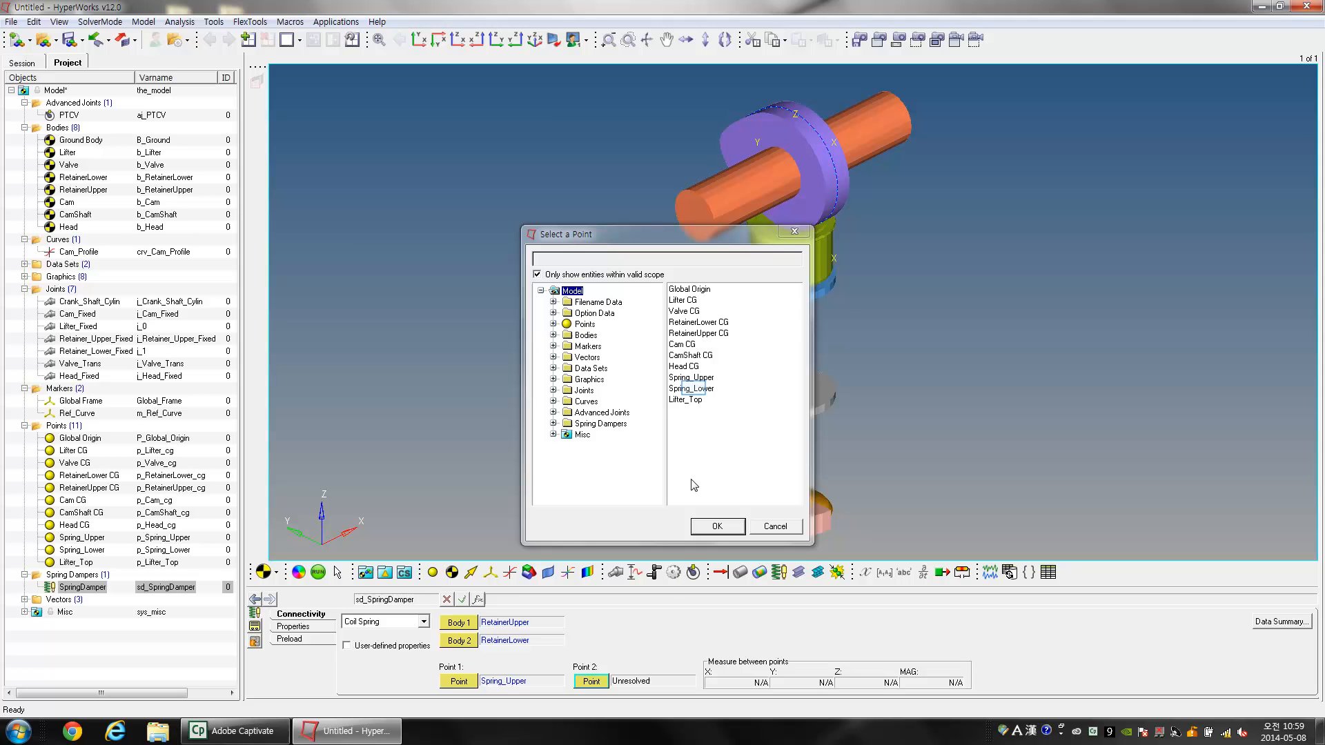
{"action": "left_click", "coordinate": [691, 389]}
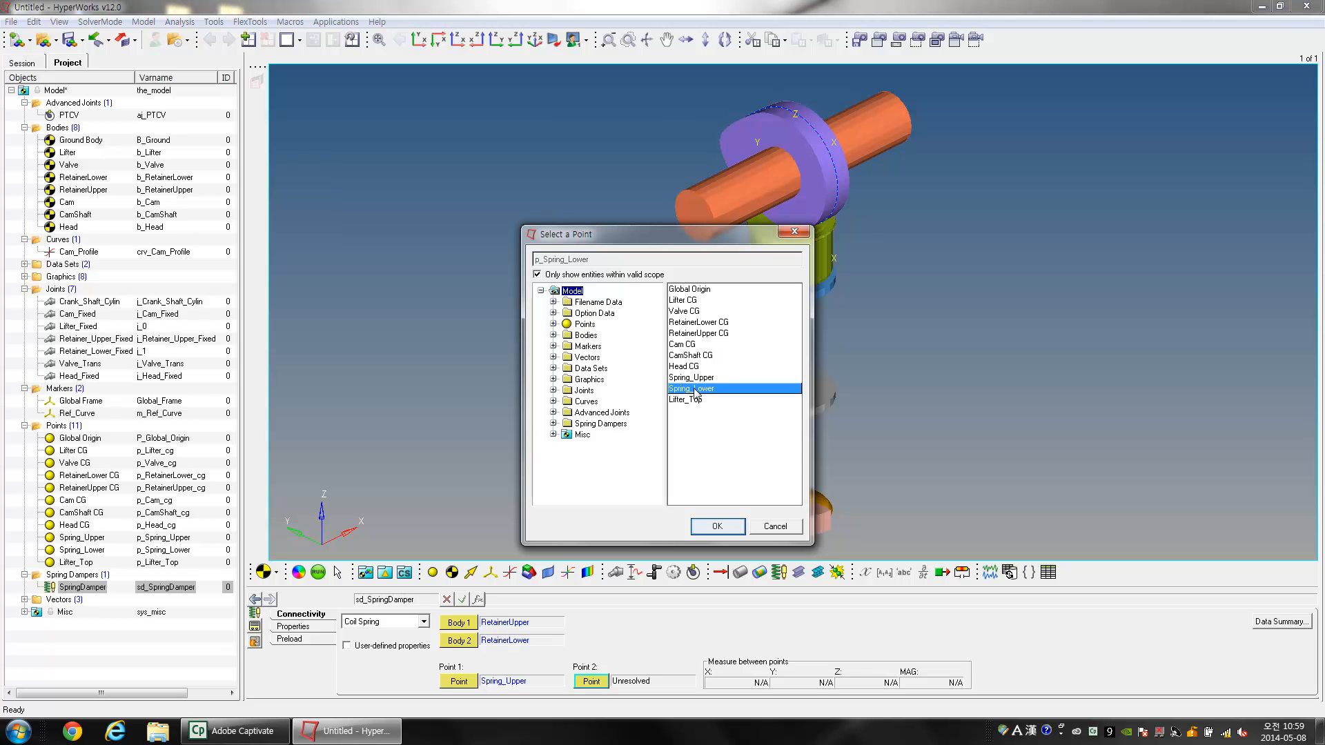
{"action": "left_click", "coordinate": [717, 526]}
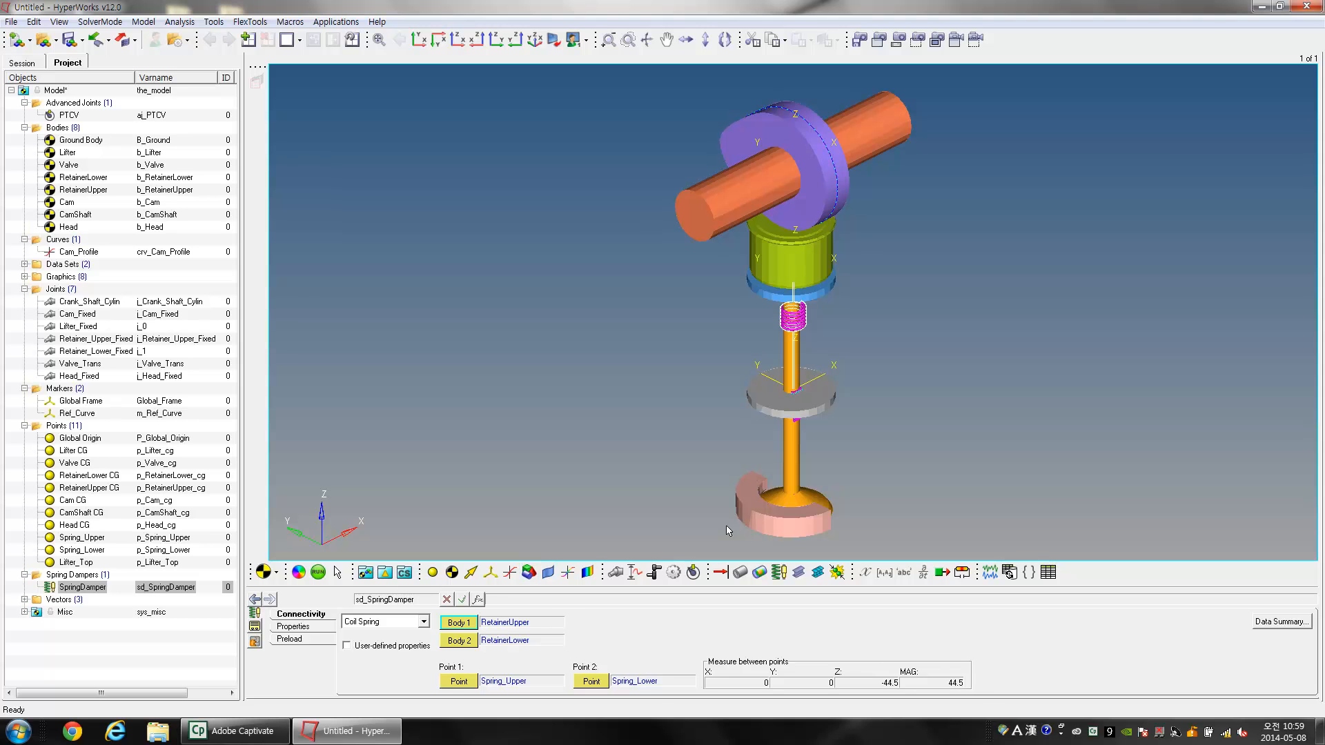
{"action": "mouse_move", "coordinate": [537, 564]}
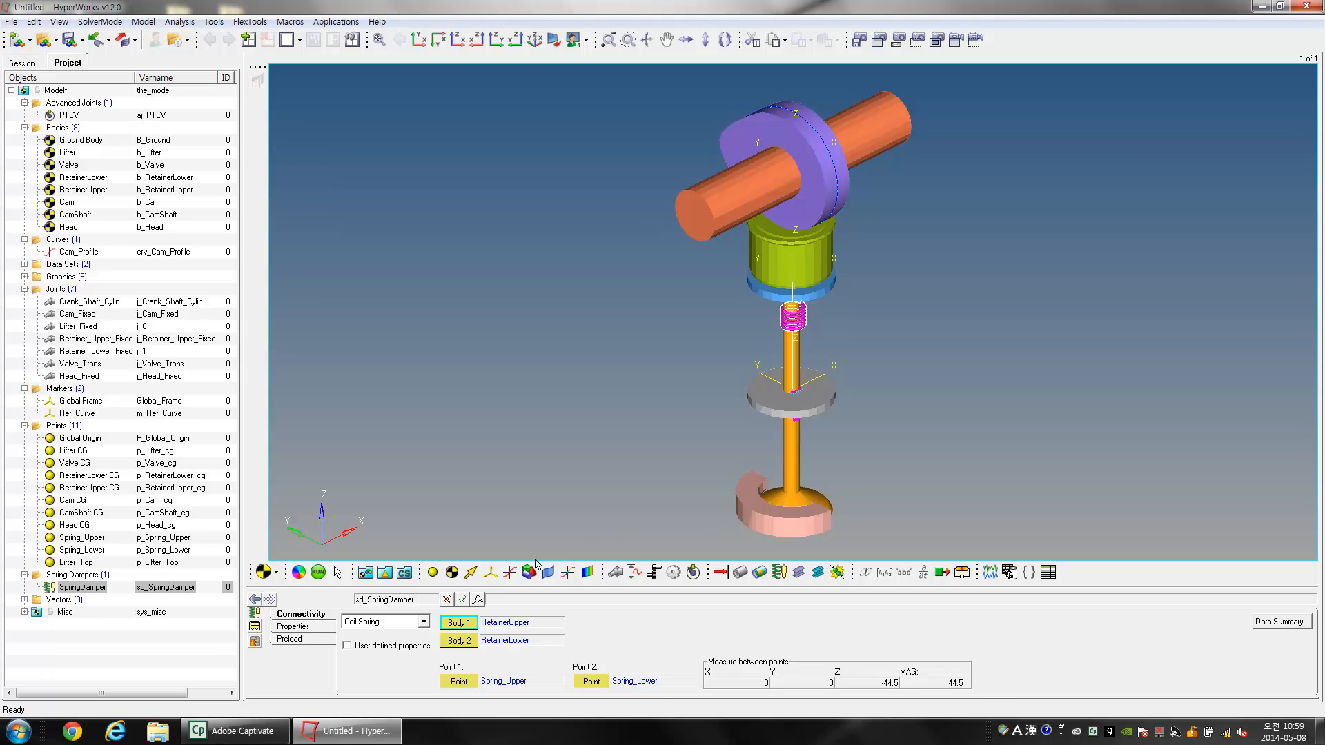
Step: Create a Spring-type graphic labelled Spring_Damper
{"action": "left_click", "coordinate": [533, 573]}
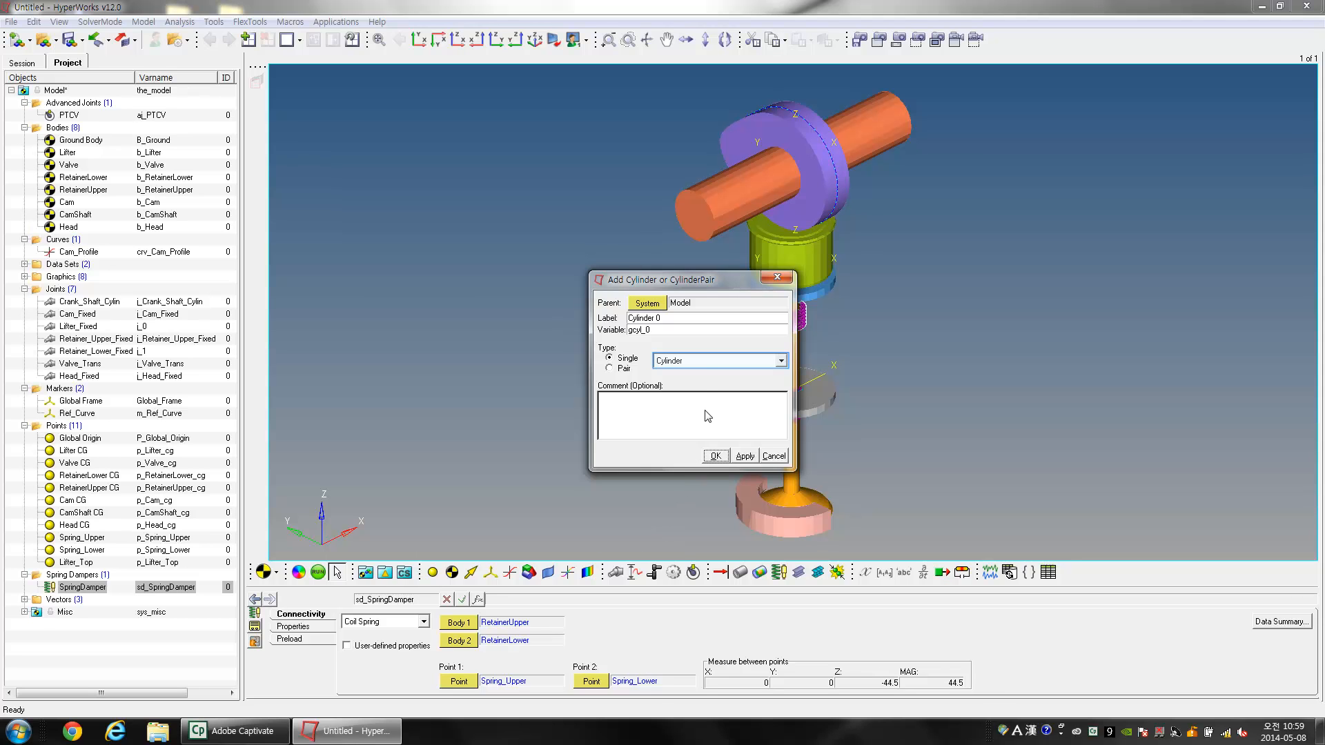
{"action": "left_click", "coordinate": [778, 360]}
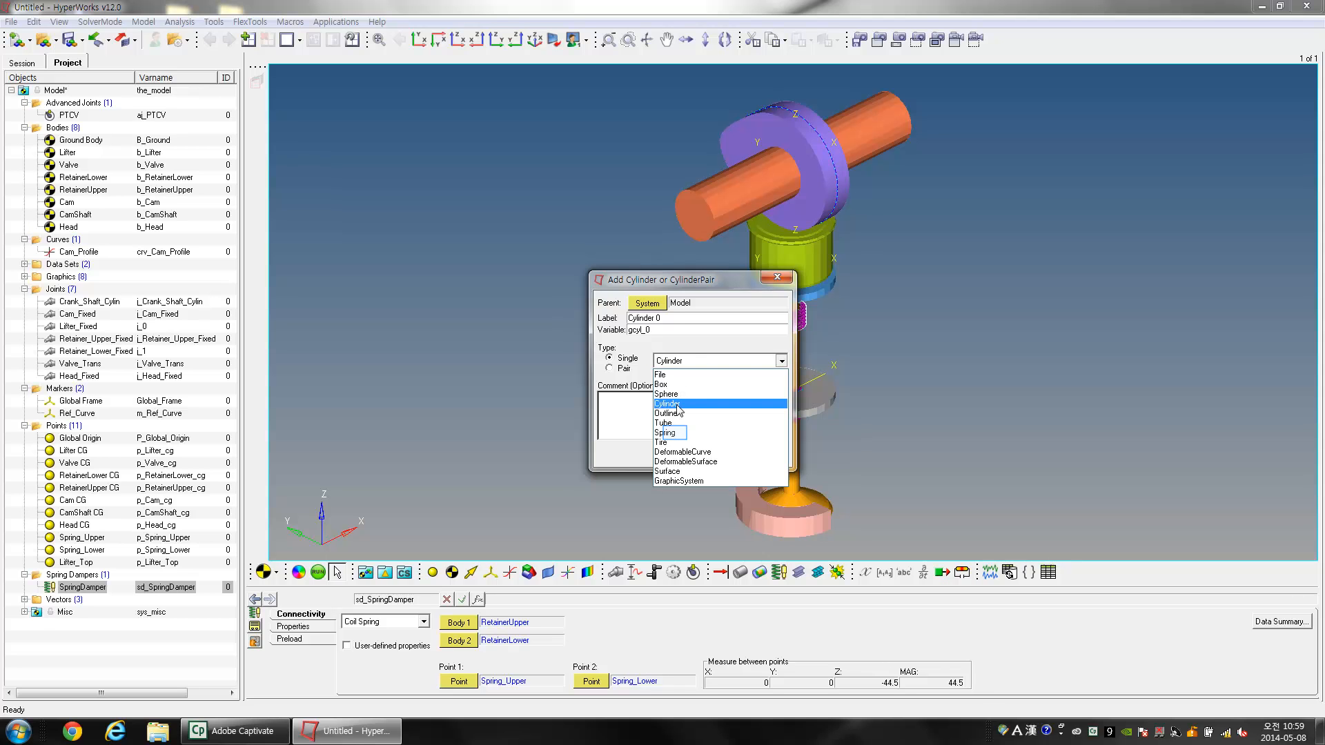
{"action": "left_click", "coordinate": [666, 432]}
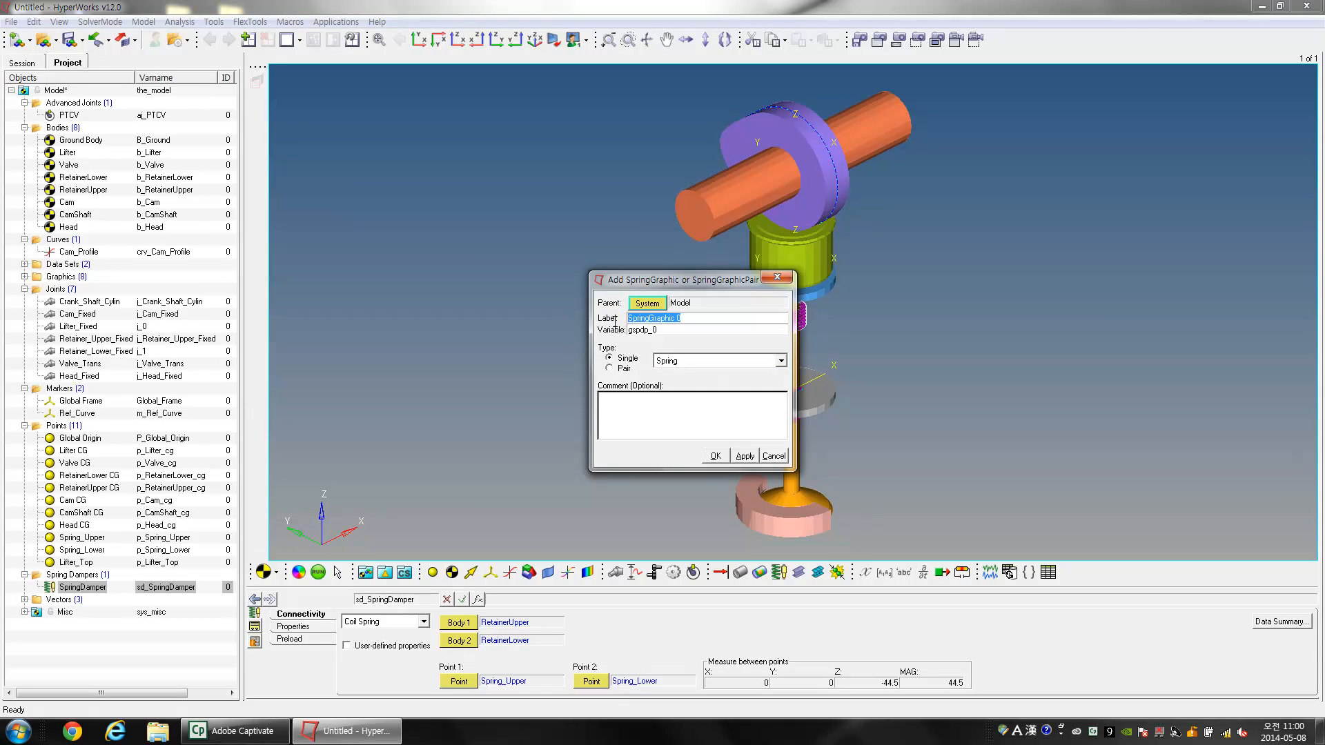
{"action": "type", "text": "Spring_Damper"}
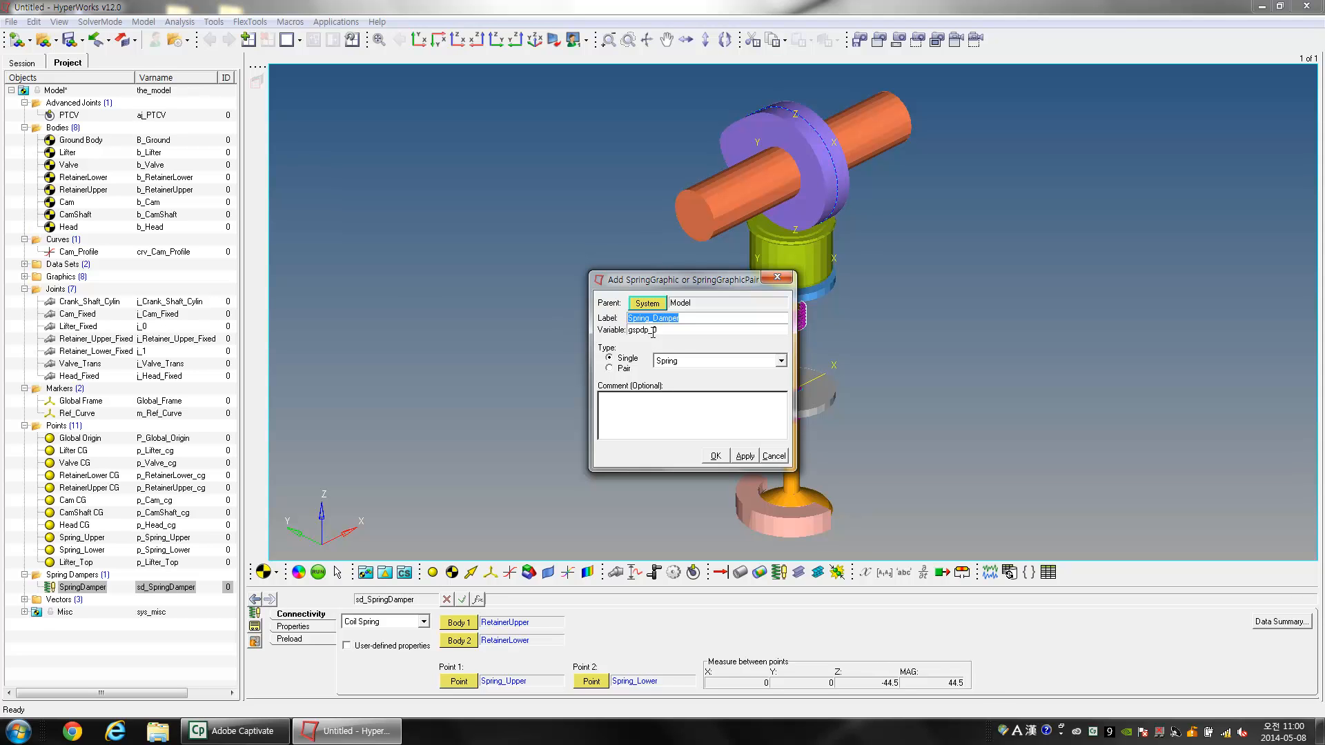
{"action": "left_click", "coordinate": [654, 330]}
{"action": "type", "text": "Spring_Damper"}
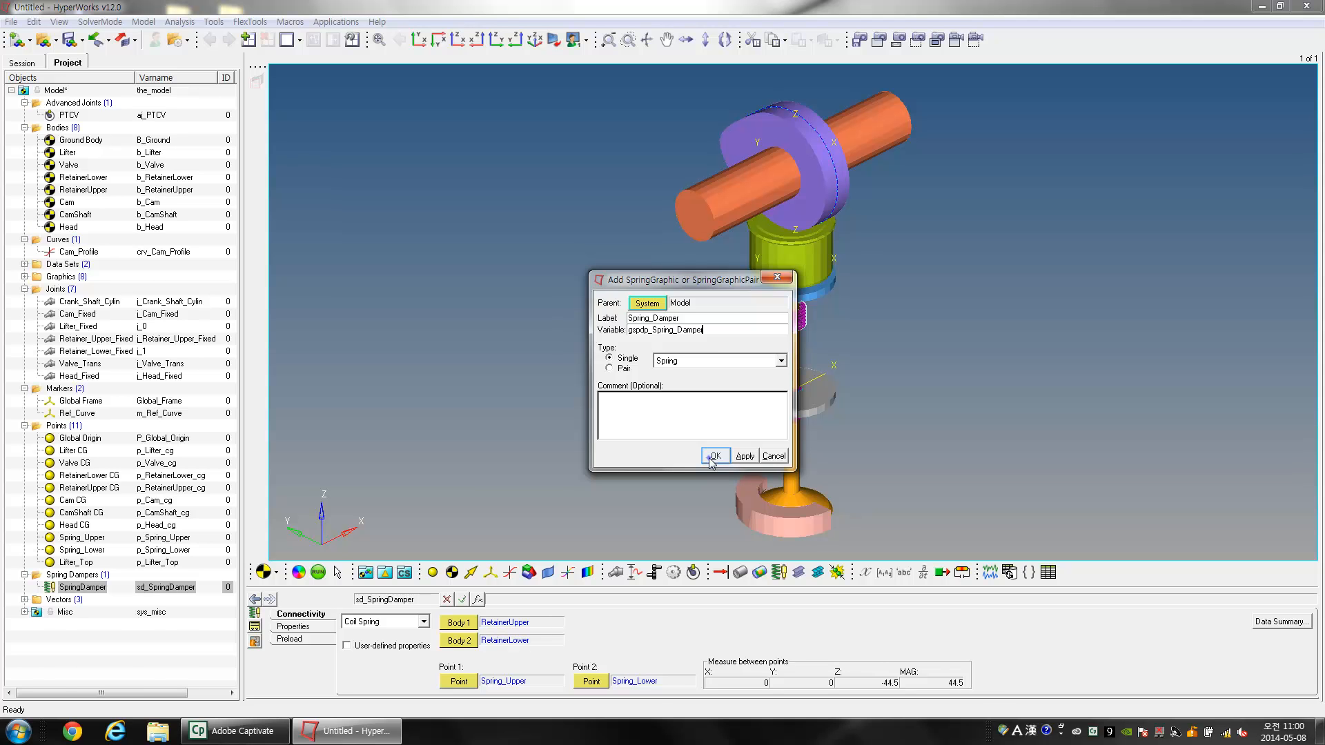
{"action": "left_click", "coordinate": [714, 456]}
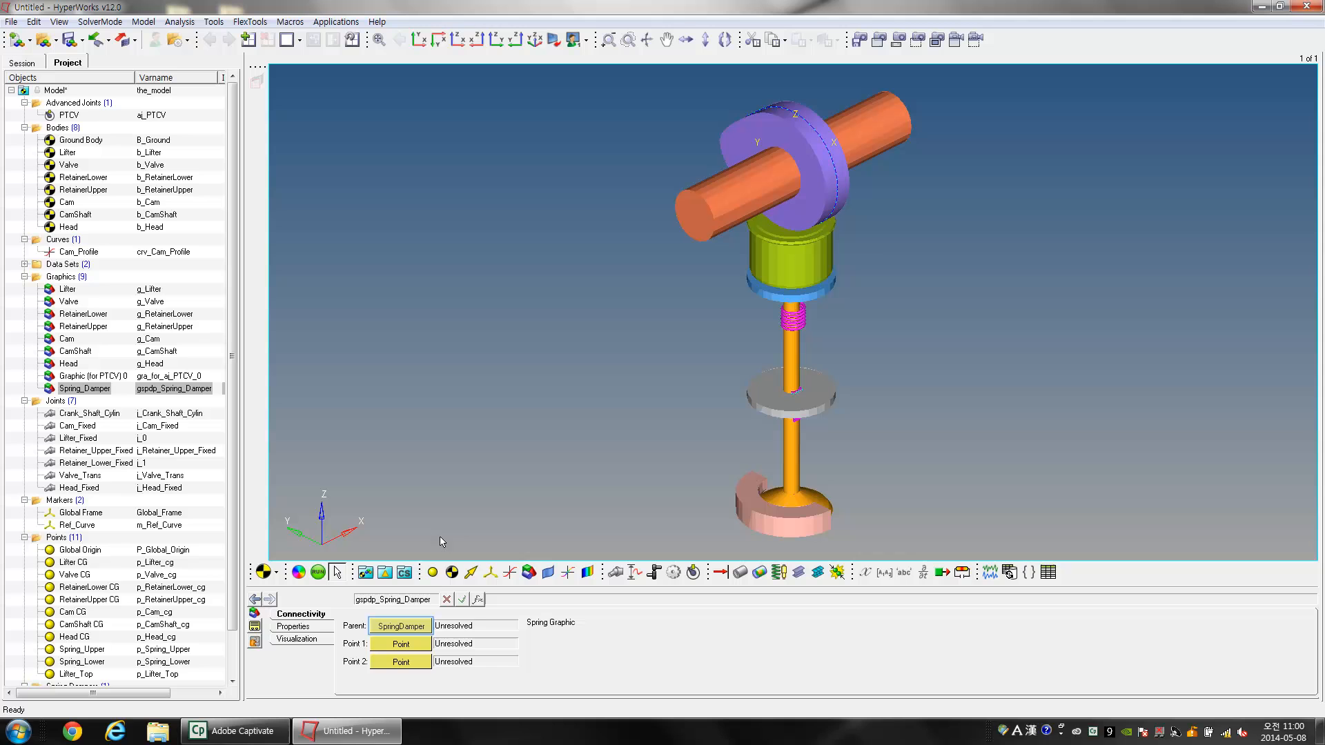
Step: Attach the spring graphic to SpringDamper, running from Spring_Upper to Spring_Lower
{"action": "left_click", "coordinate": [401, 627]}
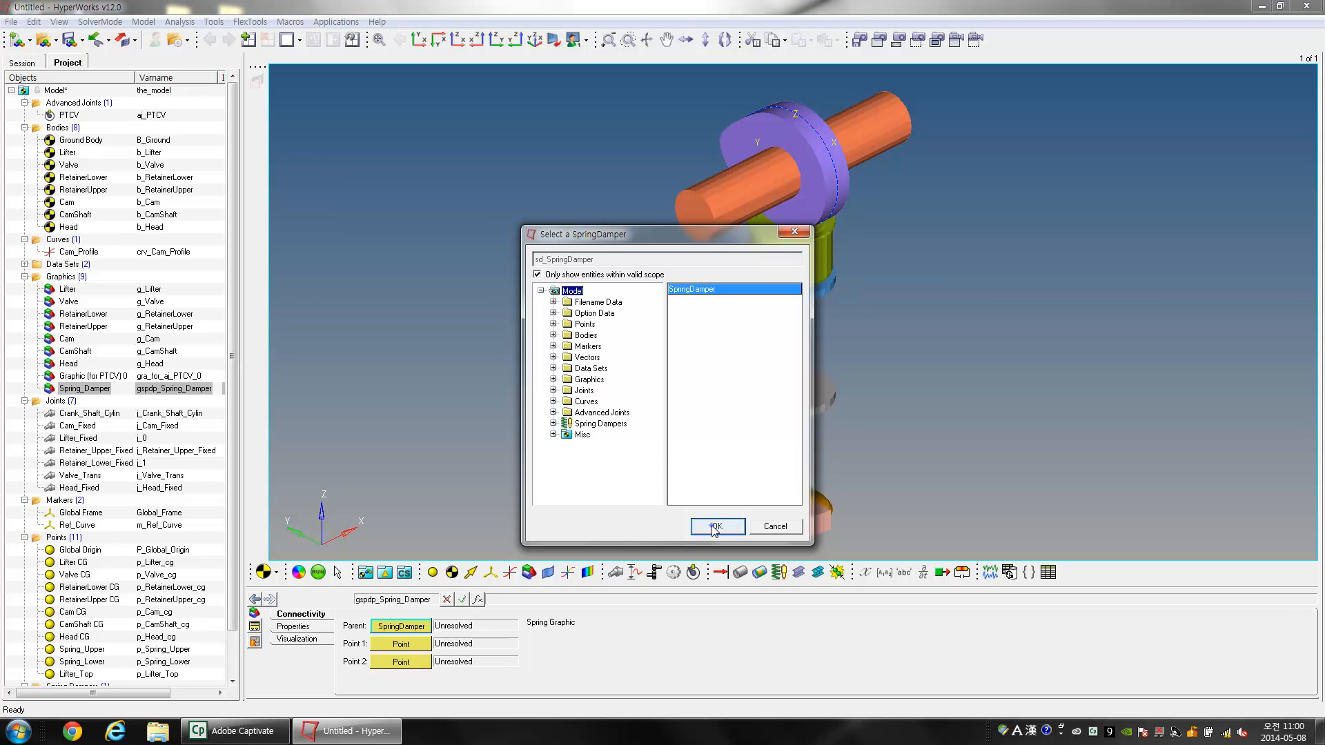
{"action": "left_click", "coordinate": [715, 526]}
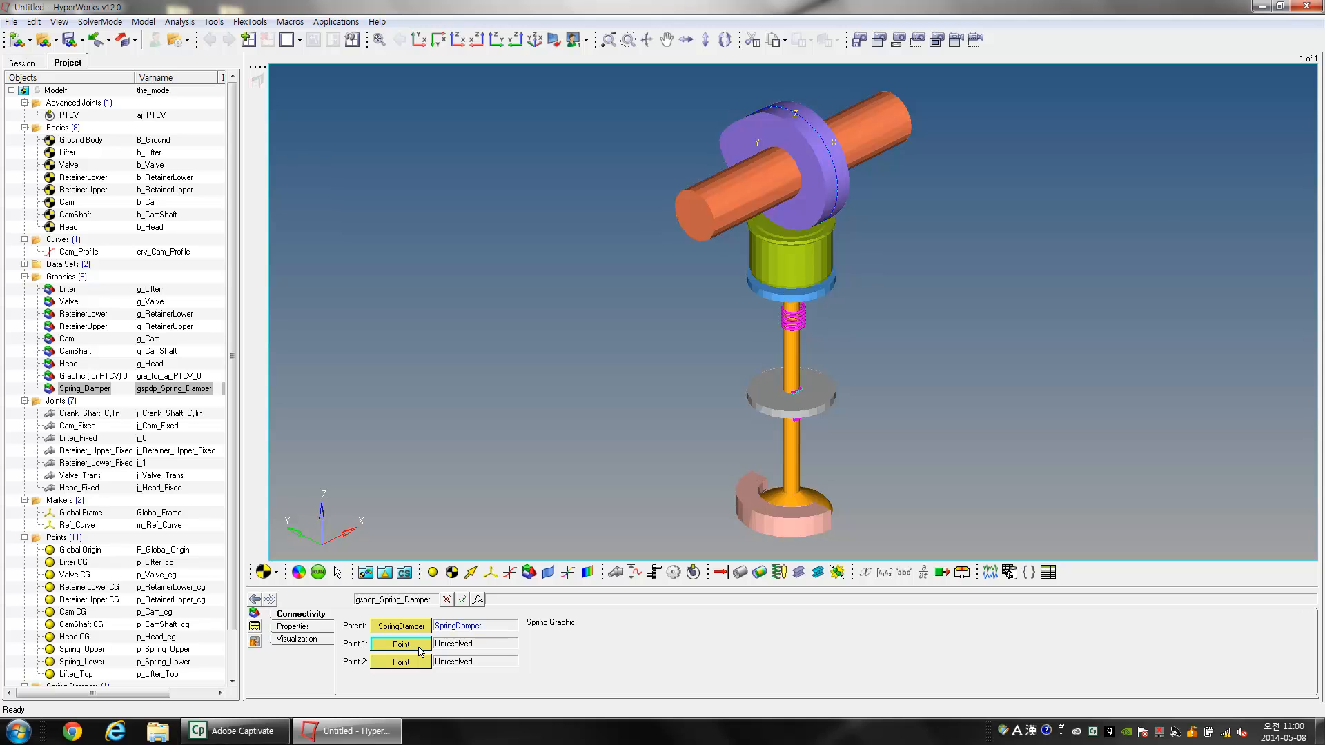
{"action": "left_click", "coordinate": [400, 645]}
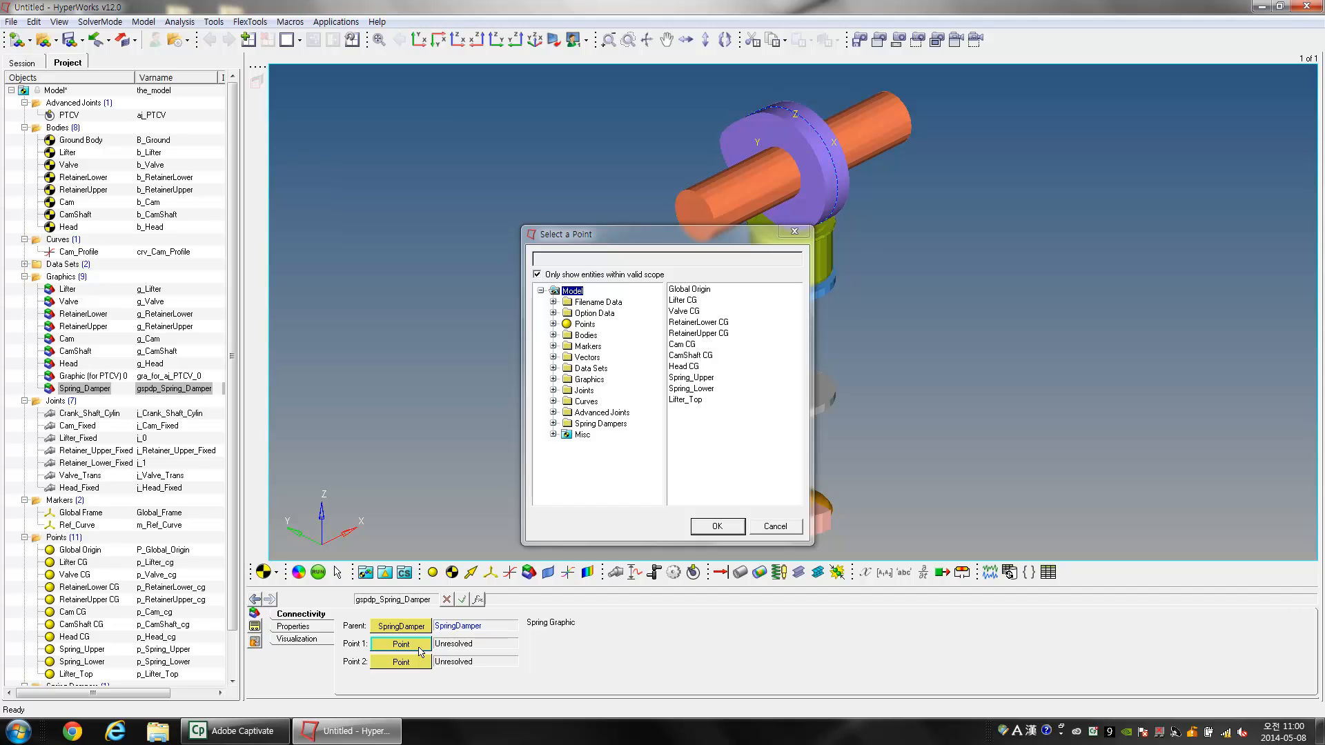
{"action": "left_click", "coordinate": [692, 377]}
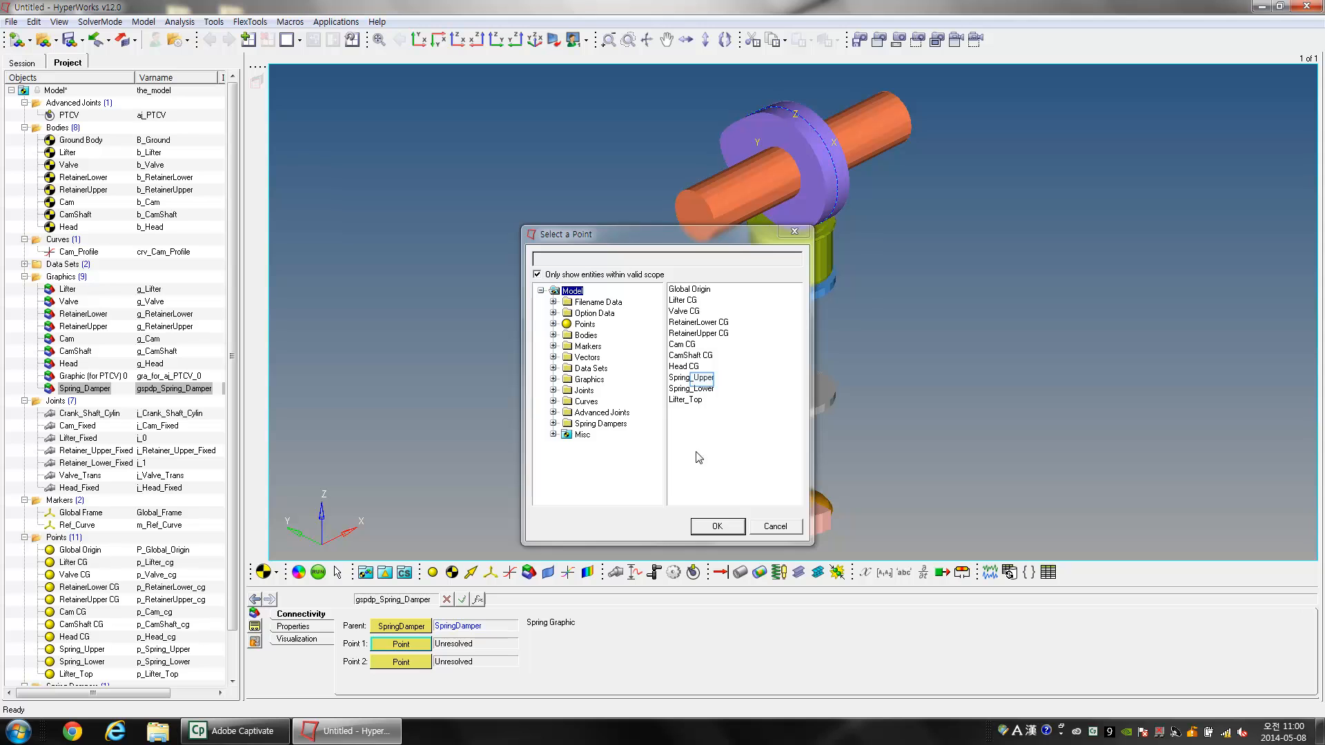
{"action": "left_click", "coordinate": [690, 377]}
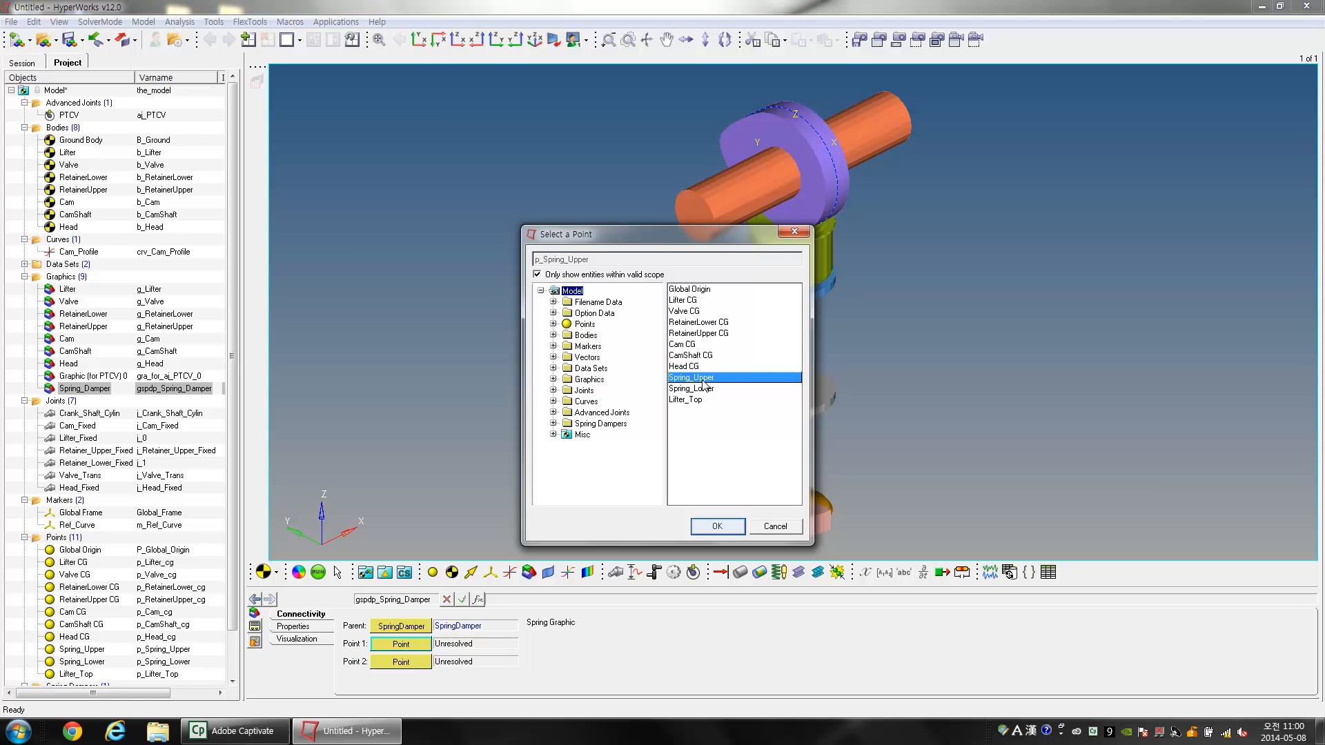
{"action": "left_click", "coordinate": [717, 526]}
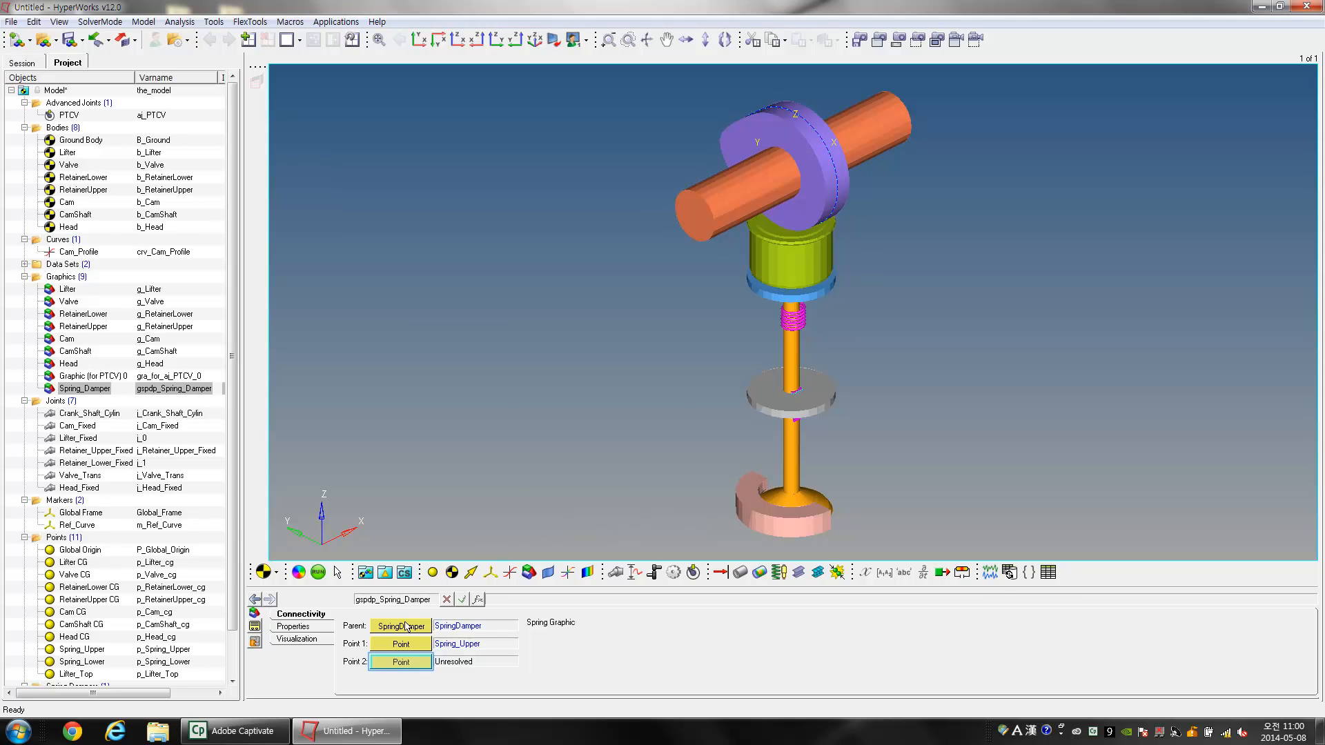
{"action": "left_click", "coordinate": [400, 661]}
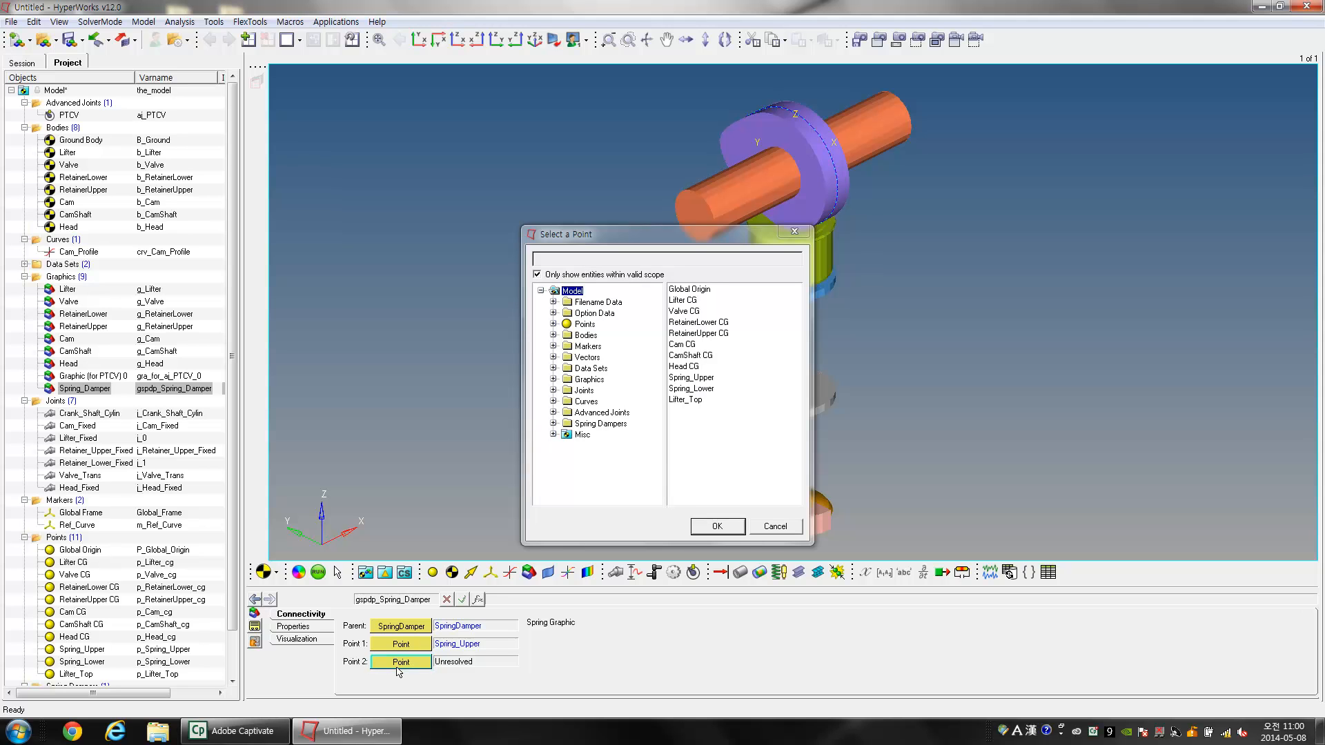
{"action": "left_click", "coordinate": [690, 387]}
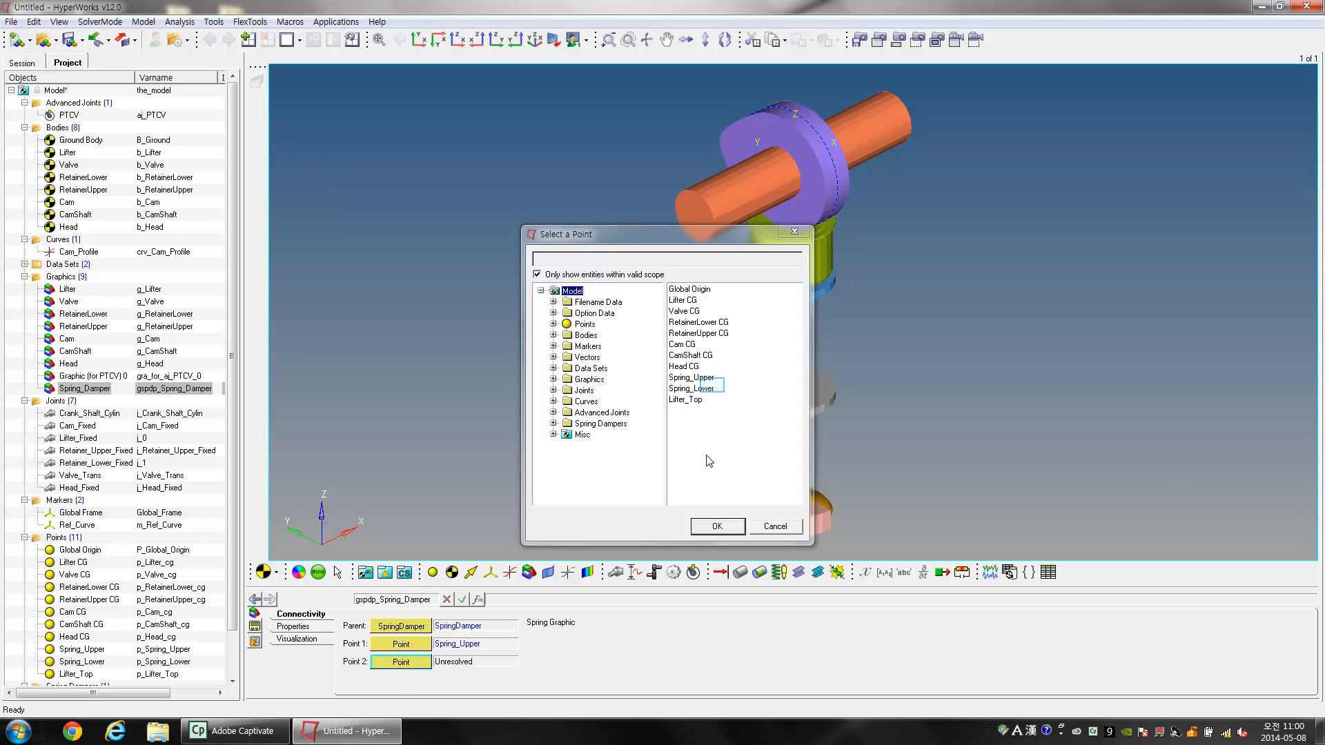
{"action": "left_click", "coordinate": [690, 387]}
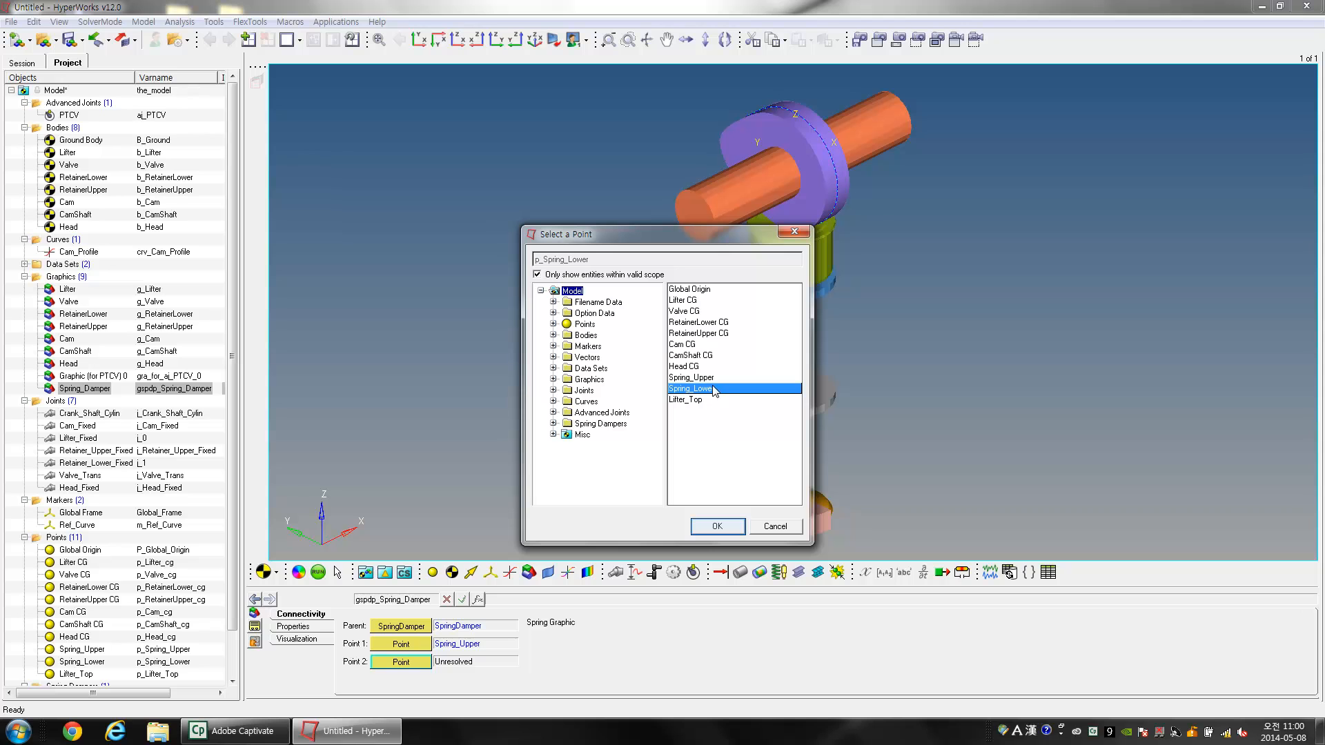
{"action": "left_click", "coordinate": [716, 526]}
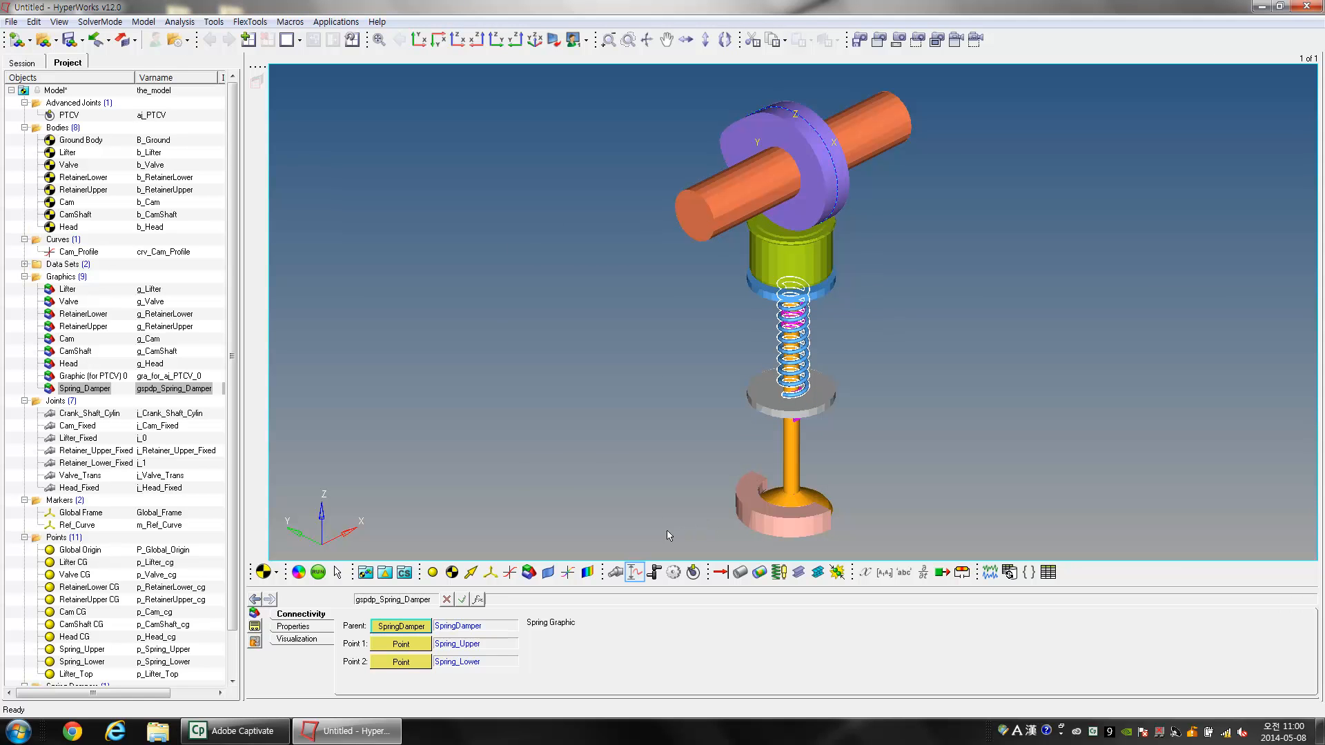
Step: Create a new motion labelled Motion
{"action": "left_click", "coordinate": [632, 571]}
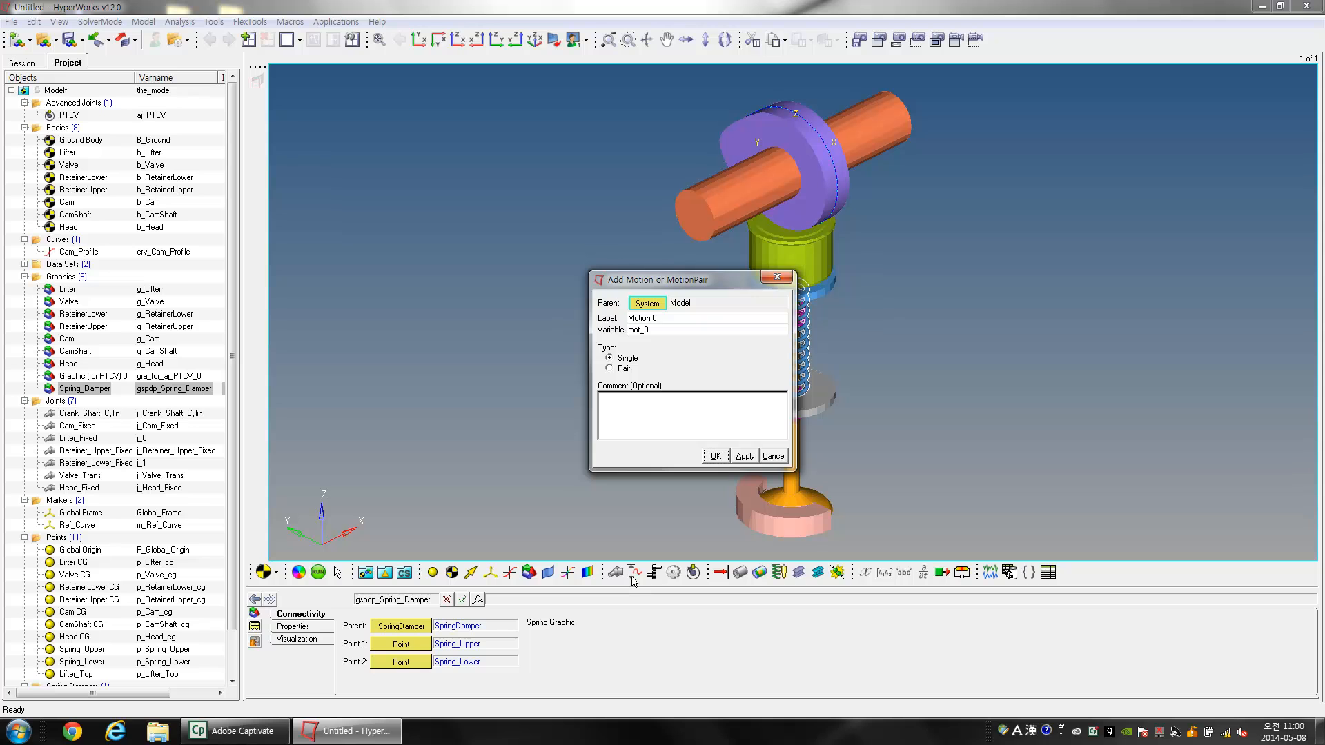
{"action": "mouse_move", "coordinate": [634, 581]}
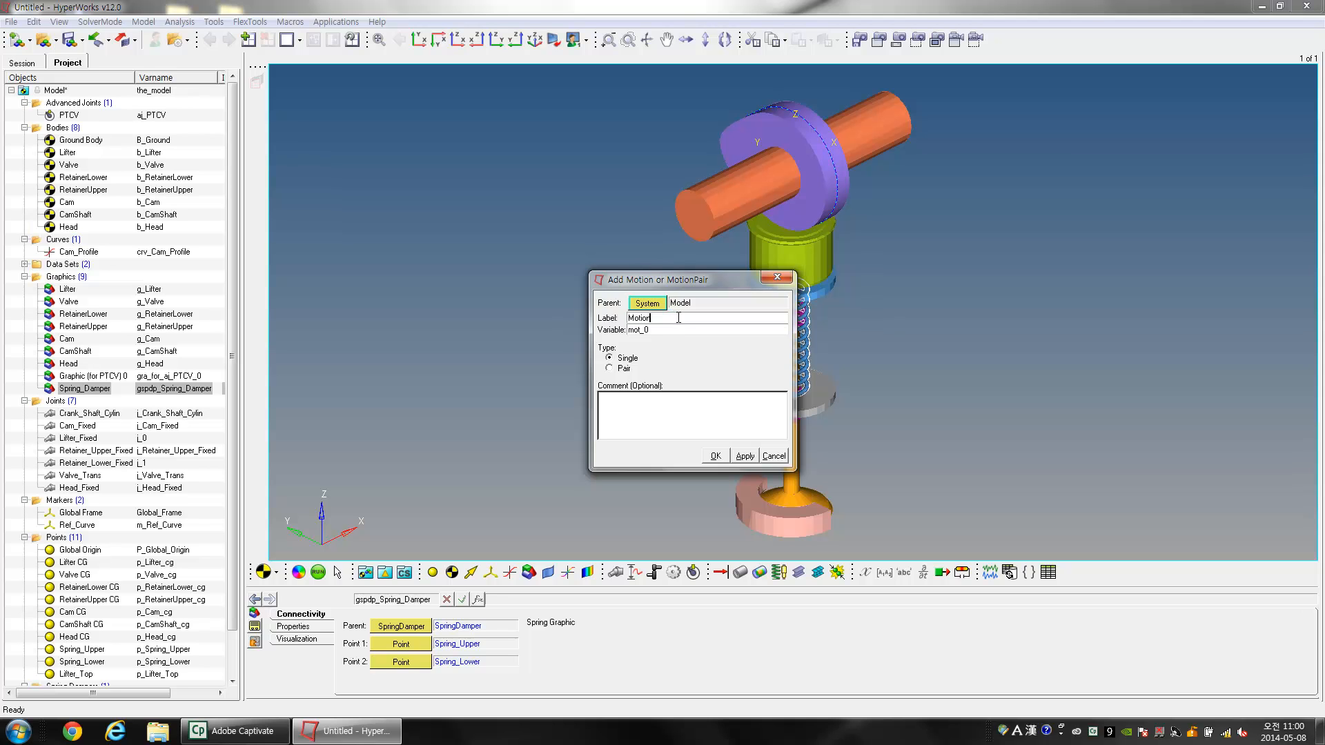
{"action": "type", "text": "Motion"}
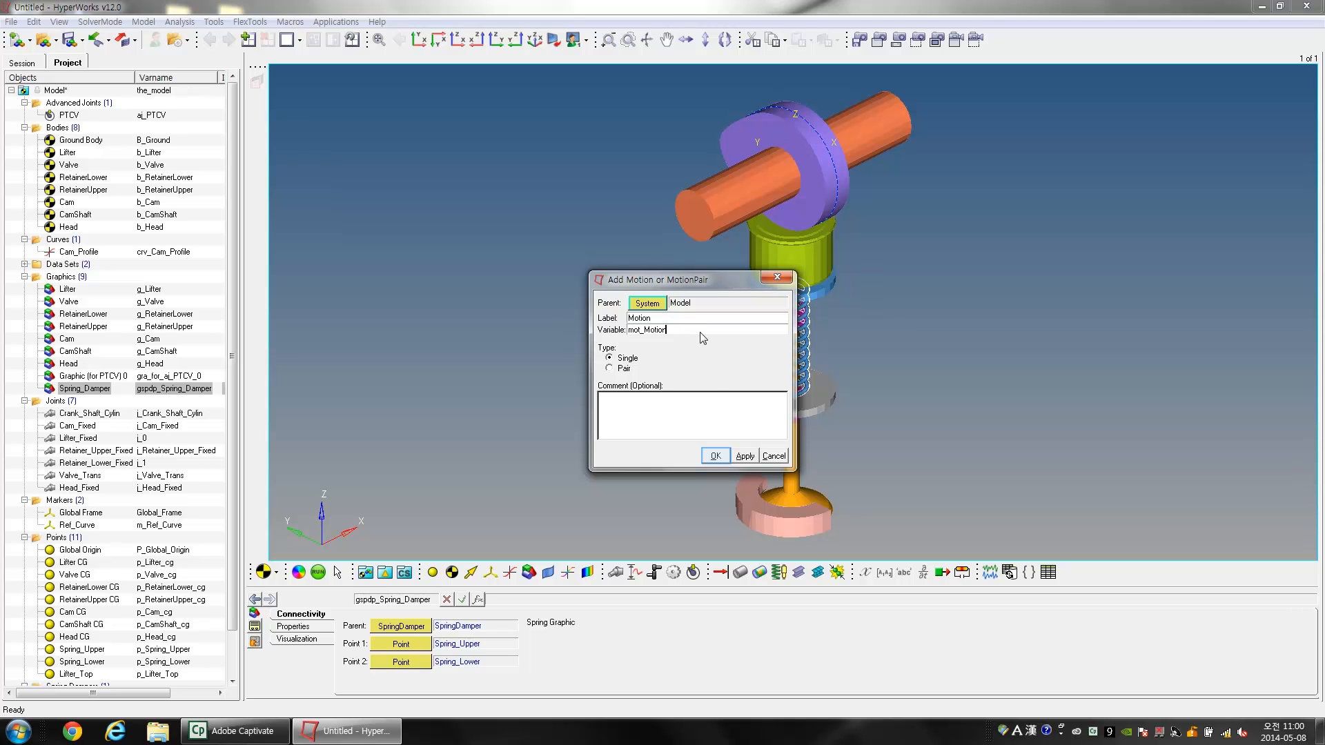
{"action": "left_click", "coordinate": [714, 455]}
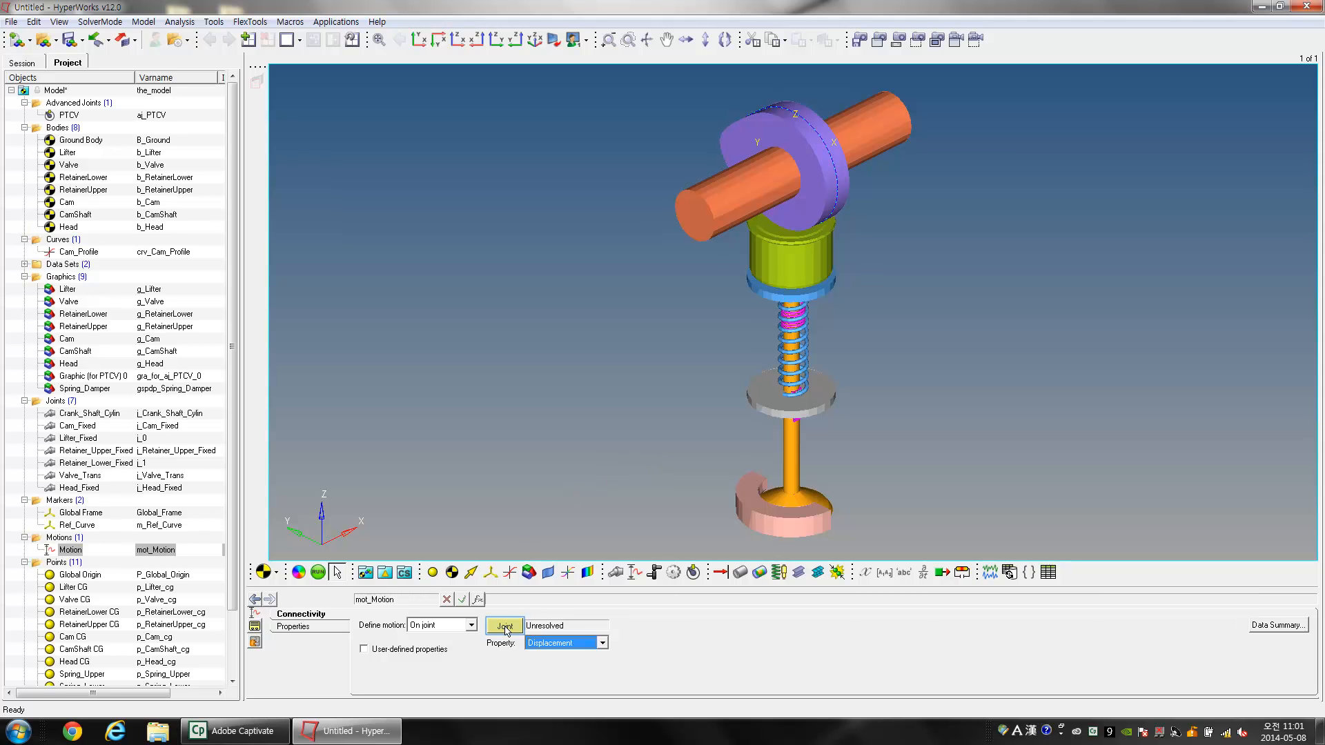
Step: Apply the motion to the Crank_Shaft_Cylin joint as rotational motion
{"action": "left_click", "coordinate": [506, 626]}
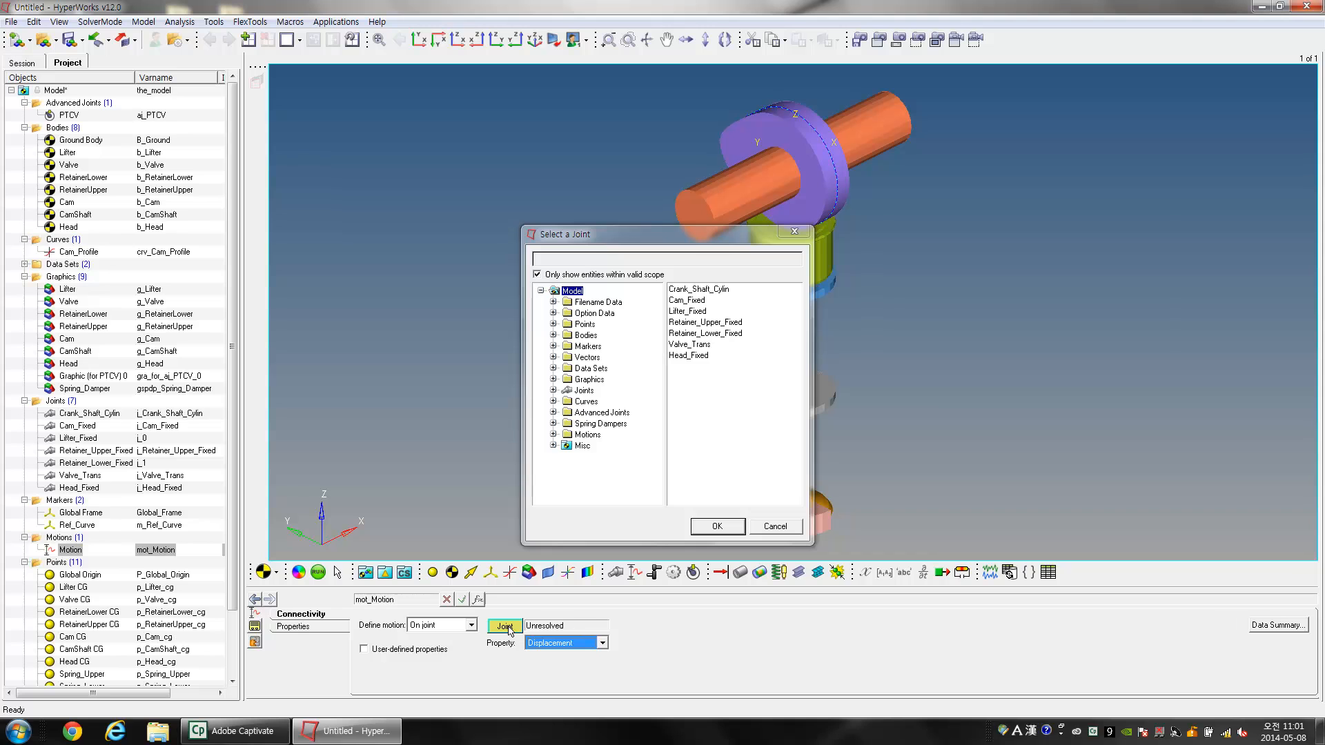
{"action": "left_click", "coordinate": [698, 289]}
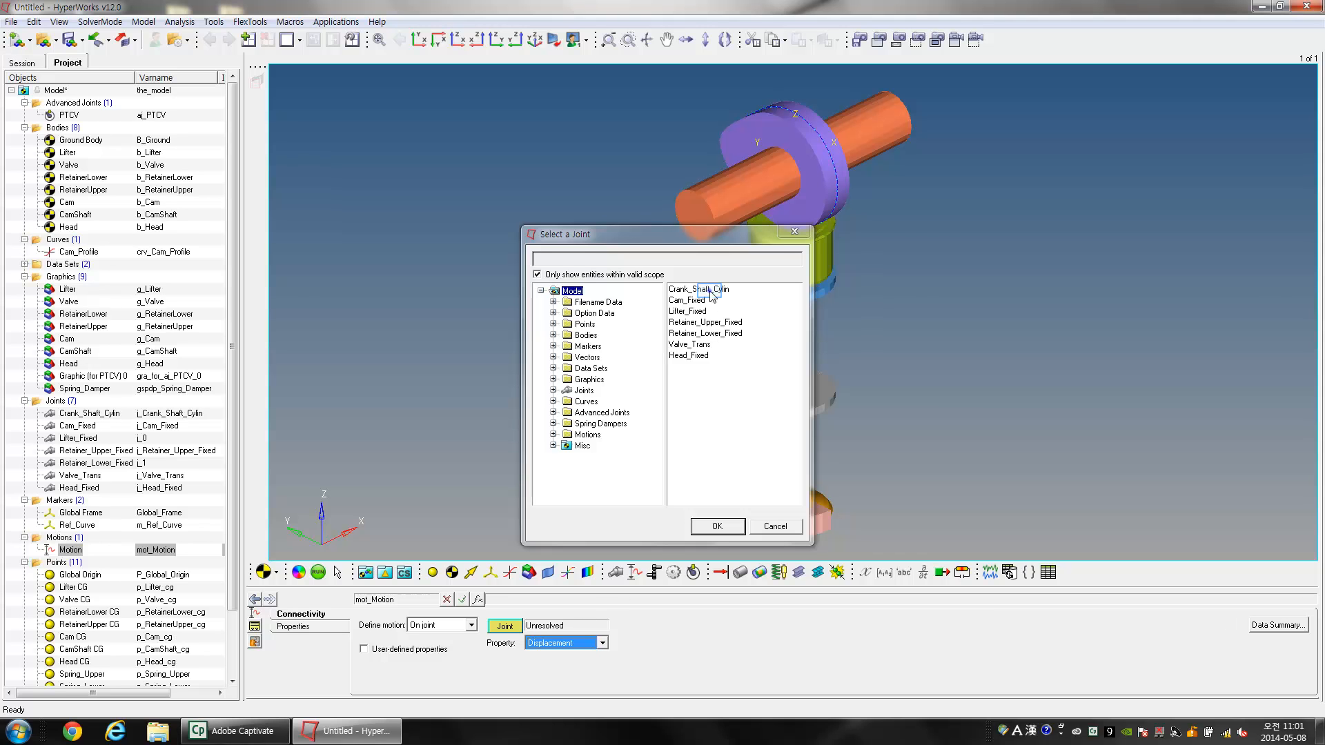
{"action": "left_click", "coordinate": [698, 288]}
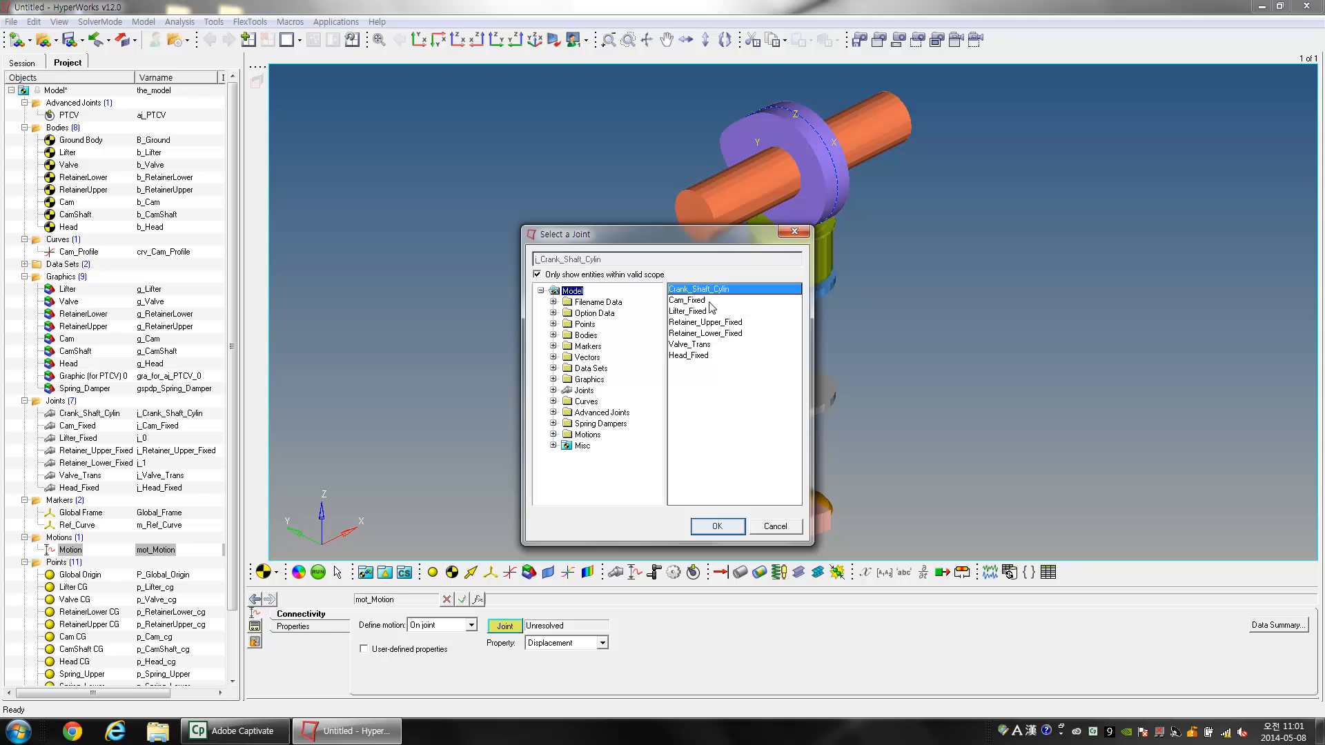
{"action": "left_click", "coordinate": [715, 526]}
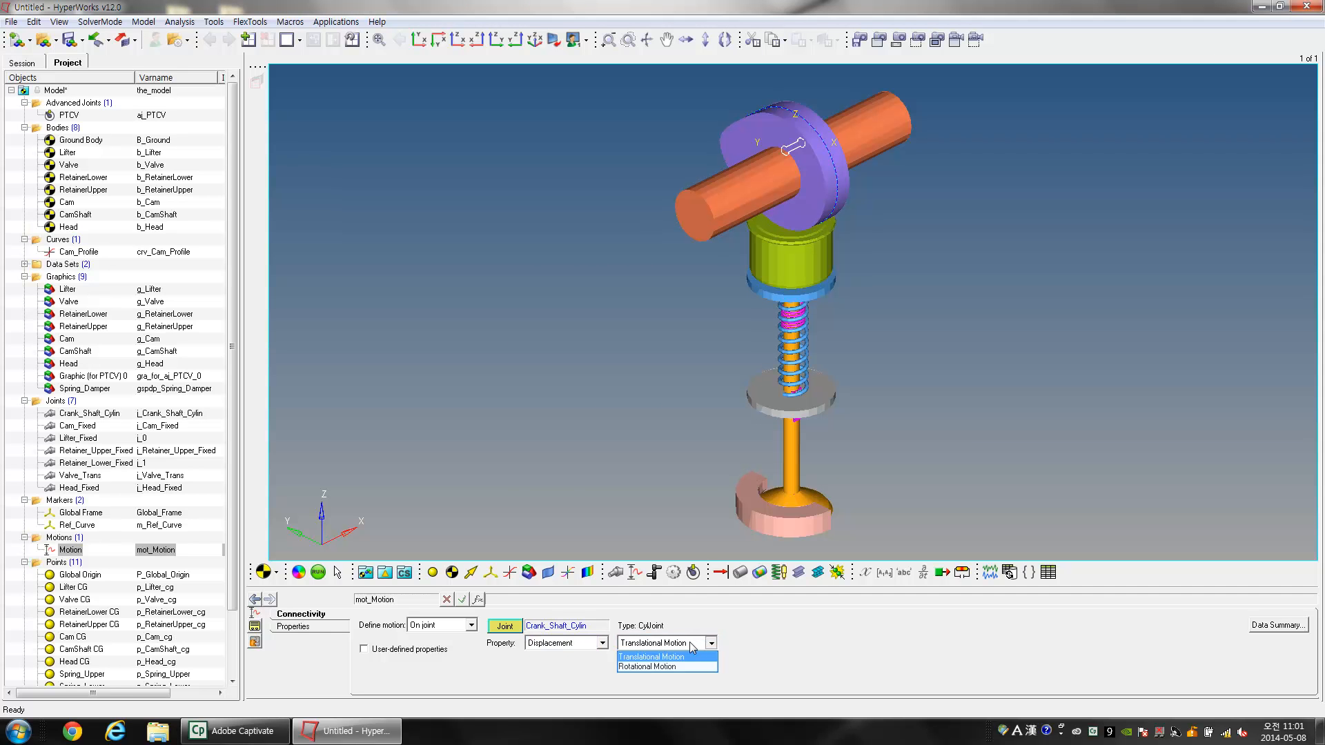
{"action": "left_click", "coordinate": [648, 667]}
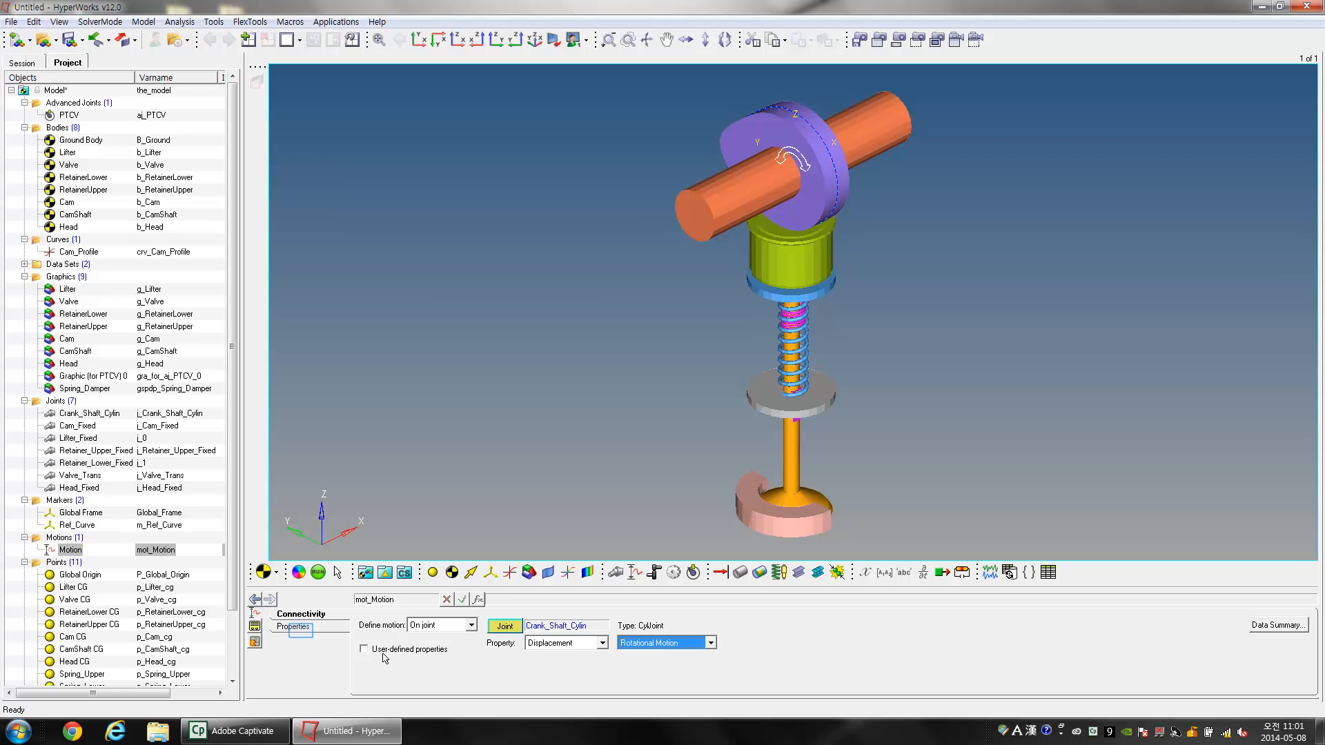
Step: Define the motion's displacement by the expression 10*PI*time in its Properties
{"action": "left_click", "coordinate": [296, 627]}
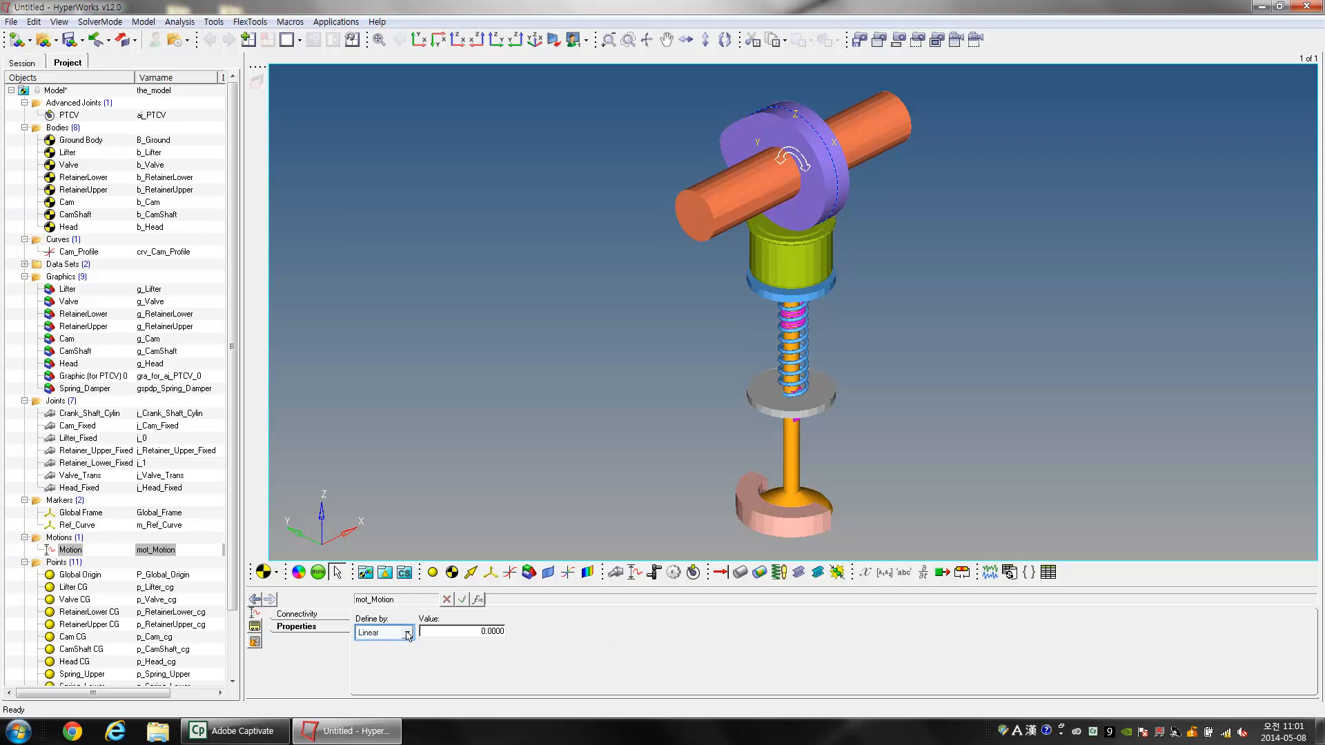
{"action": "left_click", "coordinate": [409, 634]}
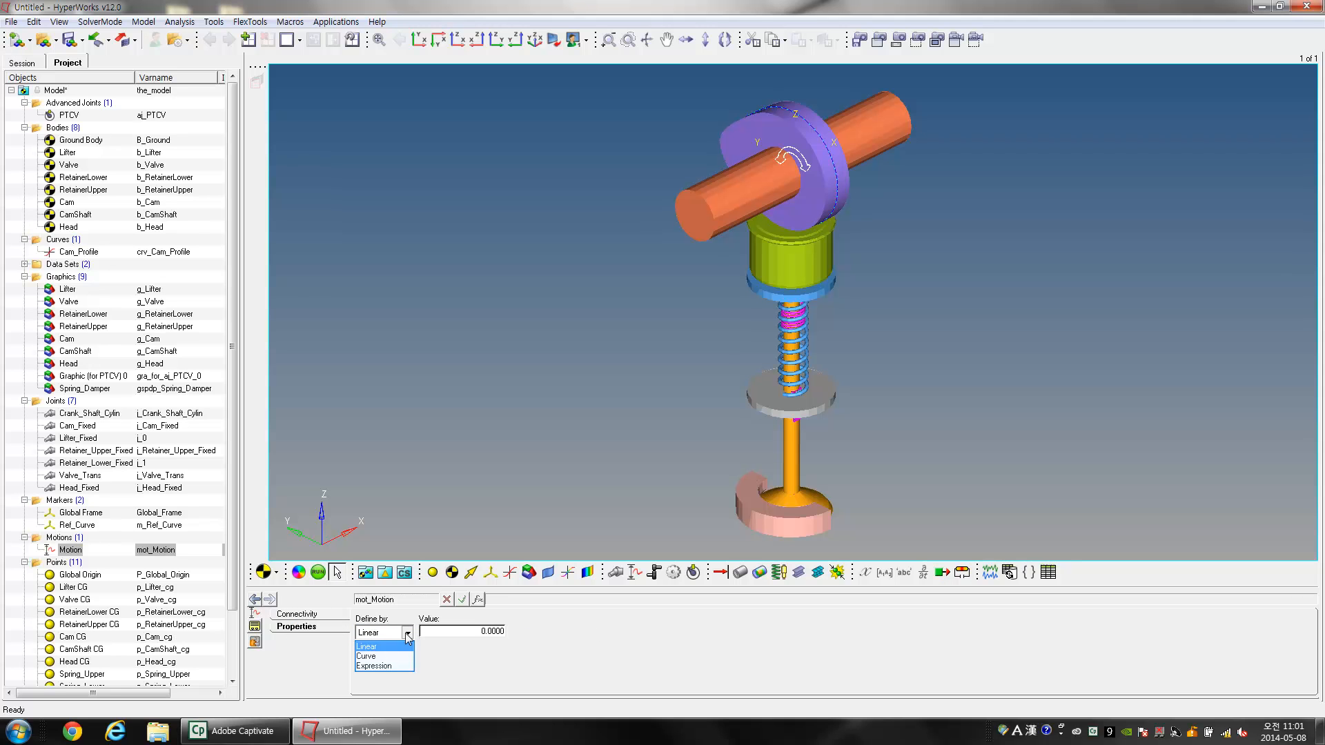
{"action": "left_click", "coordinate": [372, 666]}
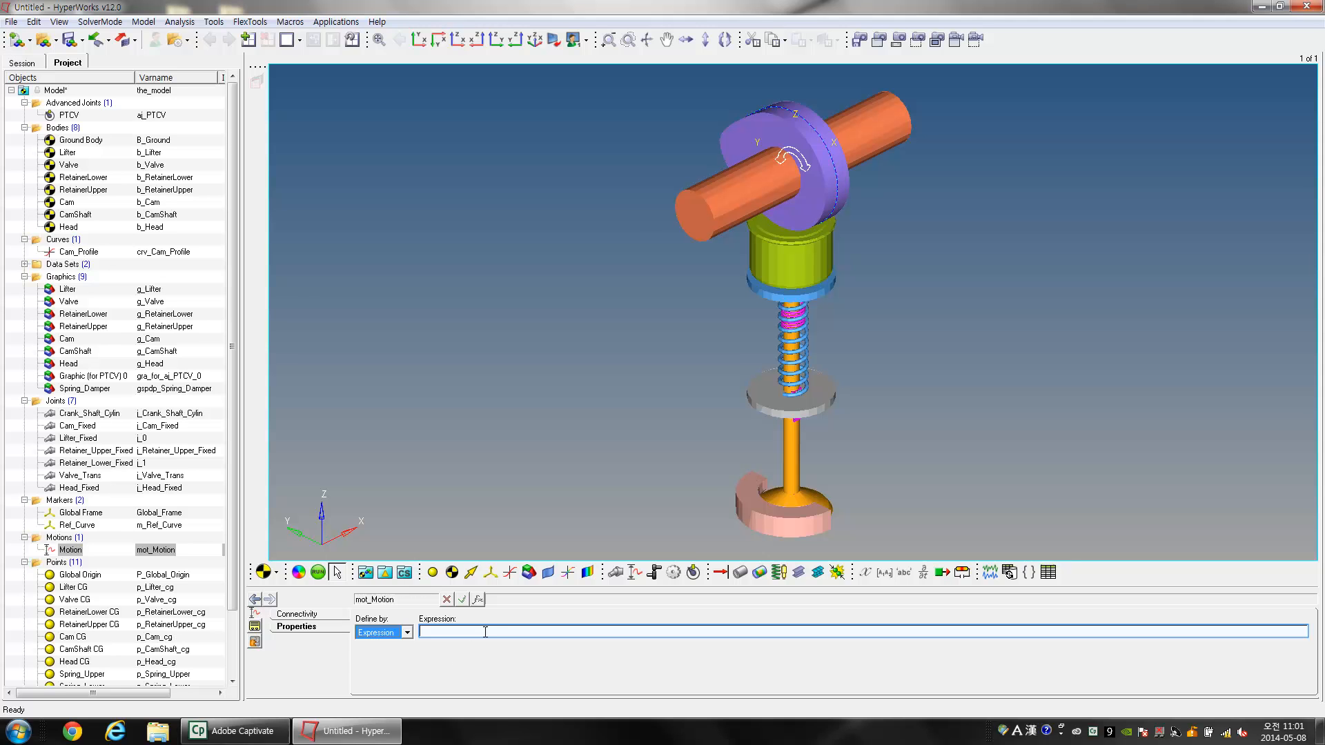
{"action": "type", "text": "10*PI*time`"}
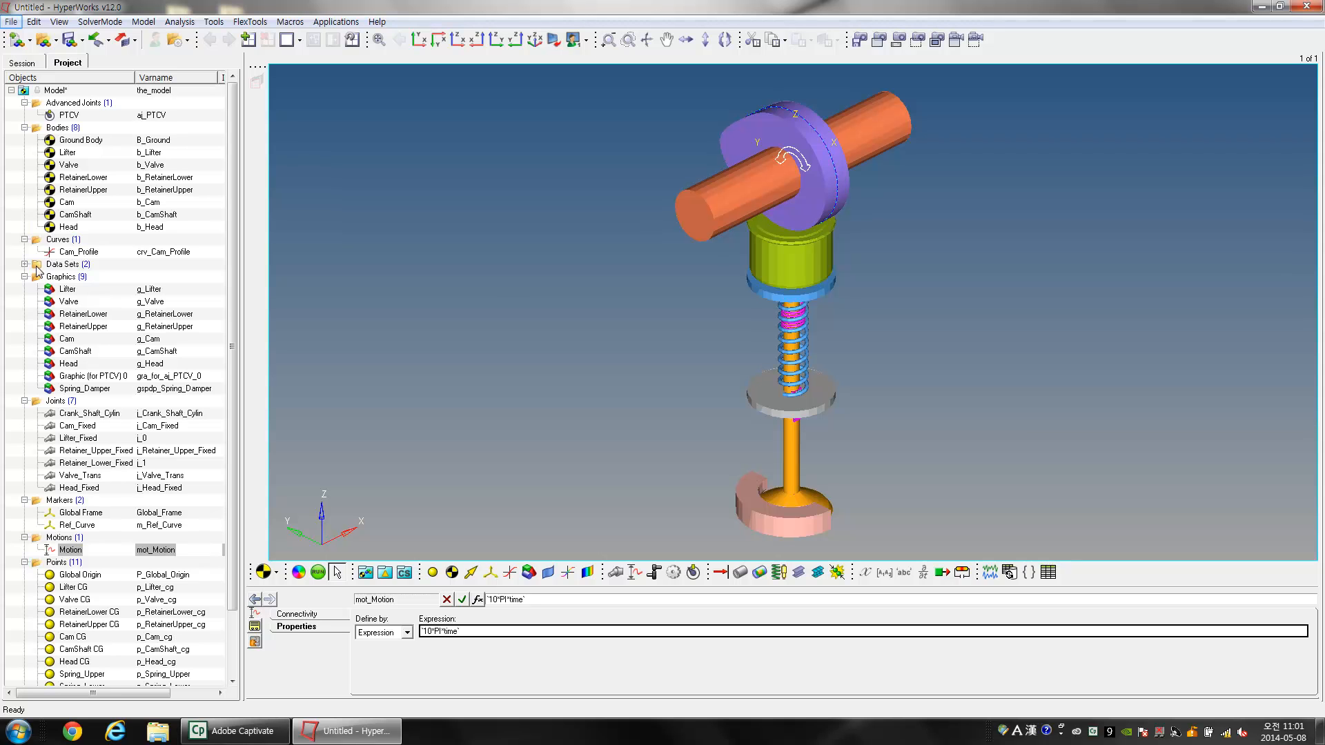
Step: Set the run to save as Cam_Valvespring.mdl with MDL snapshot export and transient simulation type
{"action": "left_click", "coordinate": [11, 20]}
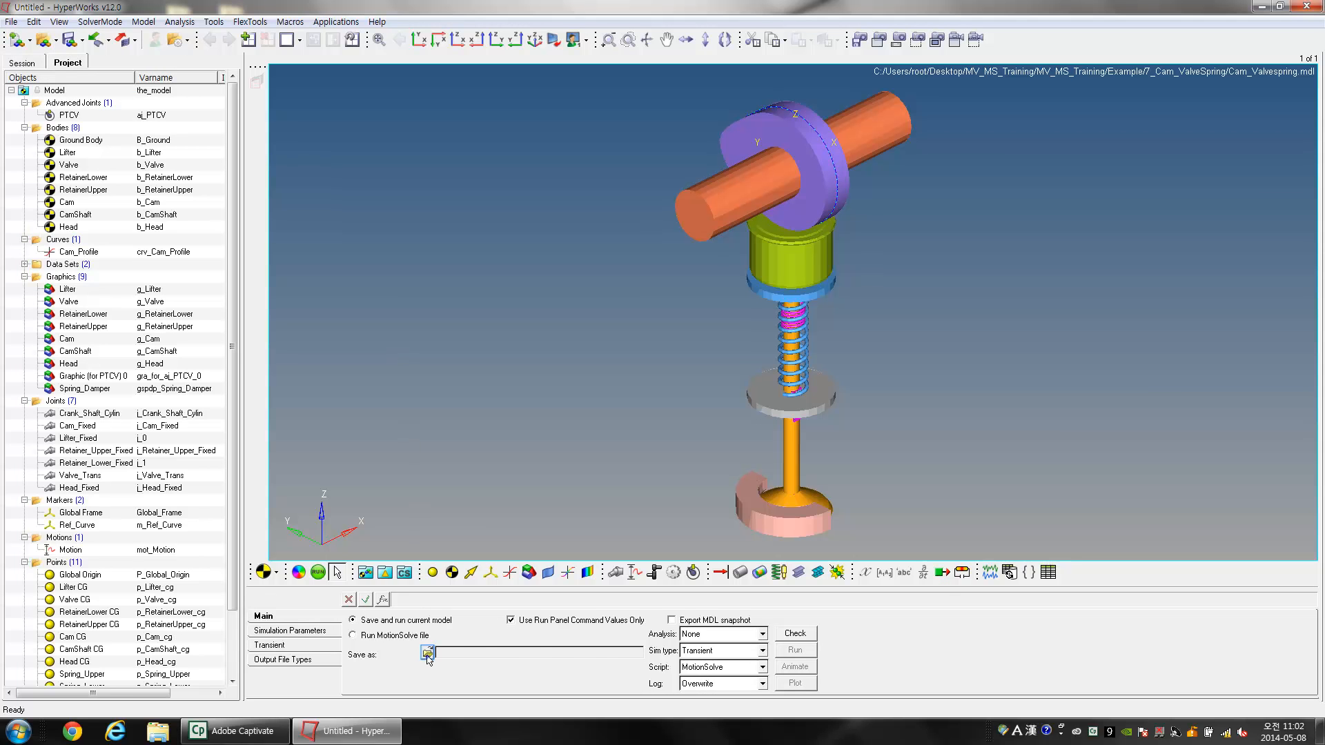
{"action": "left_click", "coordinate": [428, 654]}
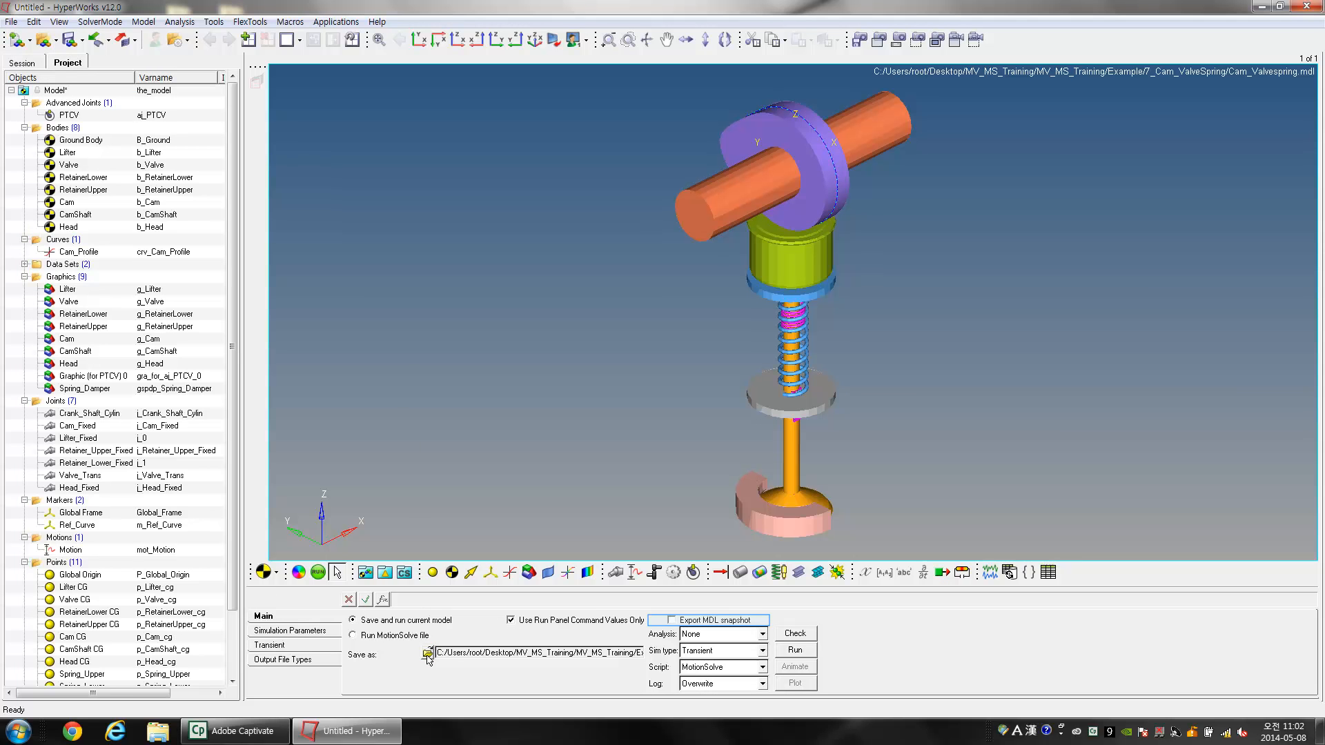
{"action": "left_click", "coordinate": [672, 620]}
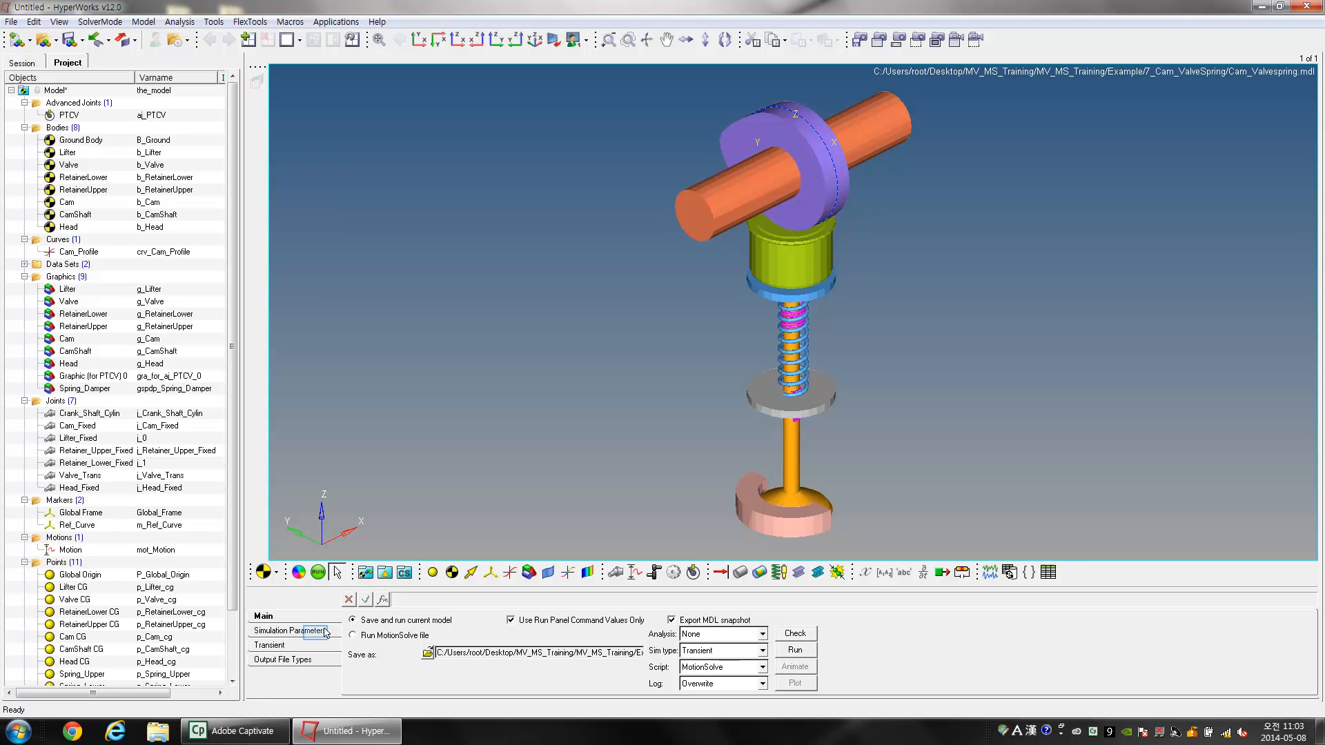
{"action": "left_click", "coordinate": [291, 631]}
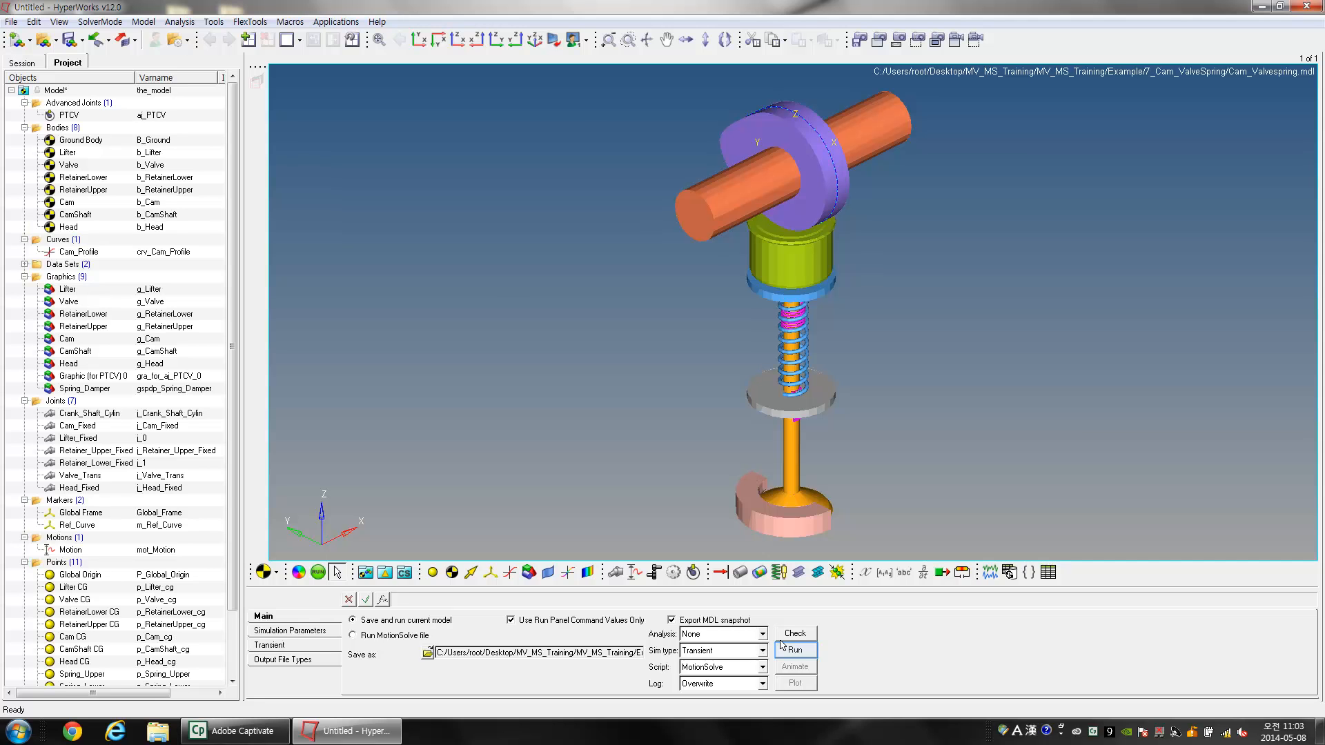
Step: Run the MotionSolve transient job to completion and close the solver window
{"action": "left_click", "coordinate": [793, 649]}
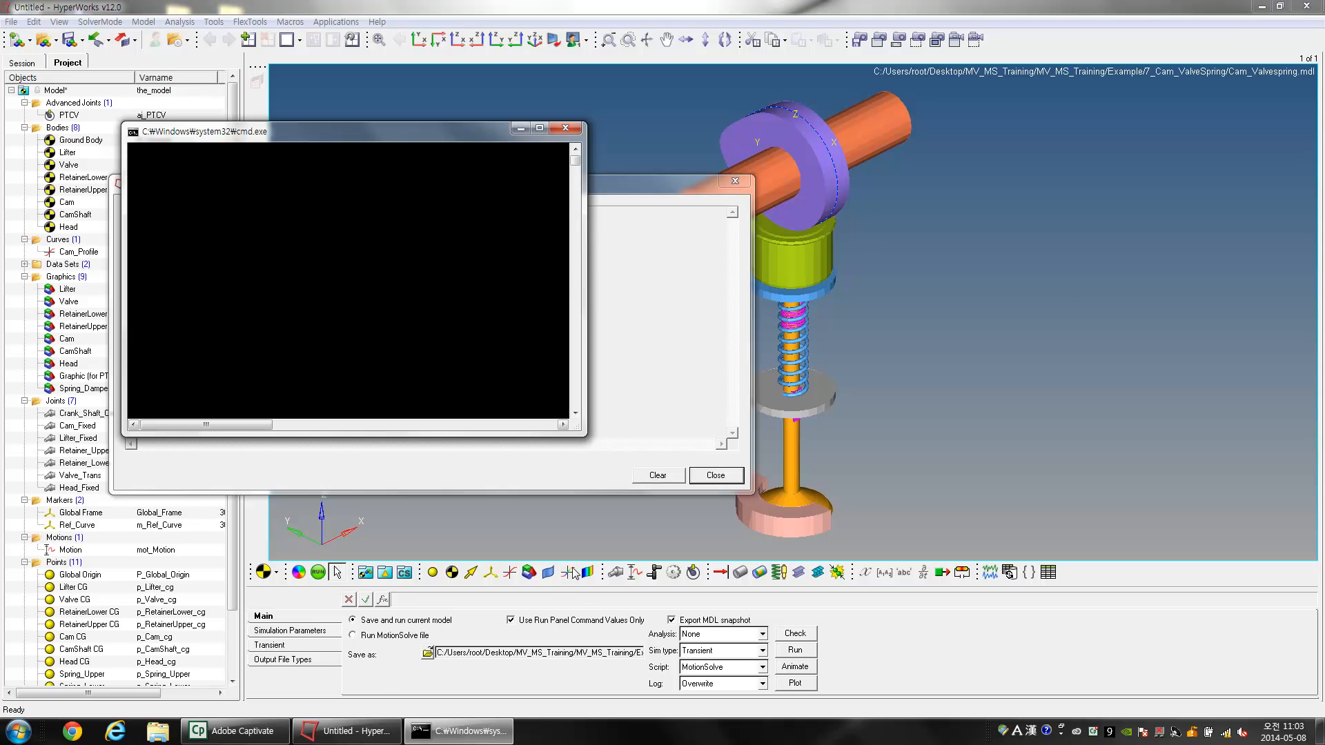
{"action": "mouse_move", "coordinate": [536, 504]}
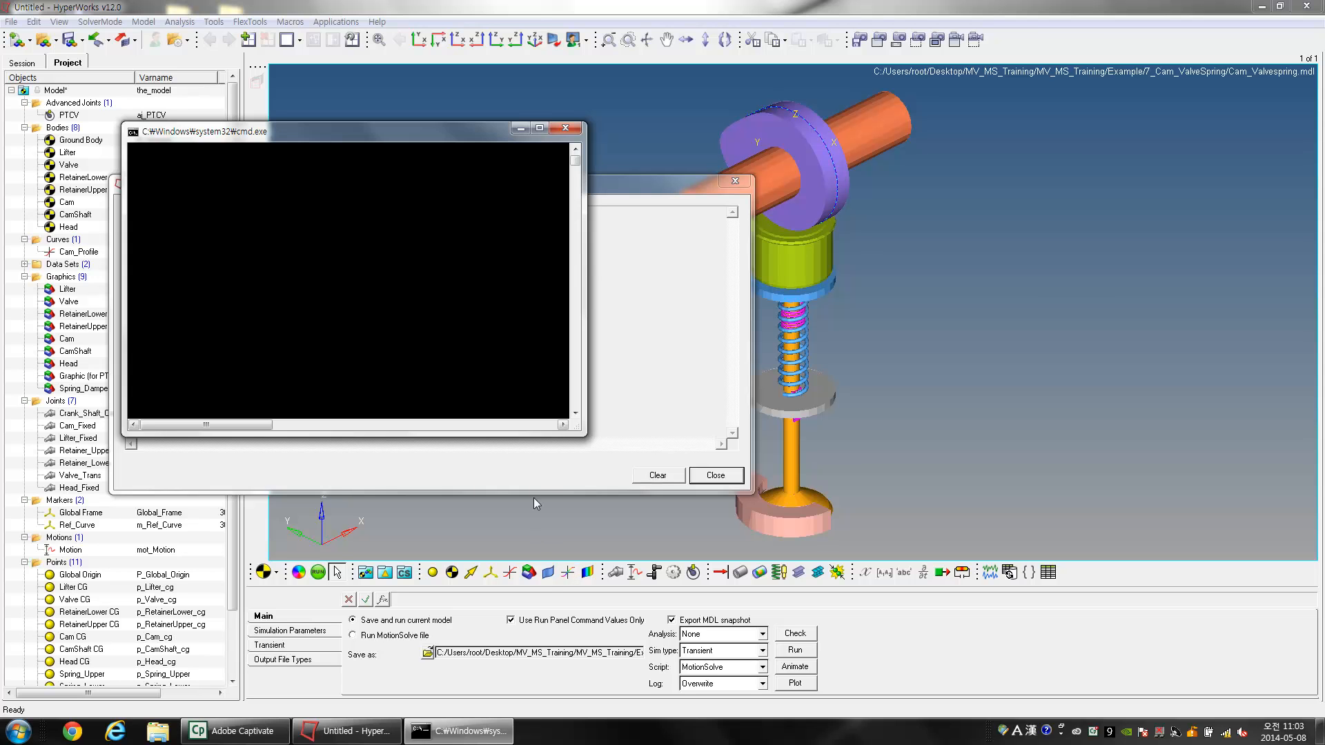
{"action": "left_click", "coordinate": [794, 651]}
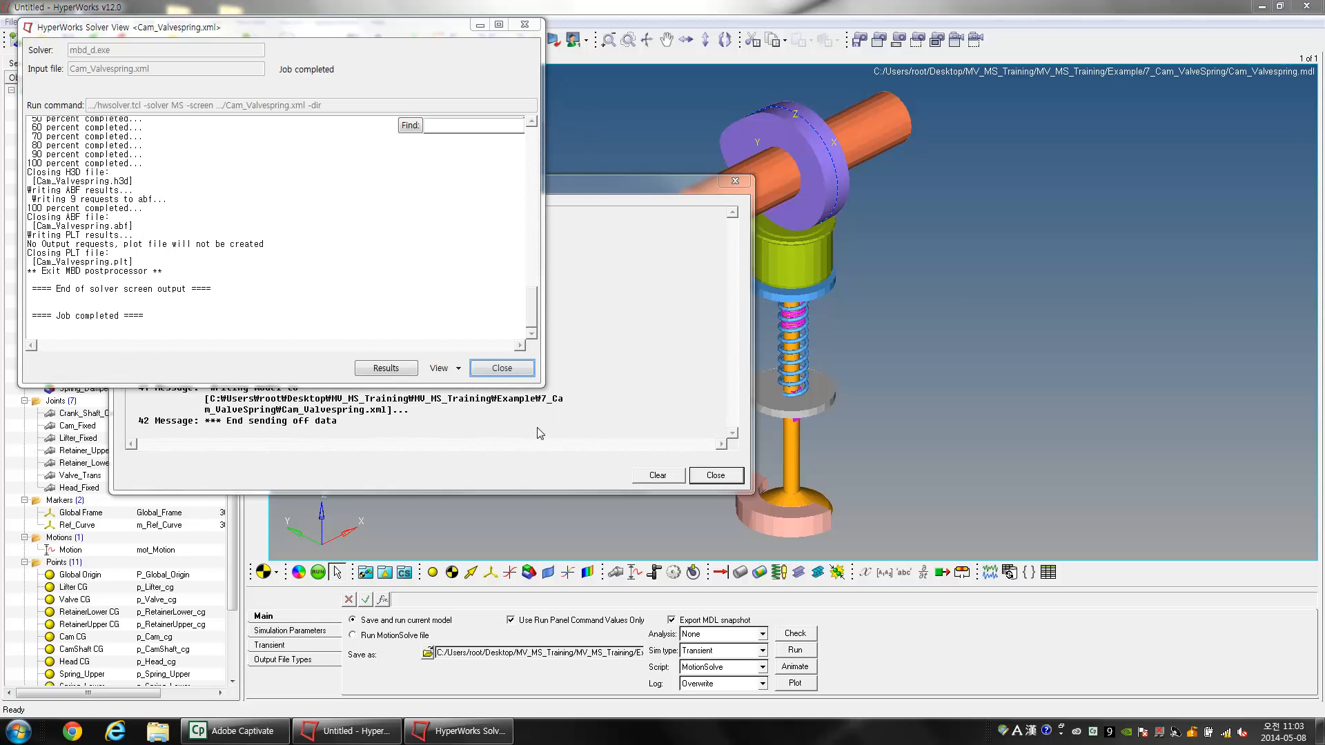
{"action": "mouse_move", "coordinate": [515, 403]}
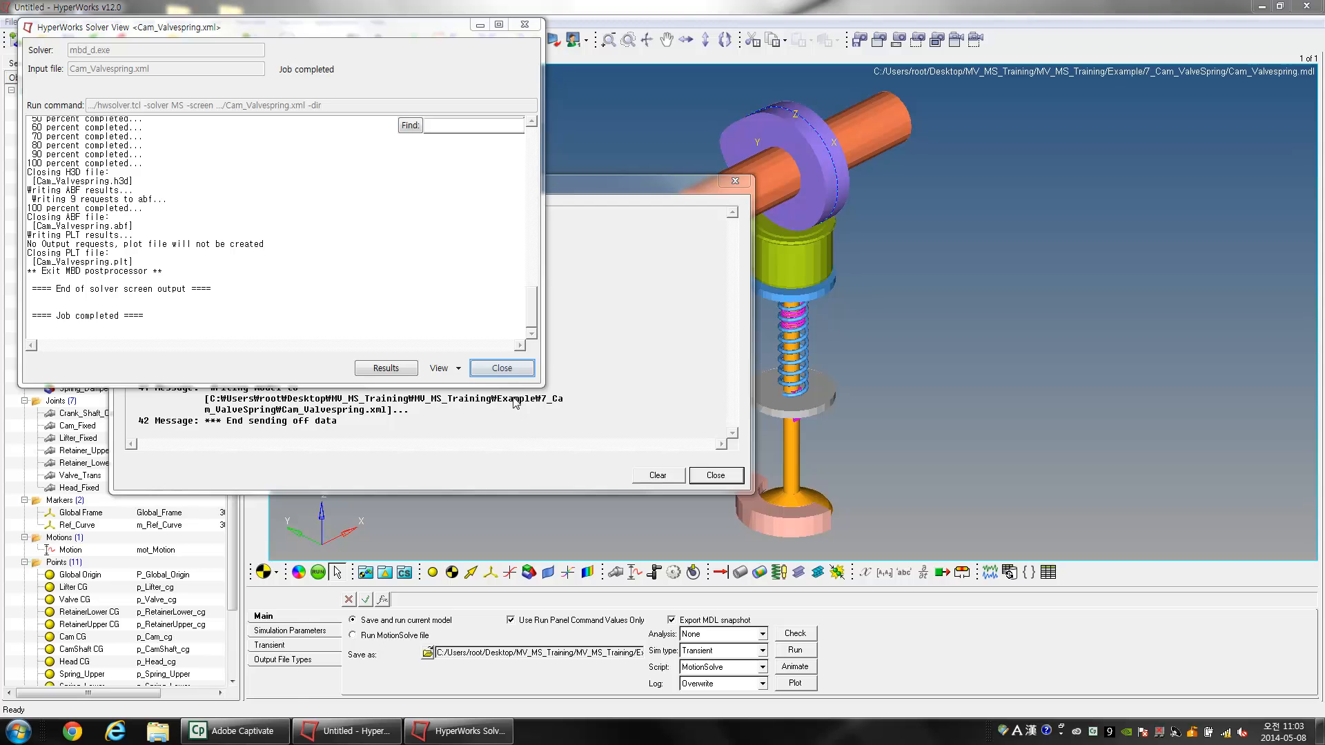
{"action": "left_click", "coordinate": [501, 367]}
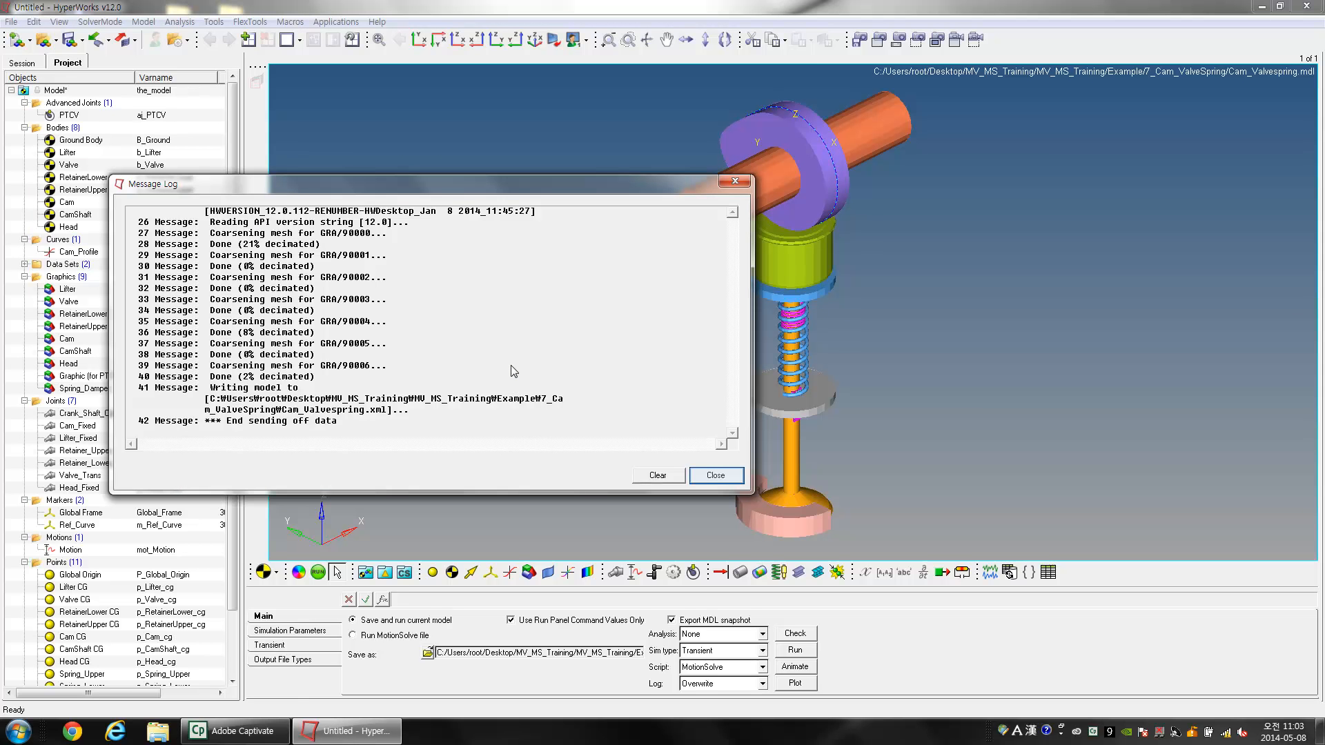